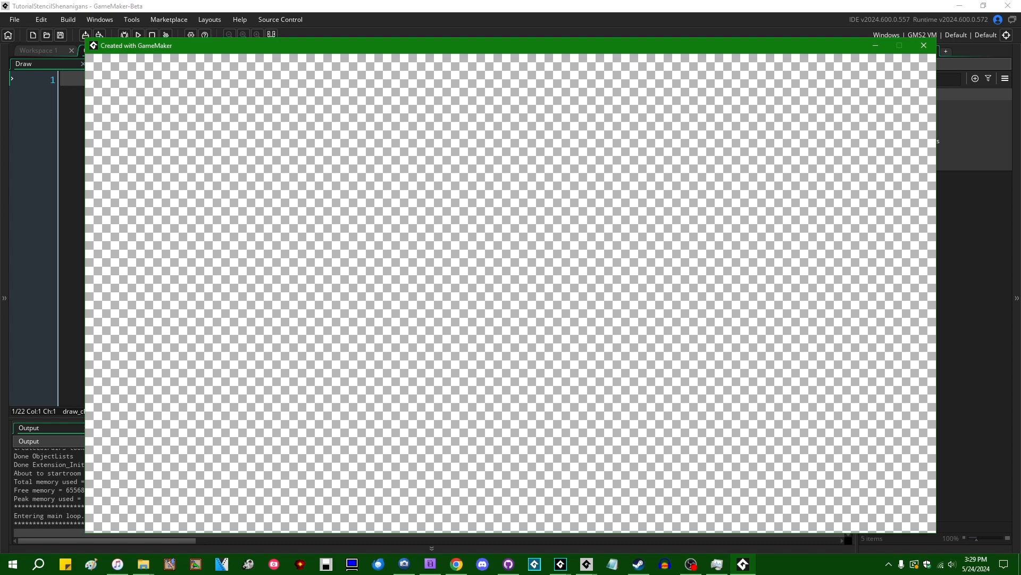
{"action": "mouse_move", "coordinate": [820, 68]}
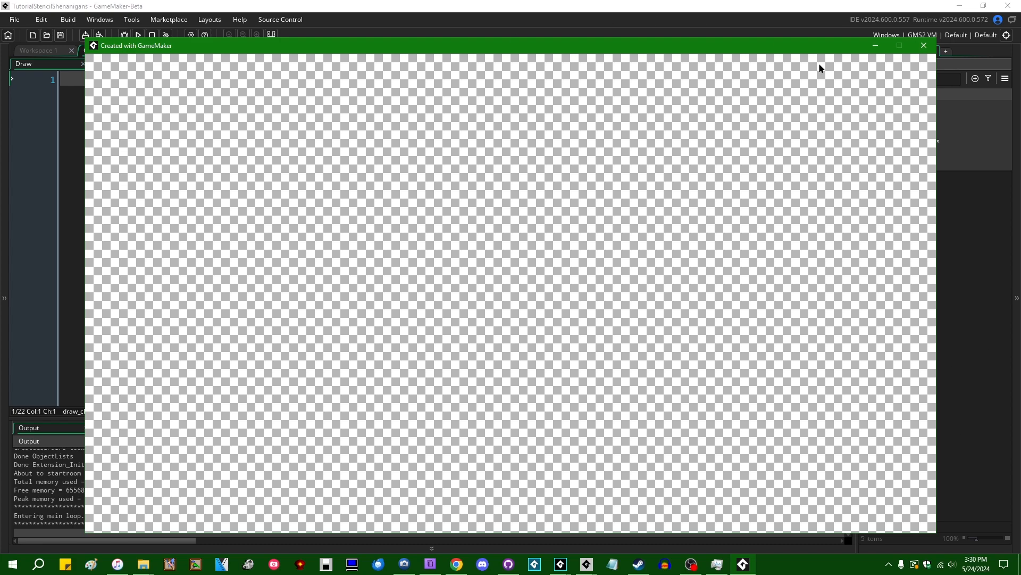
{"action": "mouse_move", "coordinate": [441, 237]}
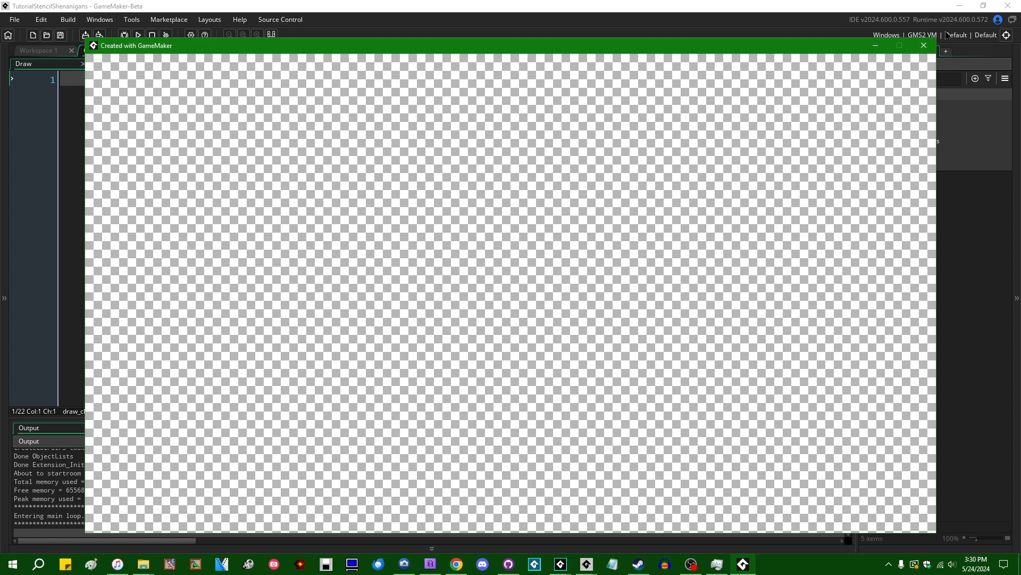
Step: Close the game window and inspect the spr_matharoo and spr_gm_logo sprites in their editors
{"action": "left_click", "coordinate": [923, 45]}
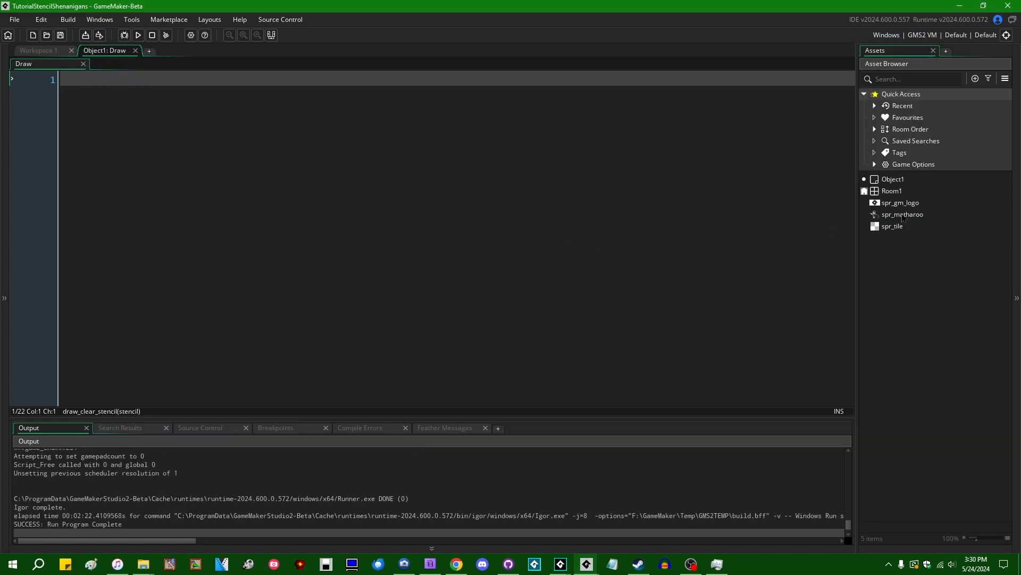
{"action": "double_click", "coordinate": [902, 214]}
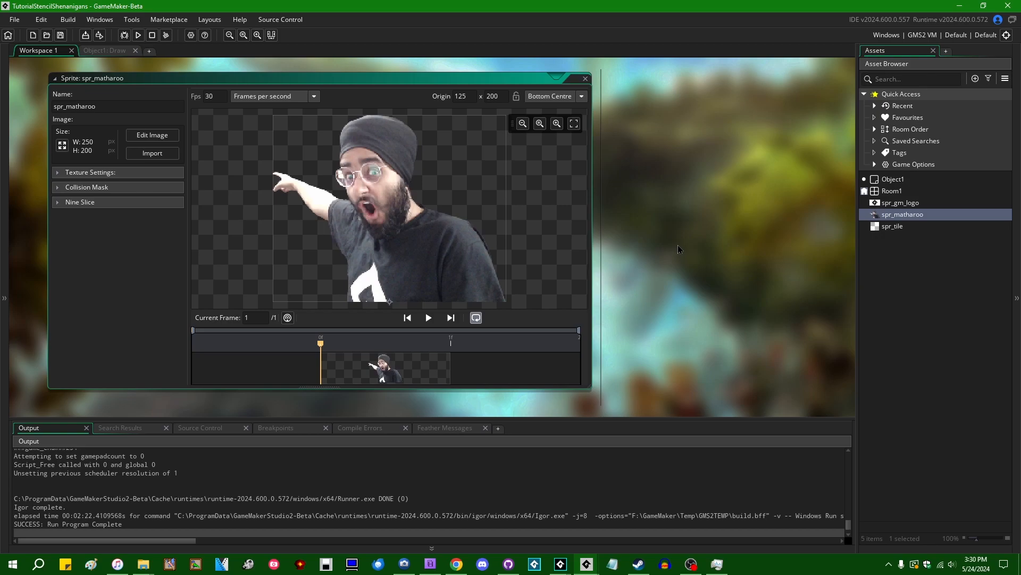
{"action": "mouse_move", "coordinate": [504, 223]}
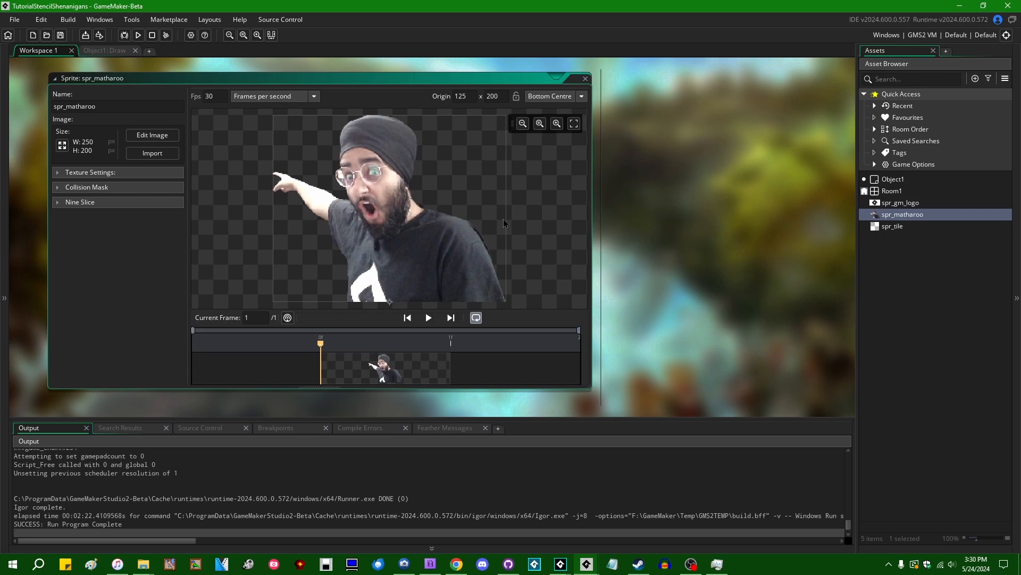
{"action": "mouse_move", "coordinate": [597, 213]}
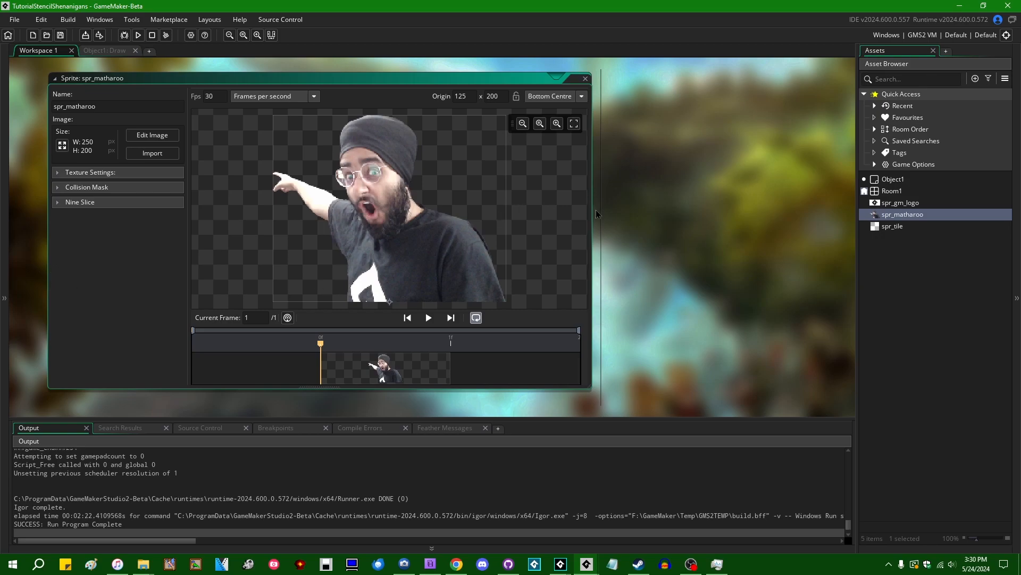
{"action": "mouse_move", "coordinate": [657, 139]}
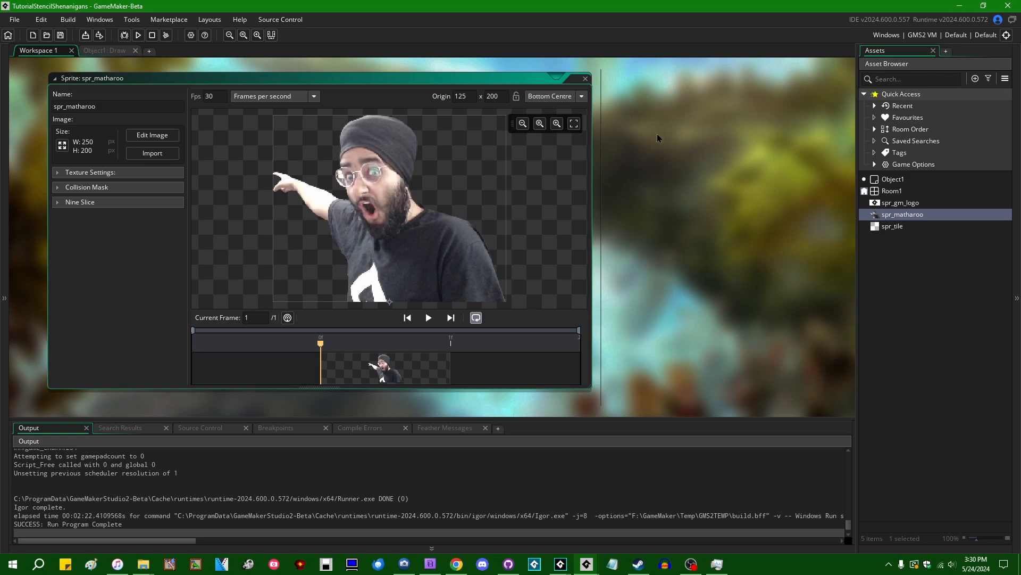
{"action": "double_click", "coordinate": [902, 202]}
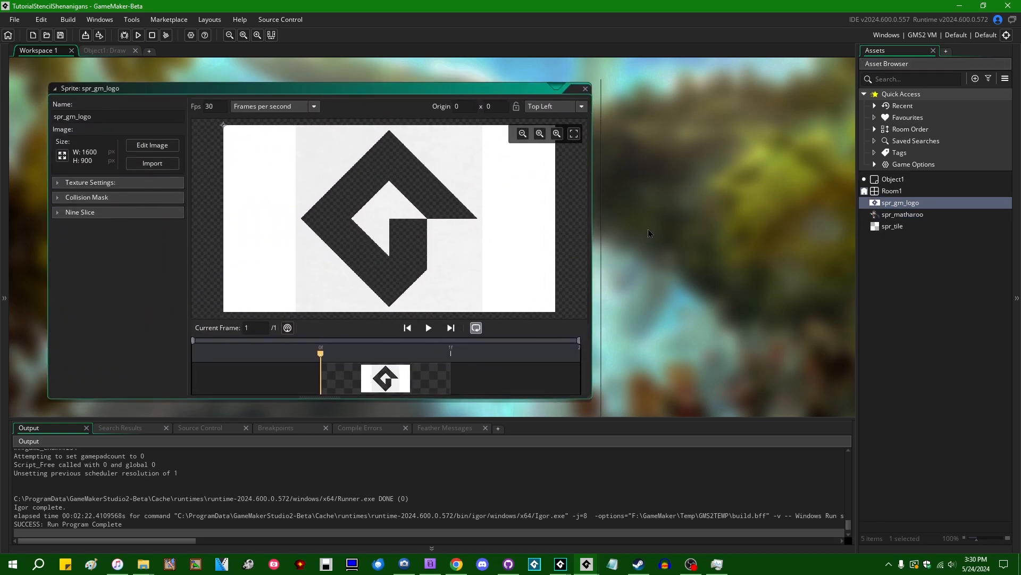
{"action": "left_click_drag", "start_coordinate": [320, 88], "coordinate": [319, 78]}
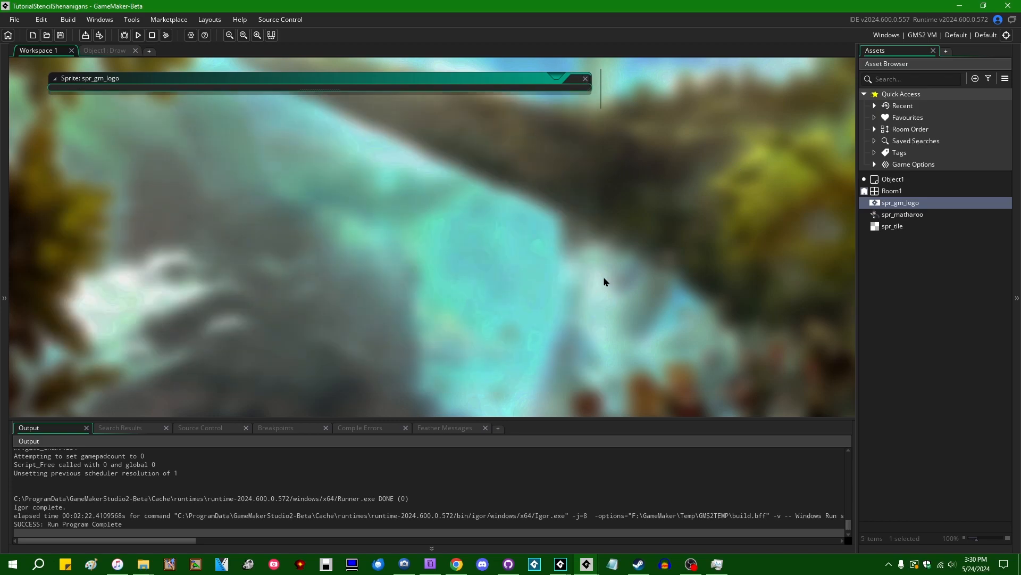
Step: Write draw_sprite_tiled(spr_matharoo, 0, 0, 0); in the Object1 Draw event
{"action": "left_click", "coordinate": [104, 51]}
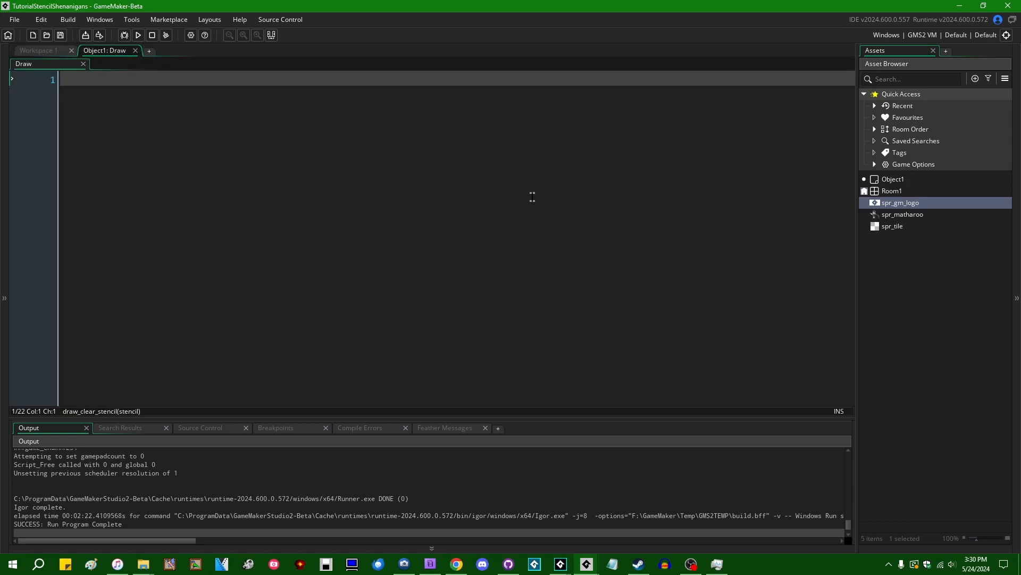
{"action": "type", "text": "draw_sprite_tiled("}
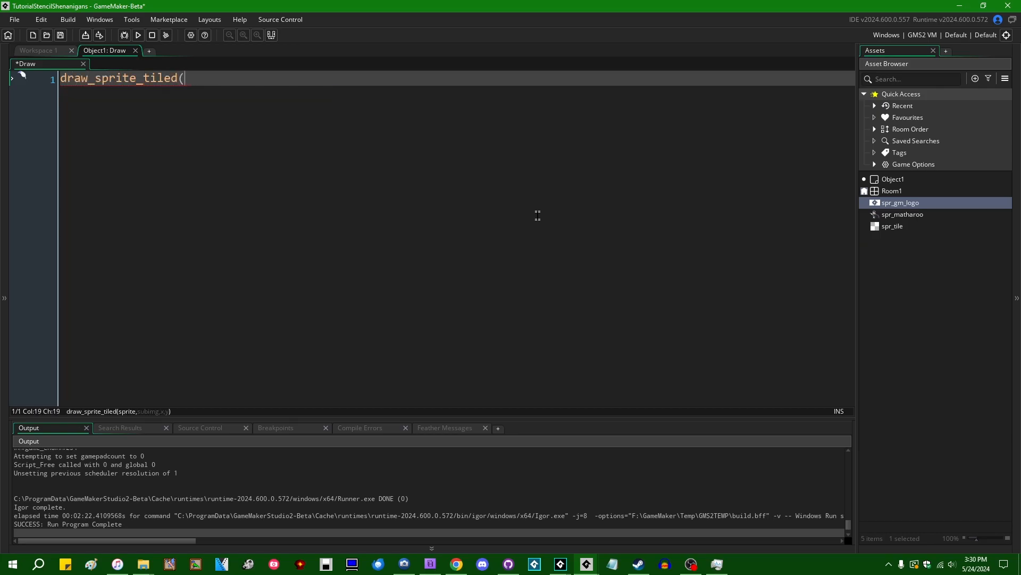
{"action": "type", "text": "spr_"}
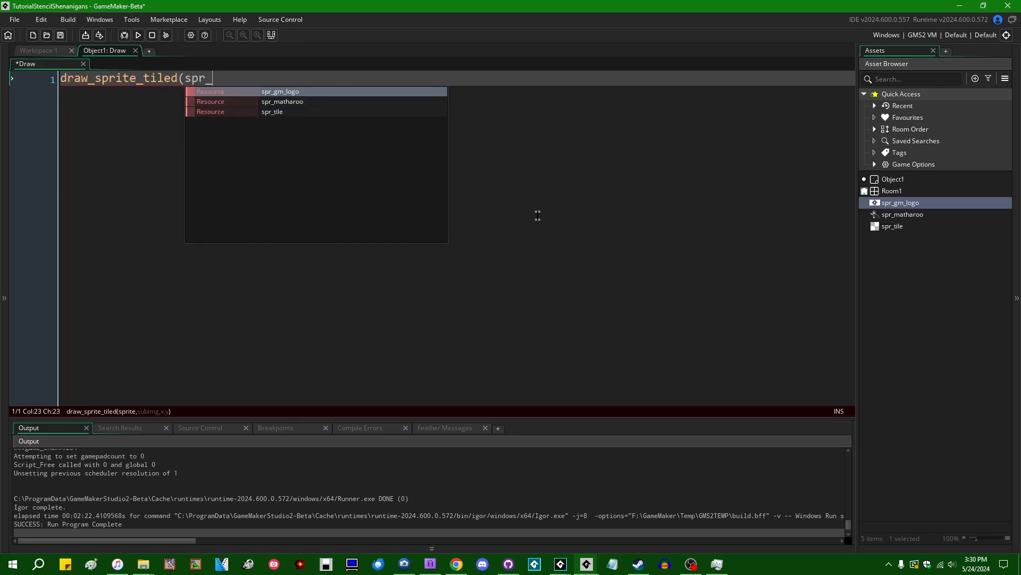
{"action": "left_click", "coordinate": [282, 101]}
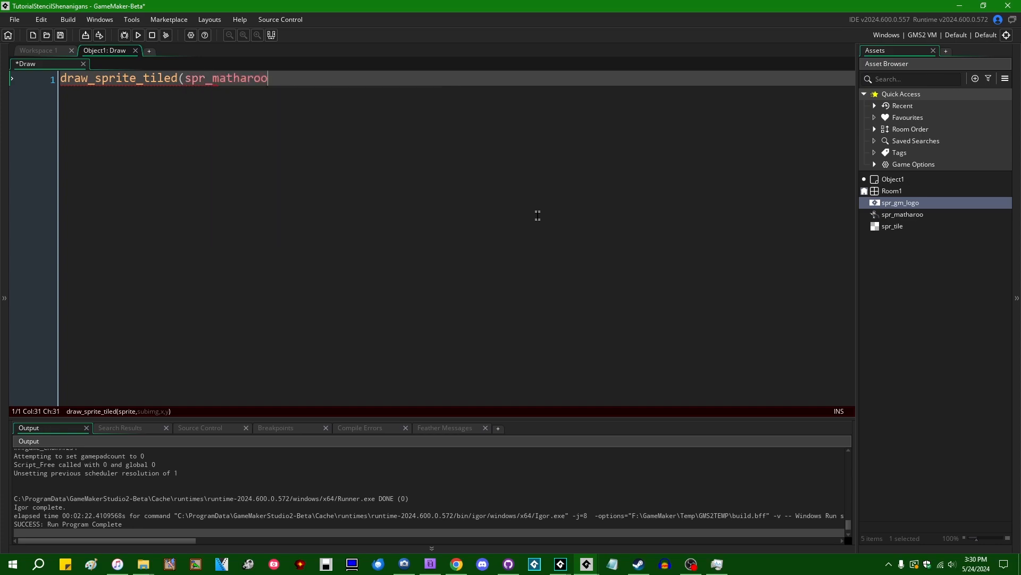
{"action": "type", "text": ", 0, 0"}
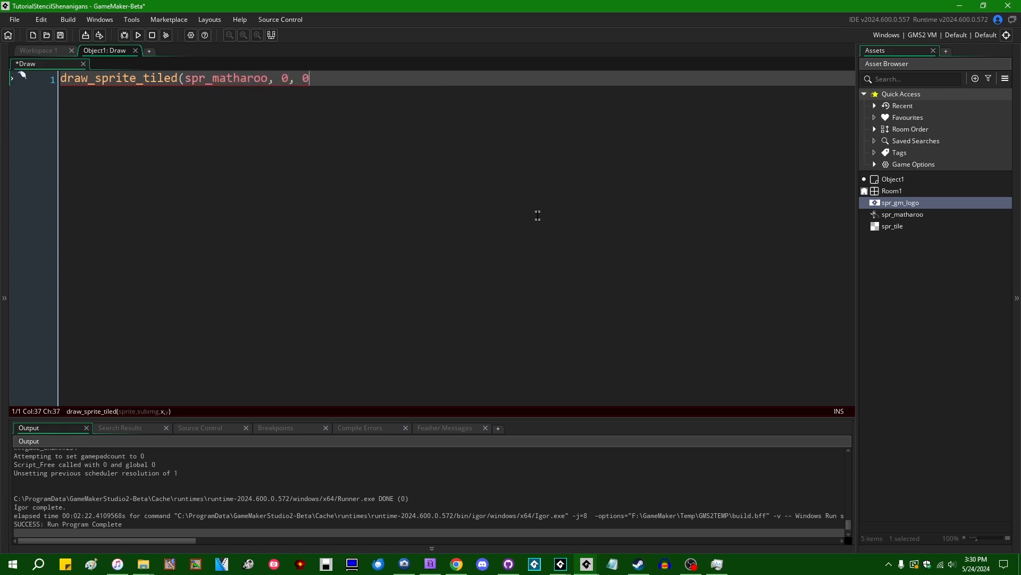
{"action": "type", "text": ", 0);"}
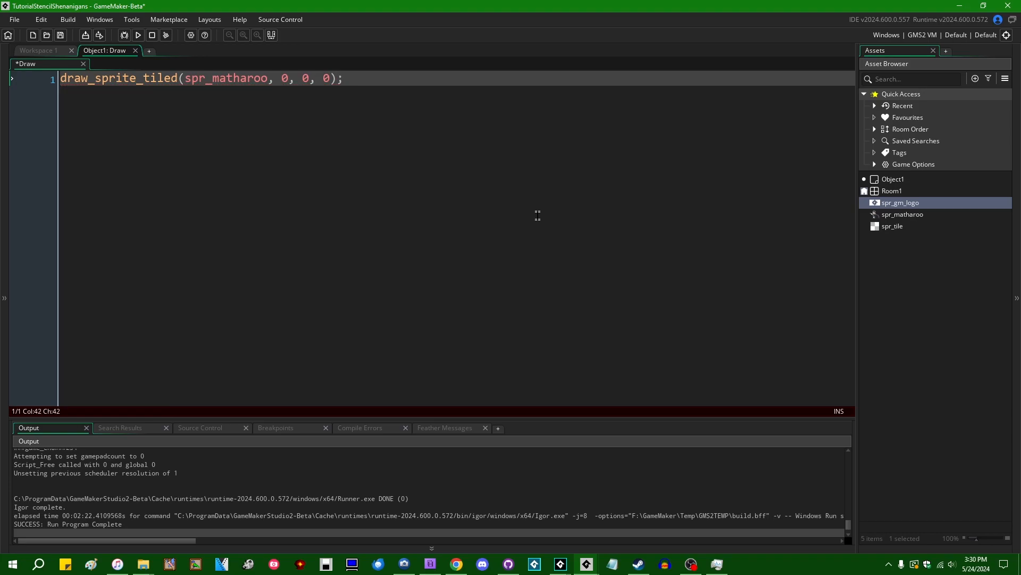
Step: Test-run the game to see the tiled sprite, then close the game window
{"action": "left_click", "coordinate": [137, 35]}
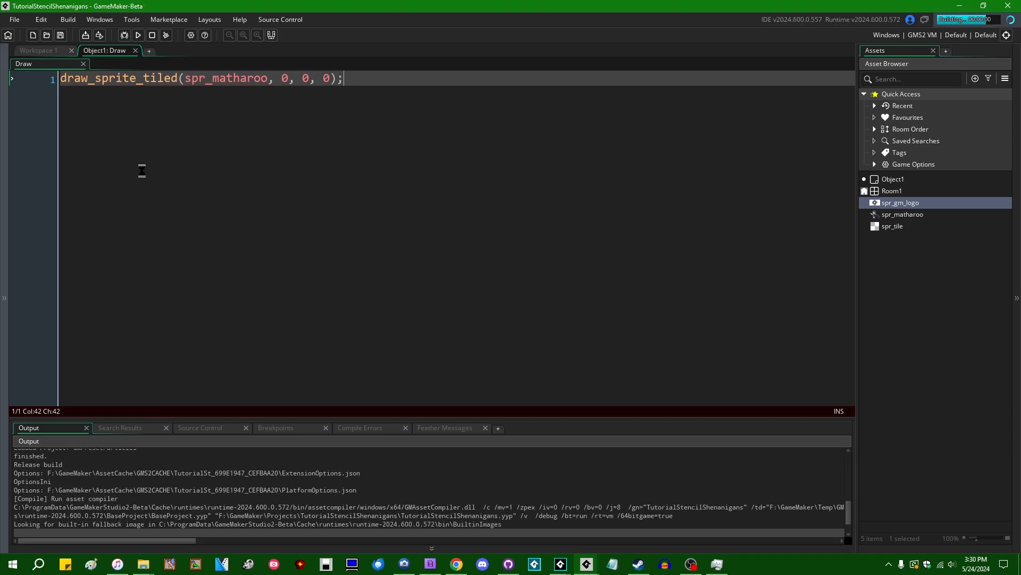
{"action": "left_click", "coordinate": [137, 36]}
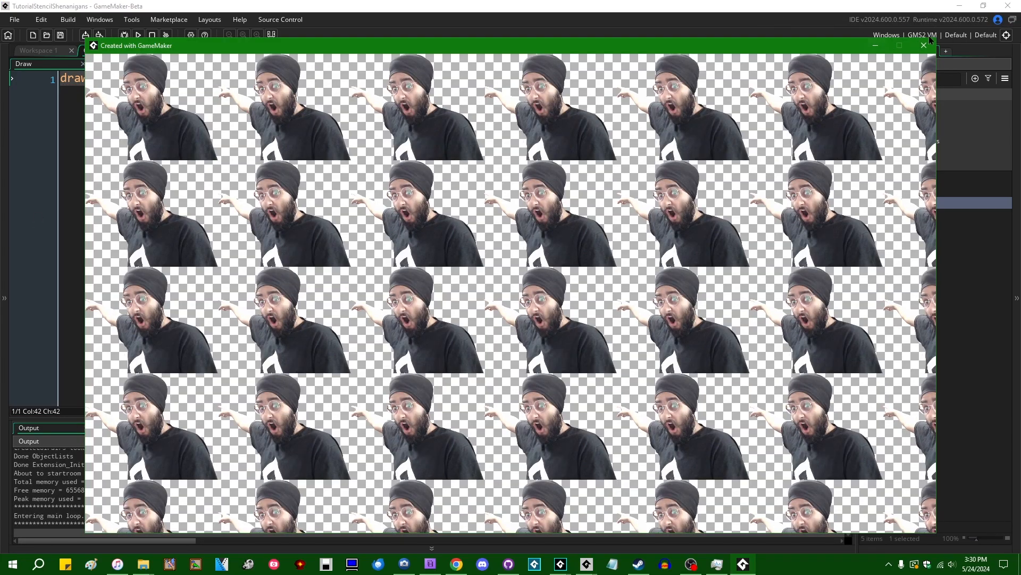
{"action": "left_click", "coordinate": [923, 45]}
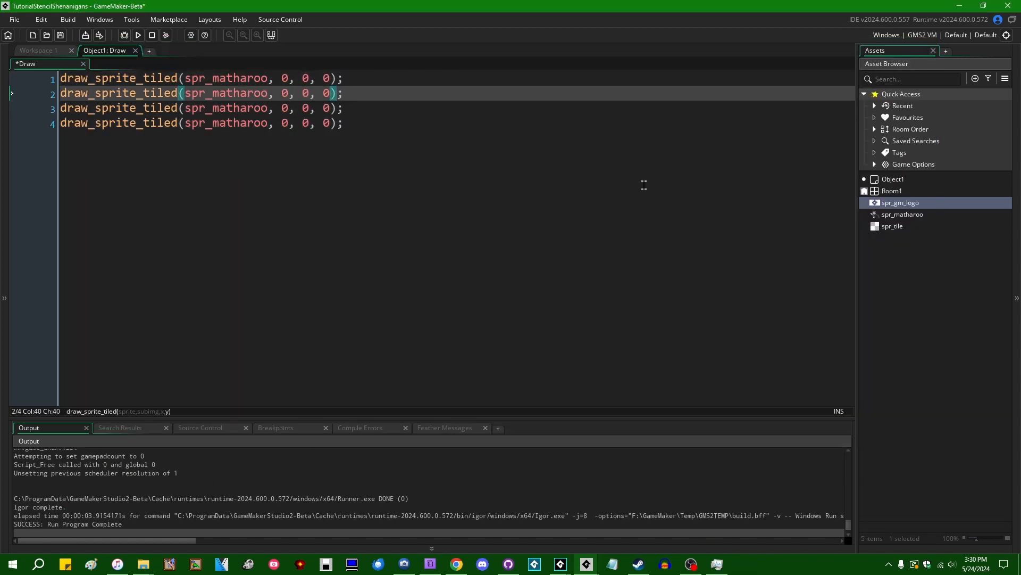
Step: Offset the tiled draws by 64 pixels and test-run the game to check the pattern
{"action": "type", "text": "64"}
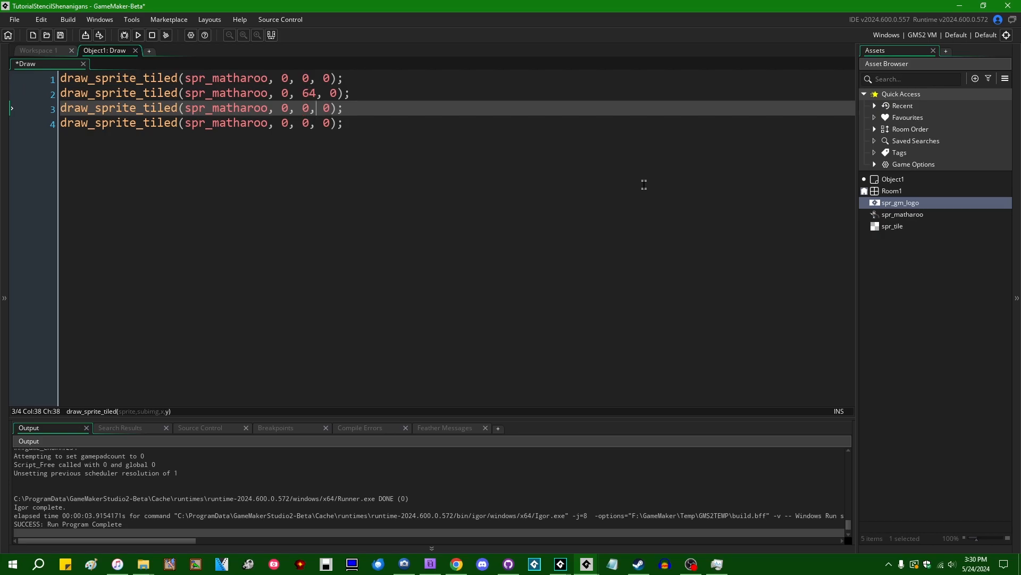
{"action": "type", "text": "64"}
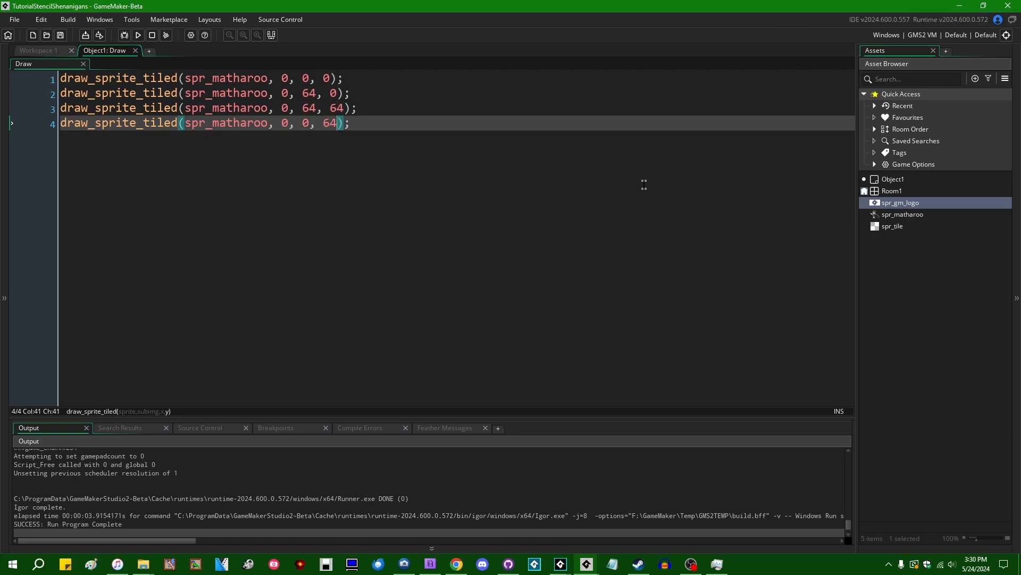
{"action": "left_click", "coordinate": [137, 35]}
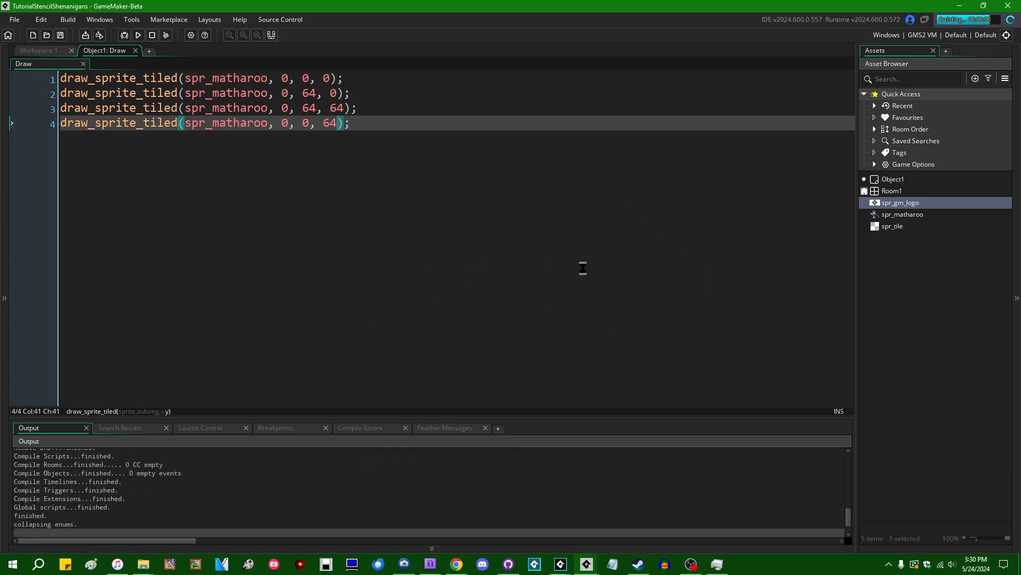
{"action": "left_click", "coordinate": [137, 35]}
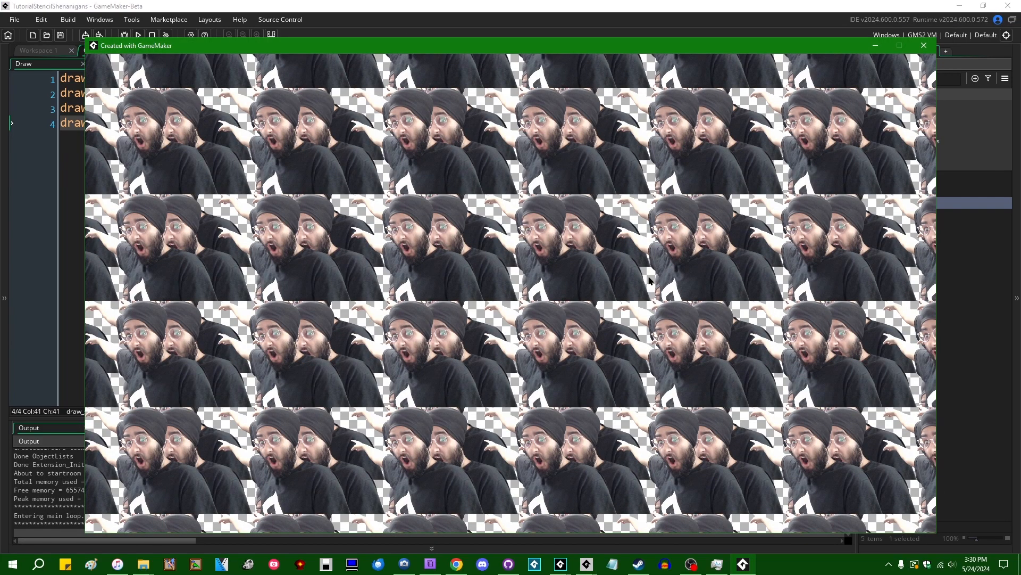
{"action": "mouse_move", "coordinate": [610, 334]}
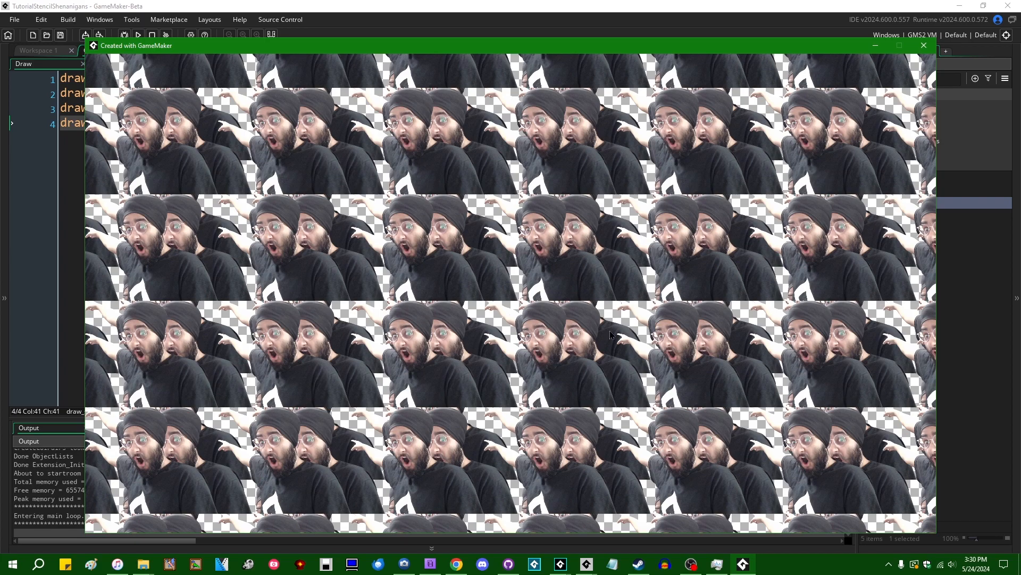
{"action": "left_click", "coordinate": [923, 45]}
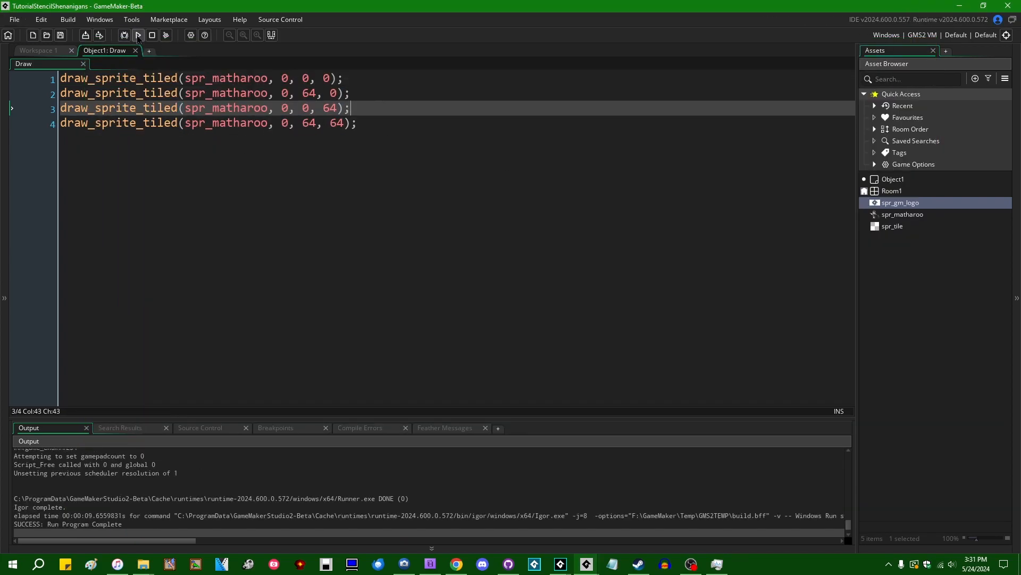
Step: Run the game again with the adjusted offset lines, then close the game window
{"action": "left_click", "coordinate": [137, 35]}
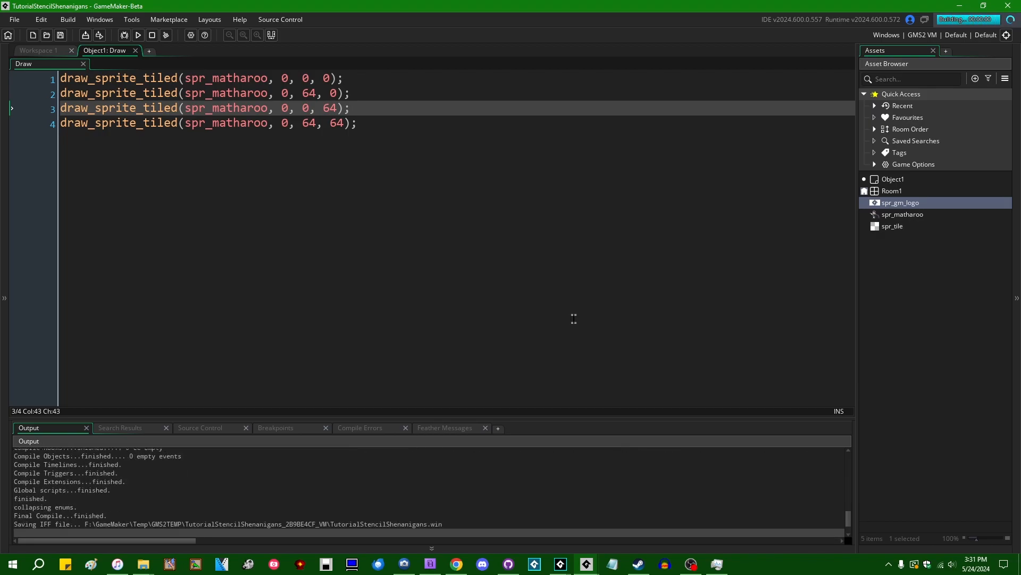
{"action": "left_click", "coordinate": [137, 35]}
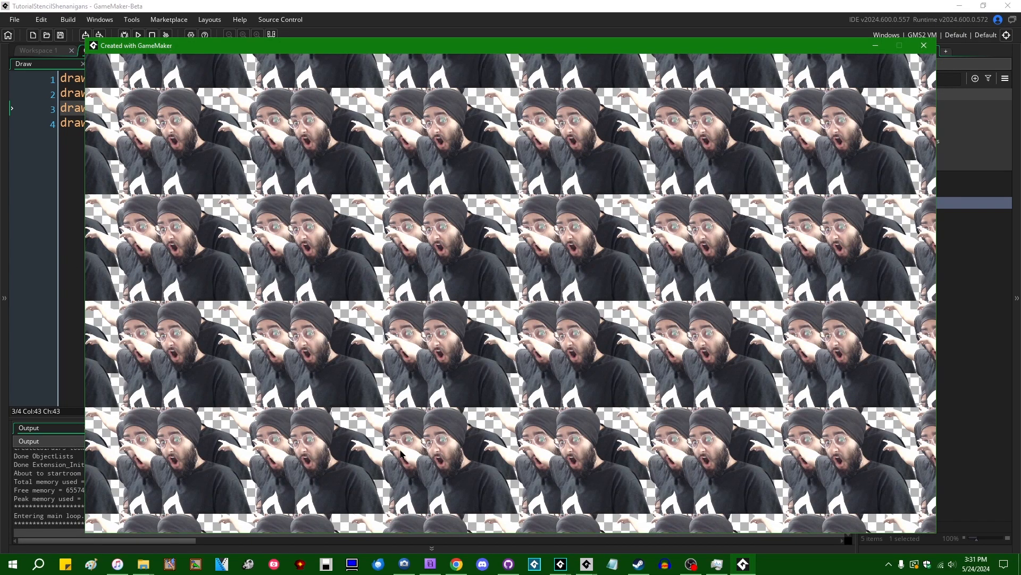
{"action": "left_click", "coordinate": [923, 45]}
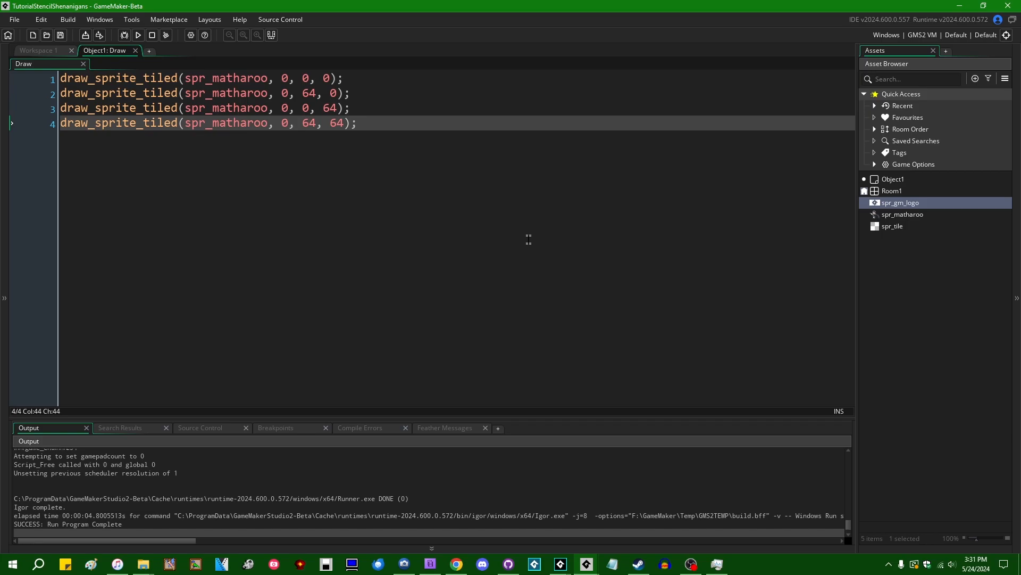
{"action": "mouse_move", "coordinate": [681, 239]}
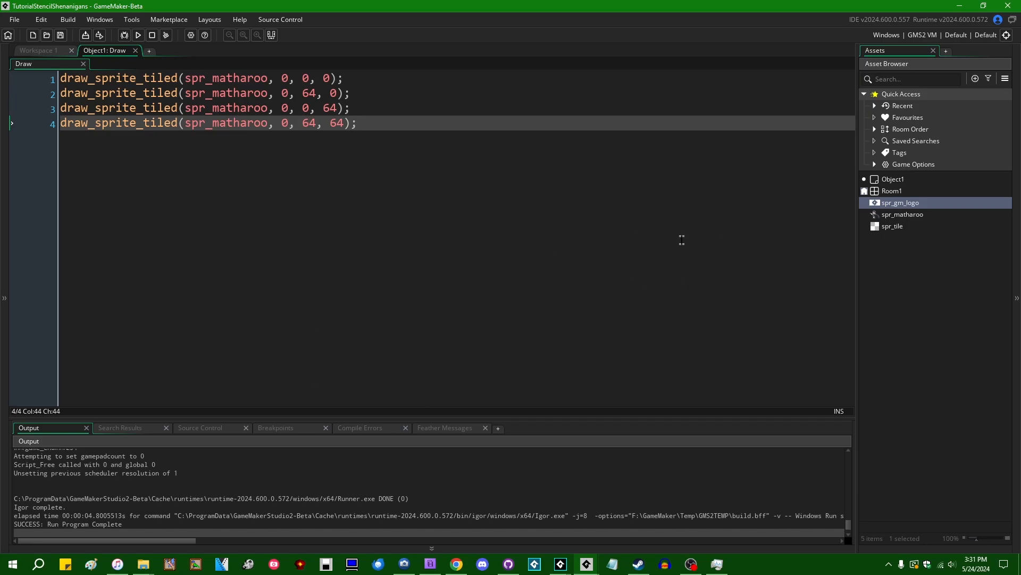
Step: Add draw_sprite(spr_gm_logo, 0, 0, 0); to the Draw event and test-run the game
{"action": "type", "text": "draw_"}
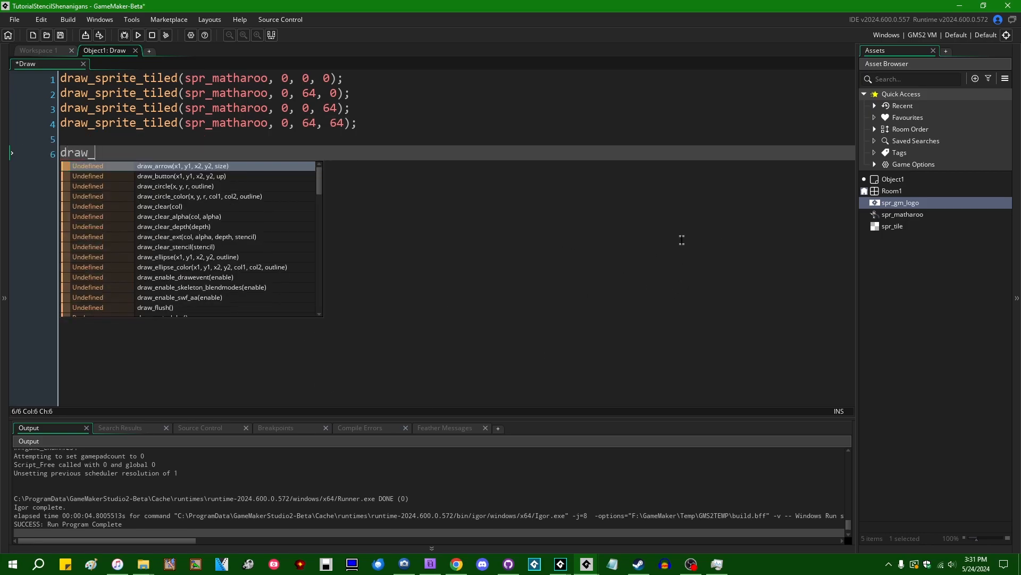
{"action": "type", "text": "spr"}
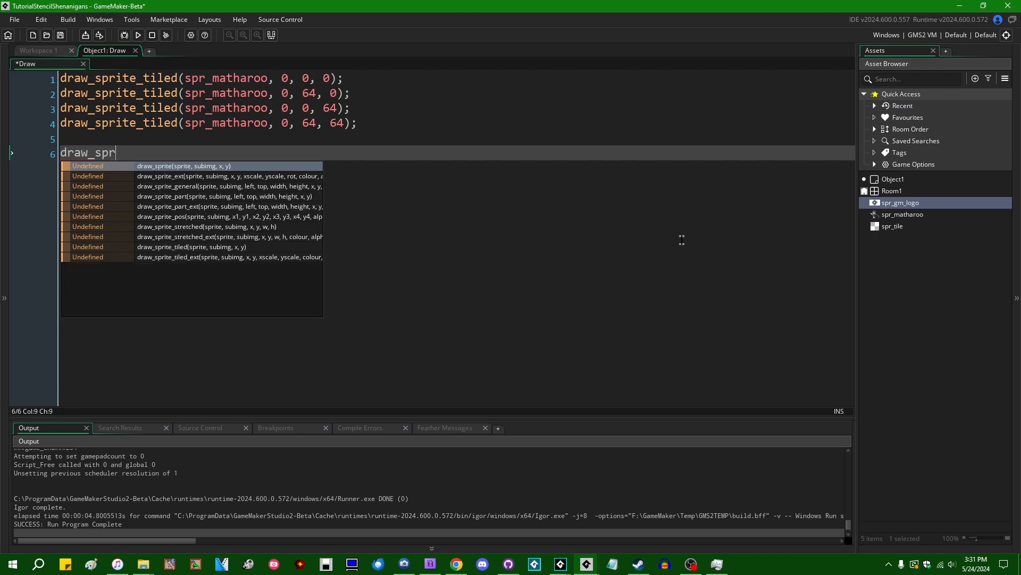
{"action": "type", "text": "ite(spr_gm_logo, 0, 0, 0"}
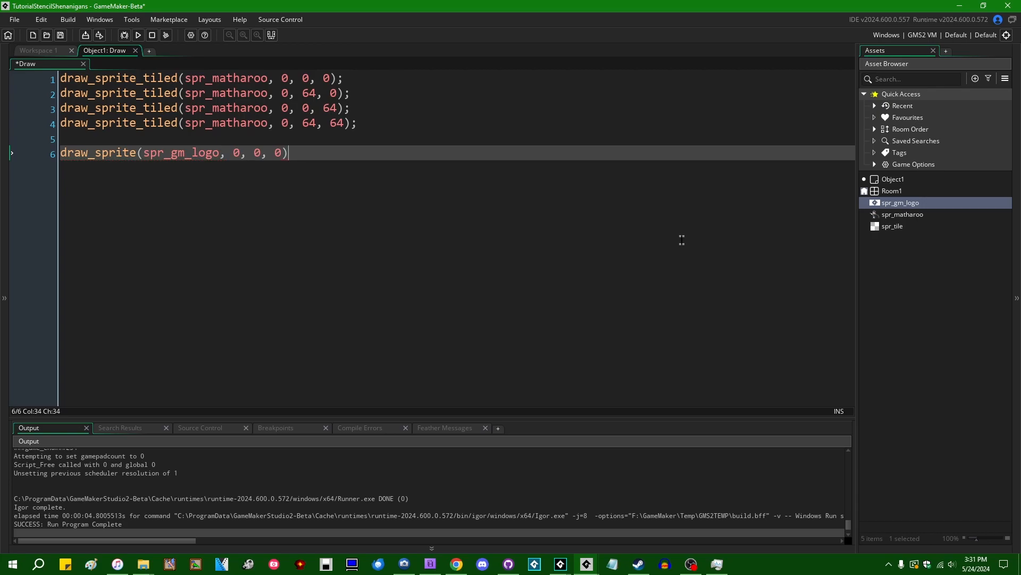
{"action": "type", "text": ";"}
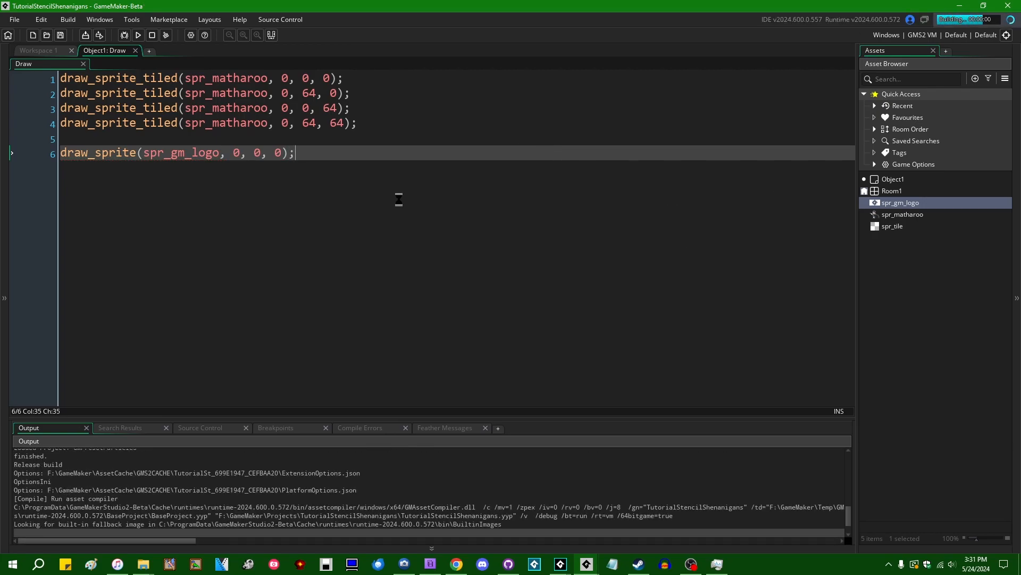
{"action": "left_click", "coordinate": [137, 35]}
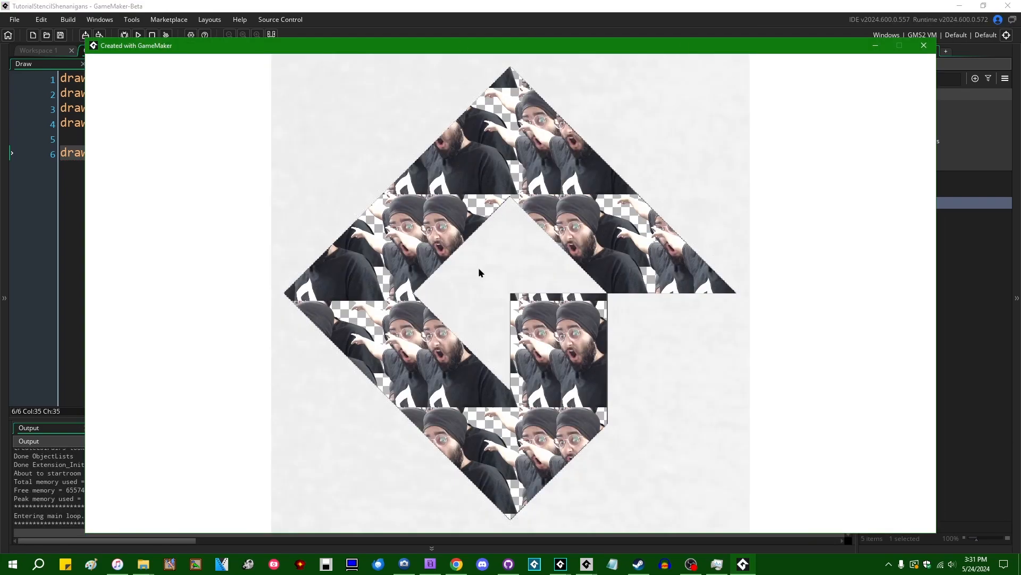
{"action": "mouse_move", "coordinate": [755, 251]}
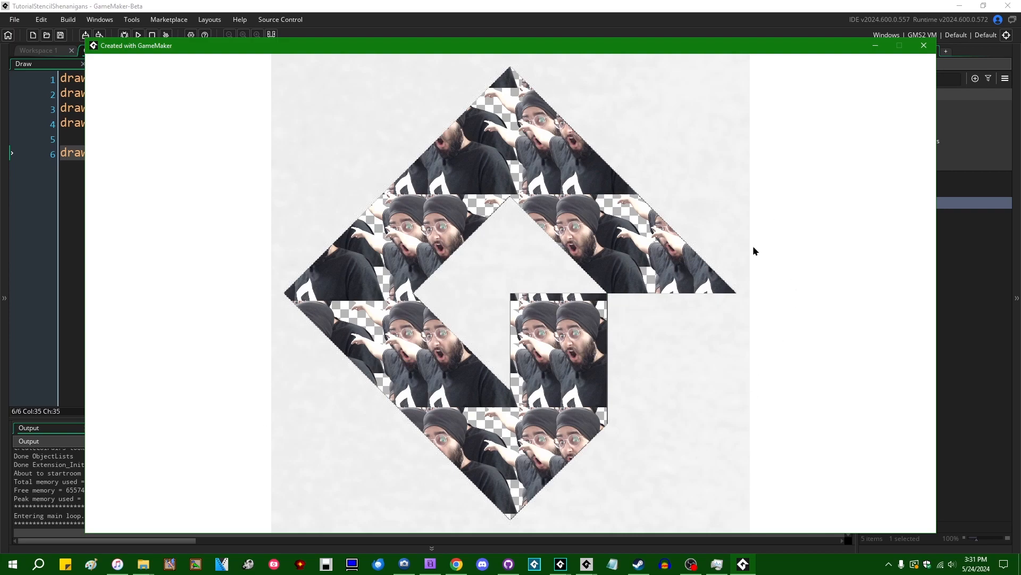
{"action": "mouse_move", "coordinate": [725, 228]}
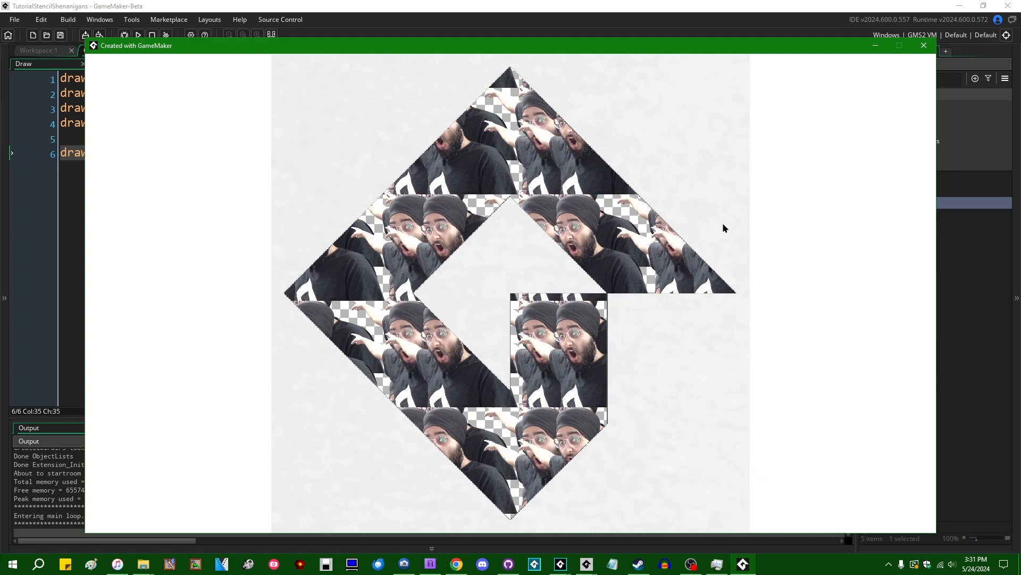
{"action": "mouse_move", "coordinate": [600, 229]}
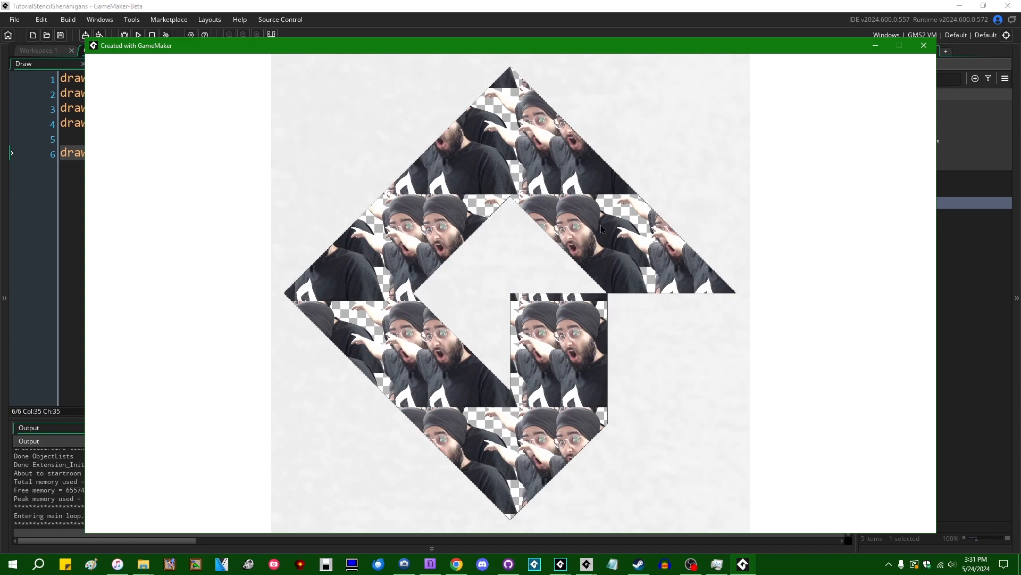
{"action": "left_click", "coordinate": [923, 45]}
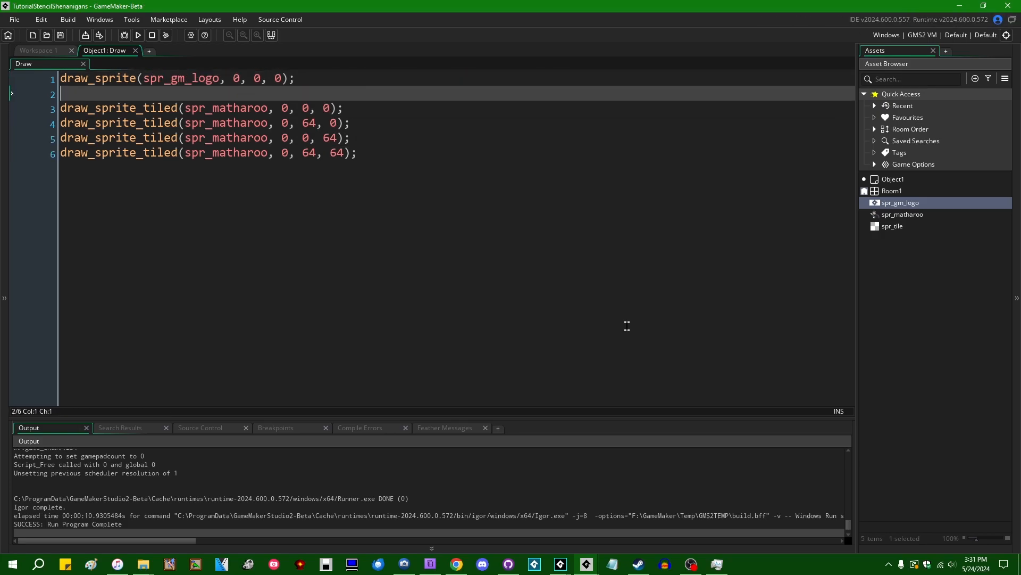
Step: Wrap the four draw_sprite_tiled lines in a /* */ block comment
{"action": "key", "text": "Enter"}
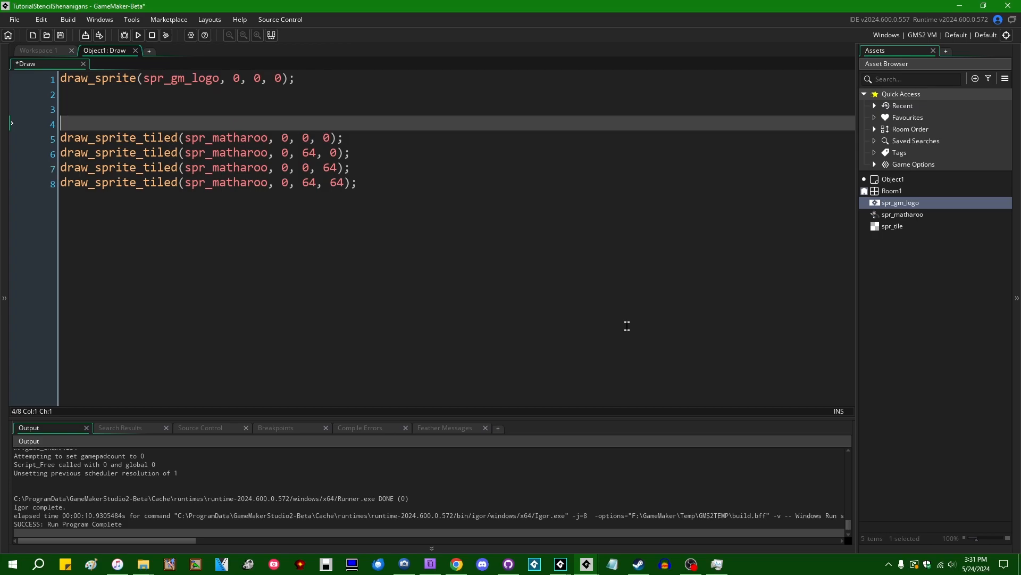
{"action": "type", "text": "/*"}
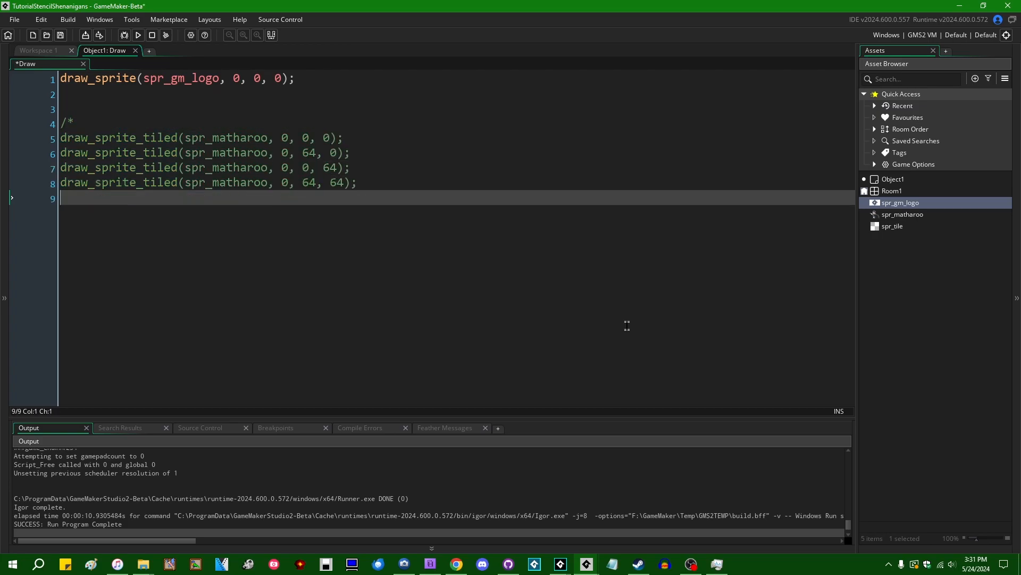
{"action": "type", "text": "*/"}
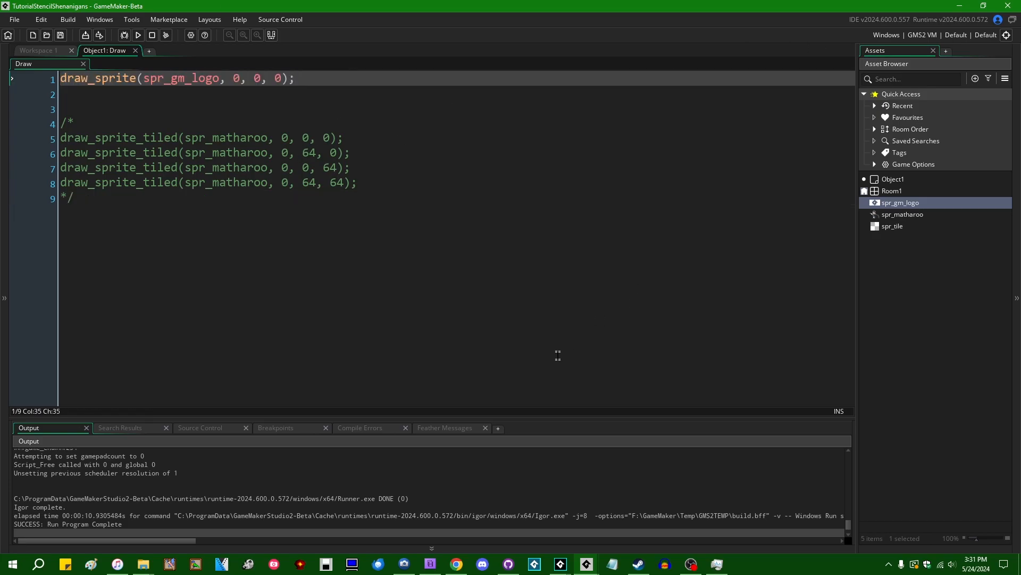
{"action": "left_click", "coordinate": [74, 198]}
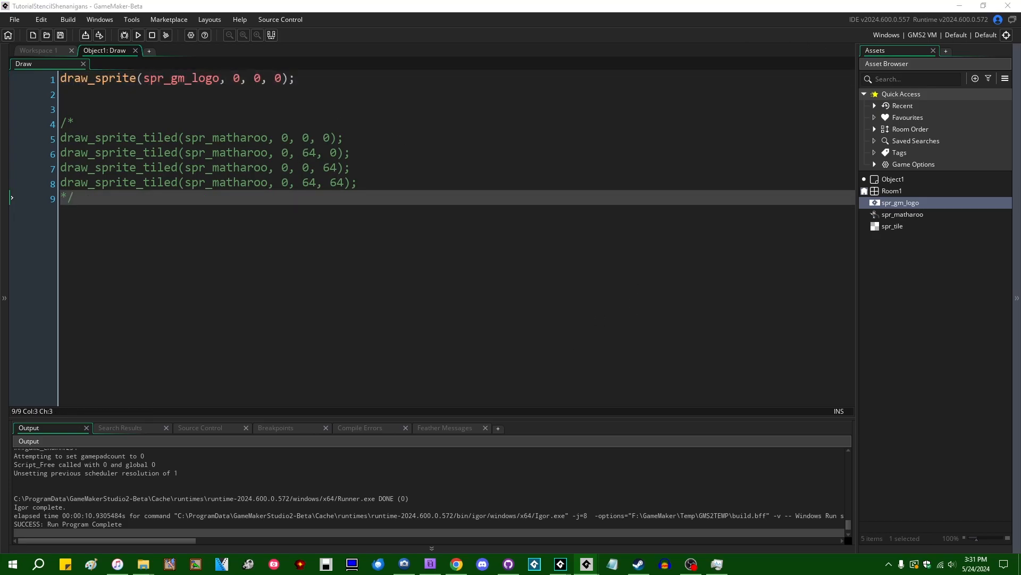
Step: Run the game with only the logo draw active, view the diamond pattern, then close it
{"action": "left_click", "coordinate": [137, 35]}
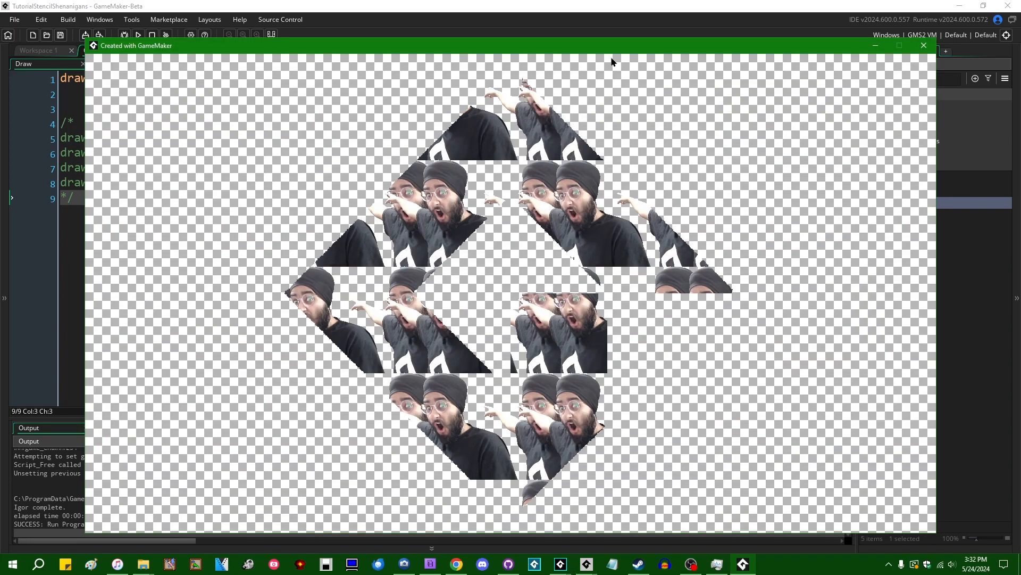
{"action": "mouse_move", "coordinate": [617, 269]}
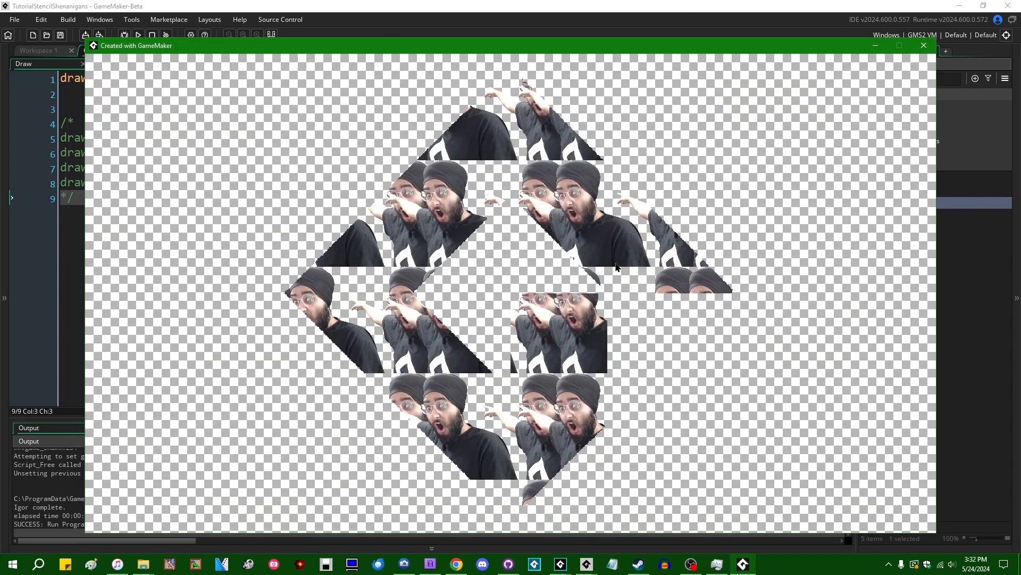
{"action": "mouse_move", "coordinate": [565, 242]}
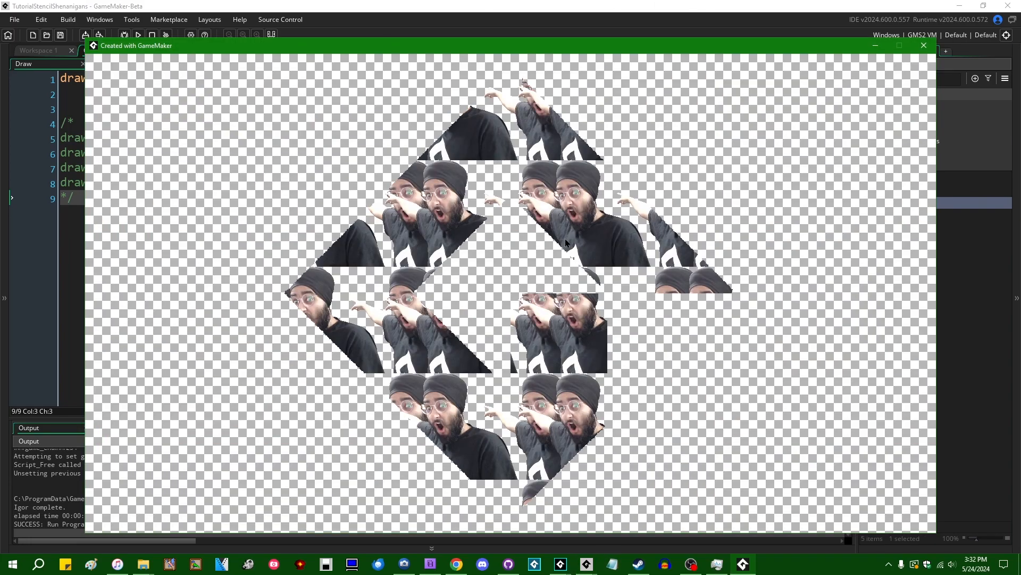
{"action": "mouse_move", "coordinate": [456, 455]}
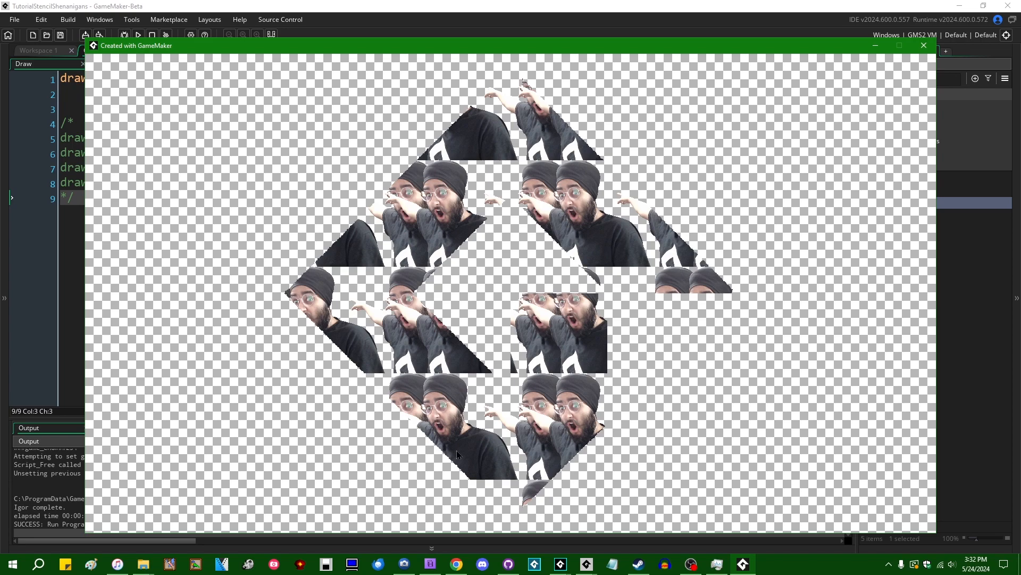
{"action": "left_click", "coordinate": [924, 45]}
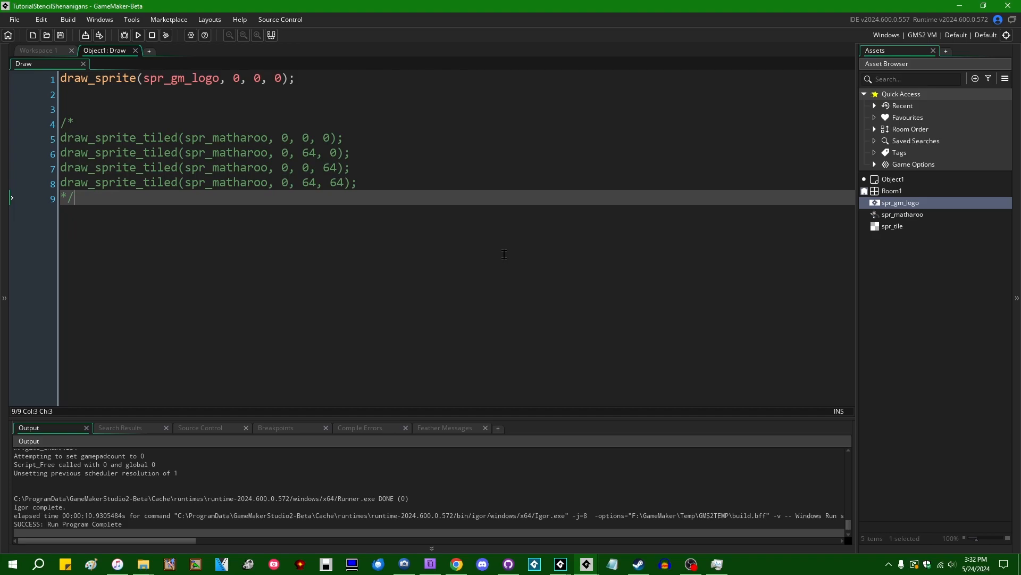
{"action": "mouse_move", "coordinate": [375, 251]}
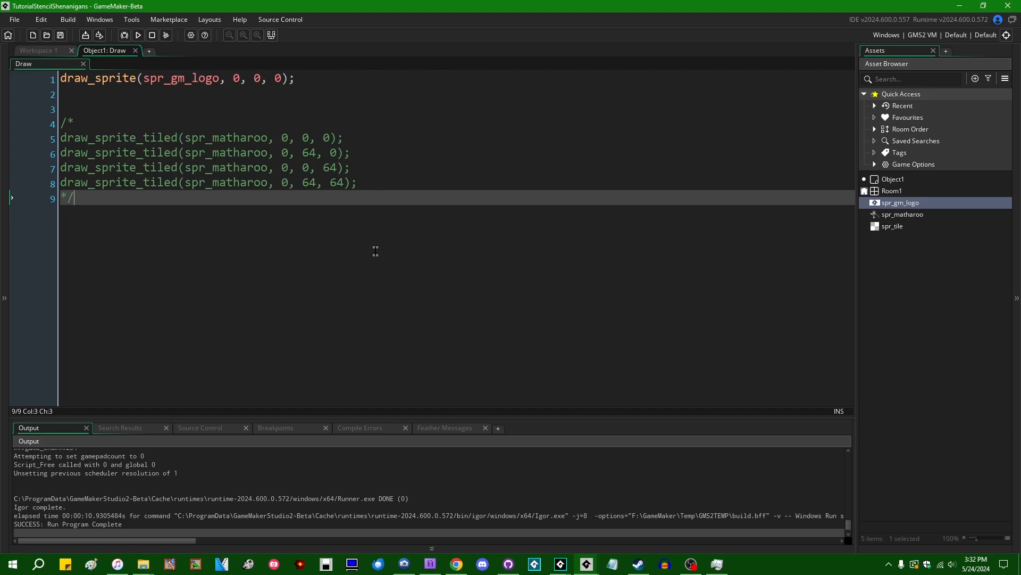
{"action": "mouse_move", "coordinate": [417, 225]}
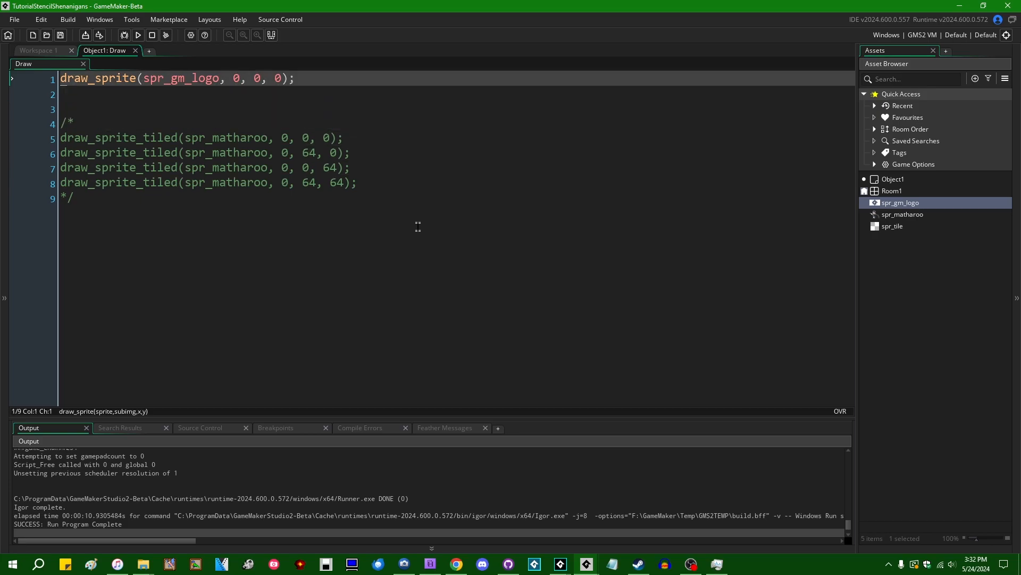
Step: Add draw_clear_stencil(0); at the top of the Draw event, browsing the draw_clear suggestions
{"action": "type", "text": "gpu"}
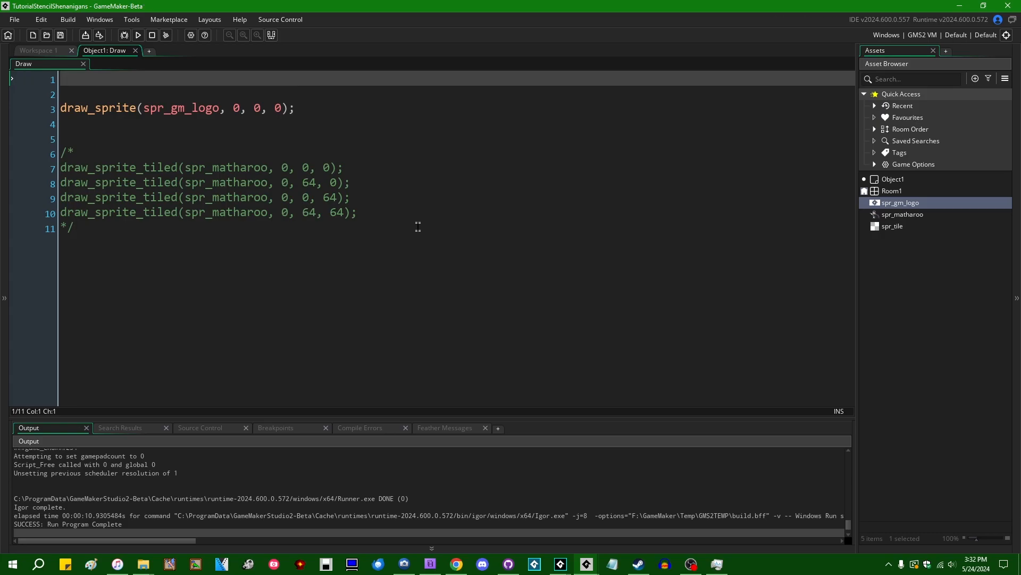
{"action": "type", "text": "draw_clear_stencil(0"}
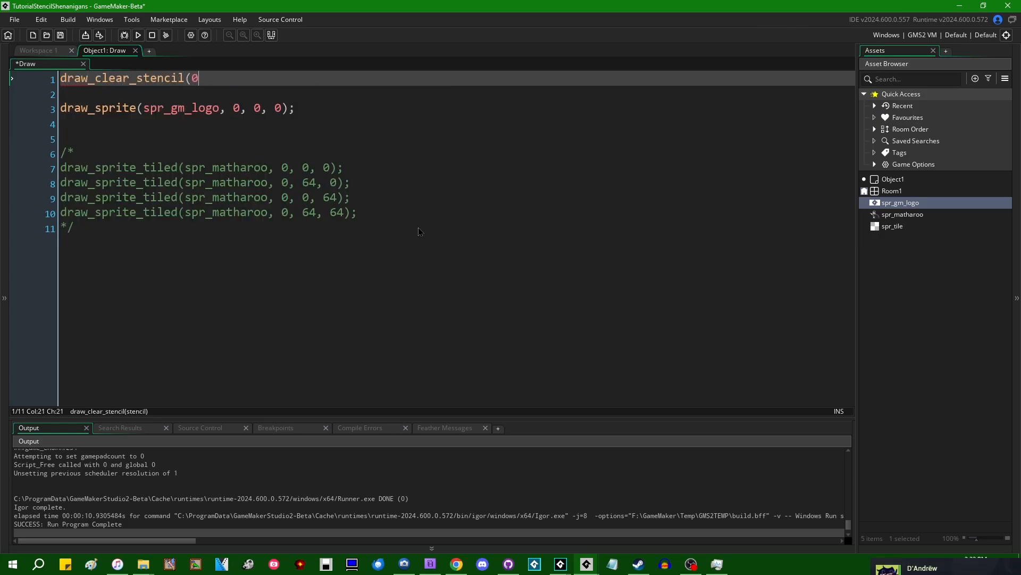
{"action": "type", "text": ");"}
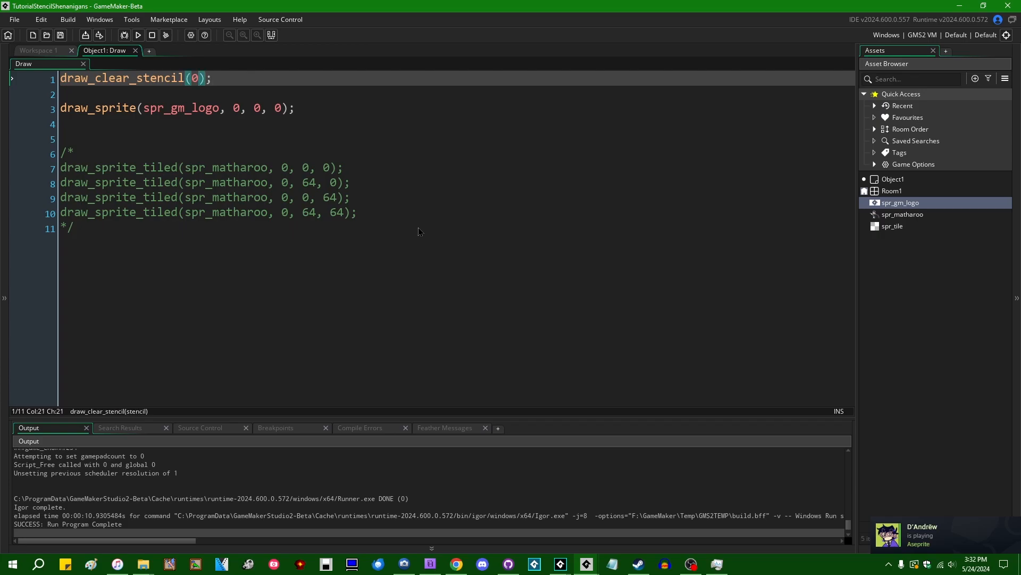
{"action": "type", "text": "draw_clear_"}
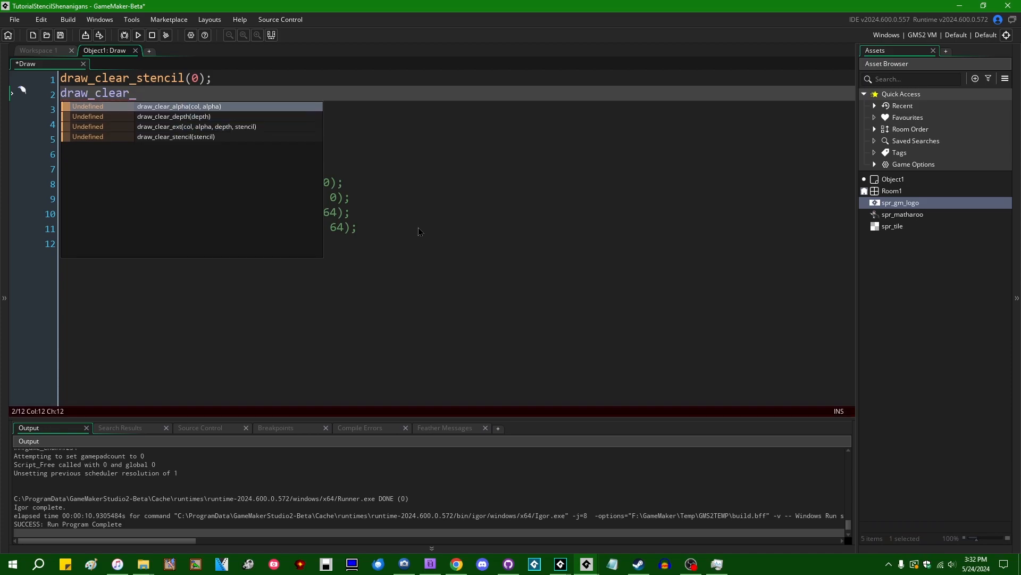
{"action": "key", "text": "backspace"}
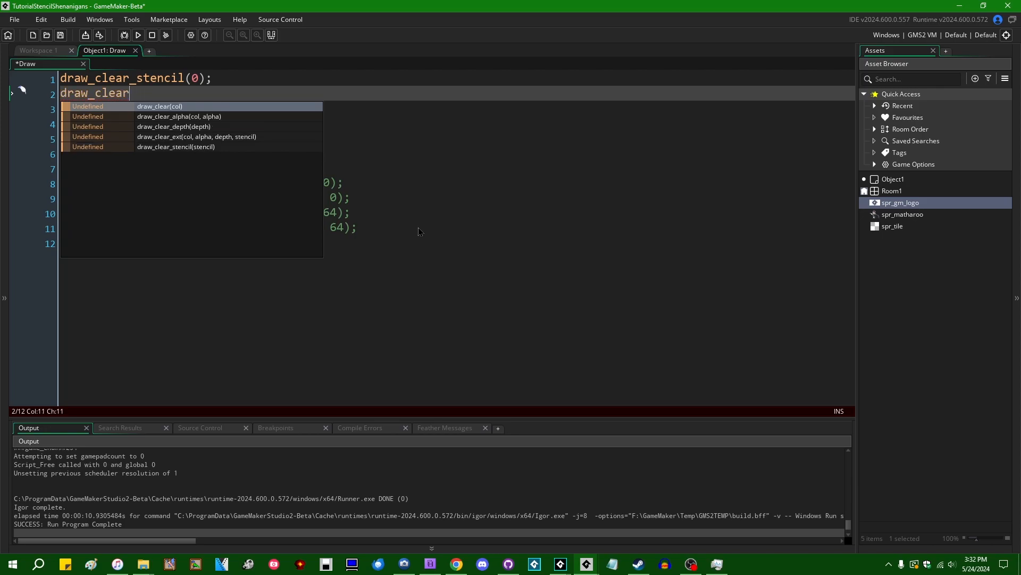
{"action": "key", "text": "Down"}
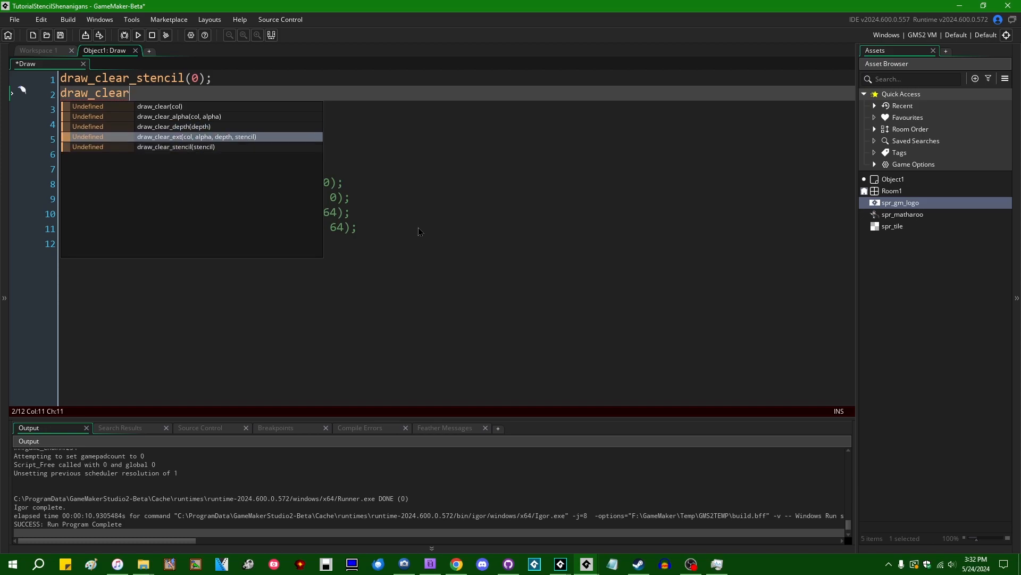
{"action": "left_click", "coordinate": [196, 136]}
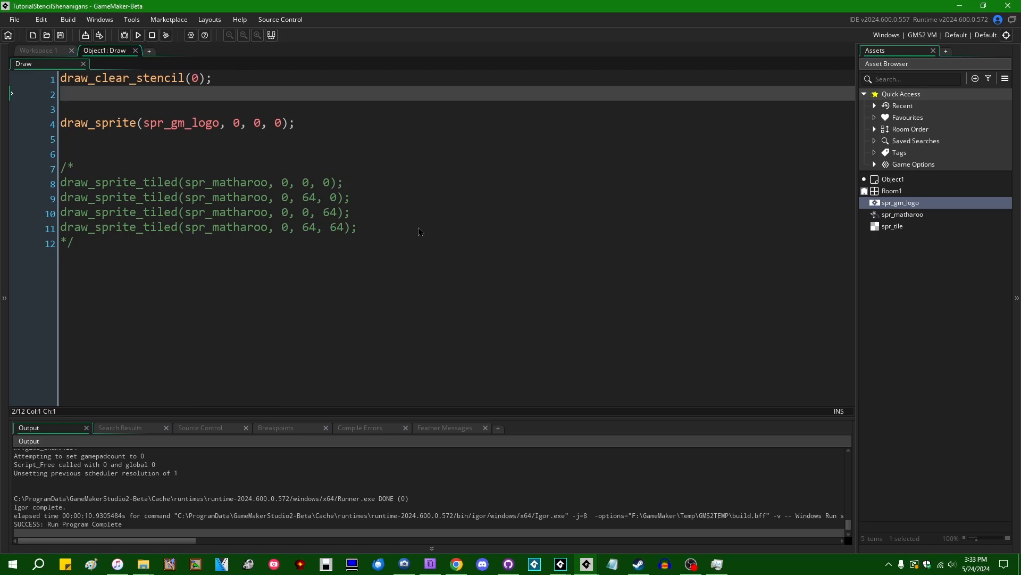
{"action": "type", "text": "stenc"}
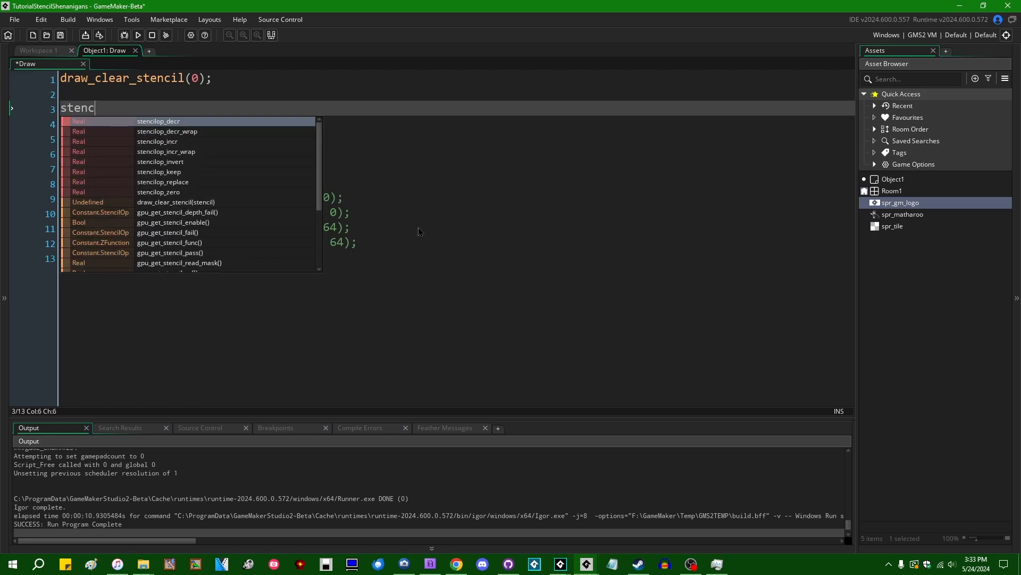
{"action": "type", "text": "il_"}
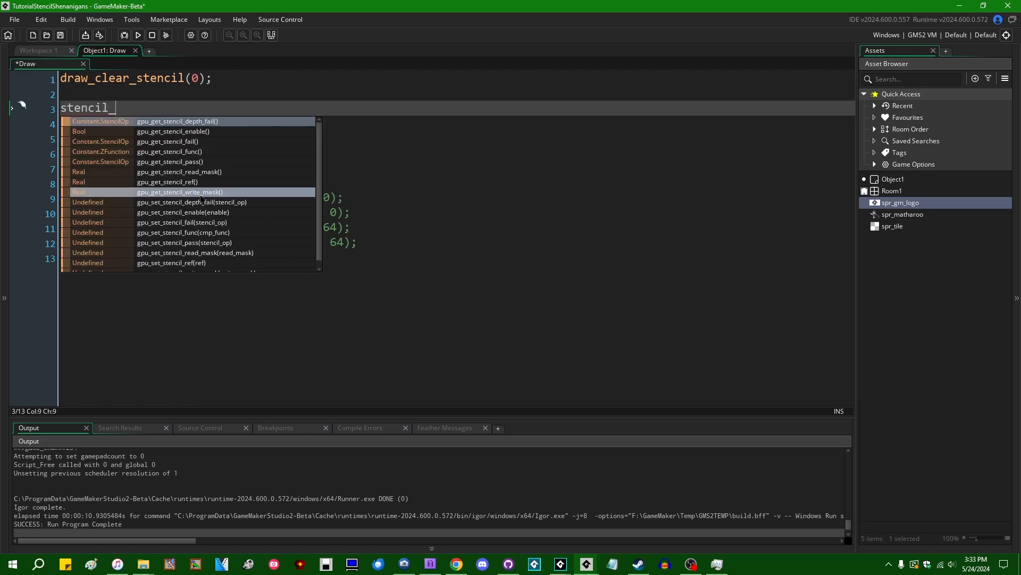
{"action": "scroll", "scroll_direction": "down", "scroll_amount": 3}
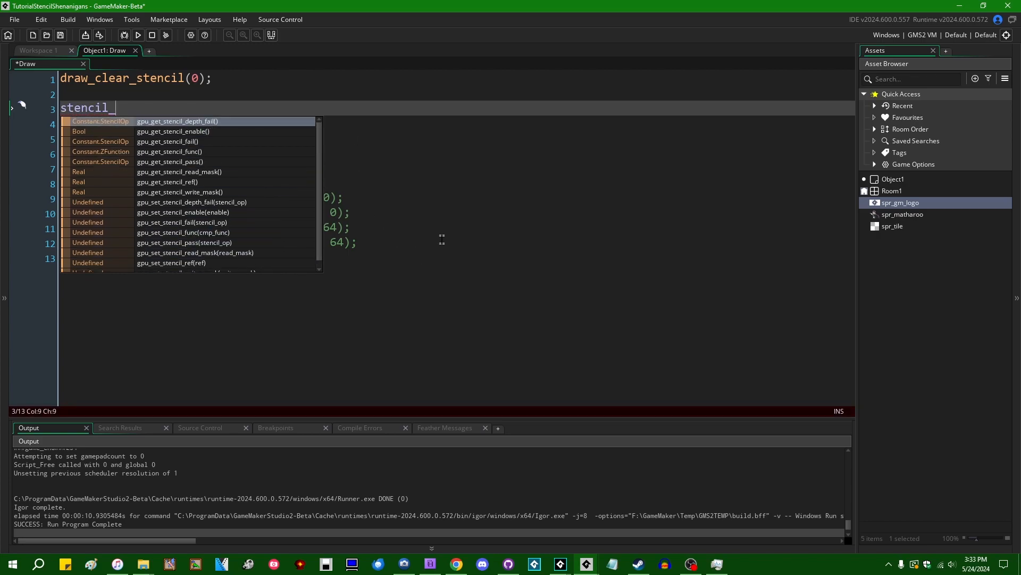
{"action": "mouse_move", "coordinate": [635, 365]}
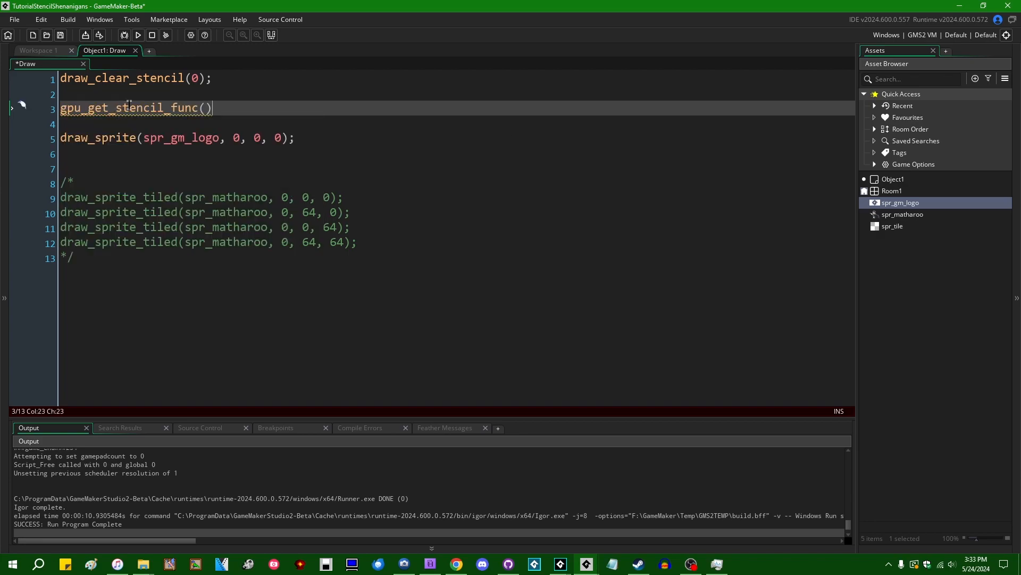
{"action": "mouse_move", "coordinate": [138, 108]}
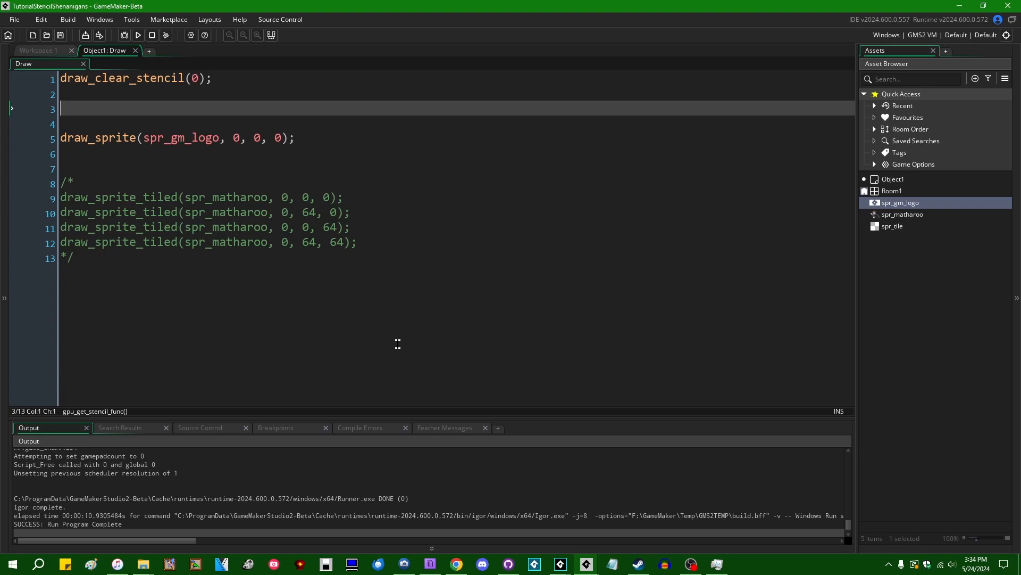
Step: Add gpu_set_stencil_enable(false); after the logo sprite draw
{"action": "type", "text": "gpu"}
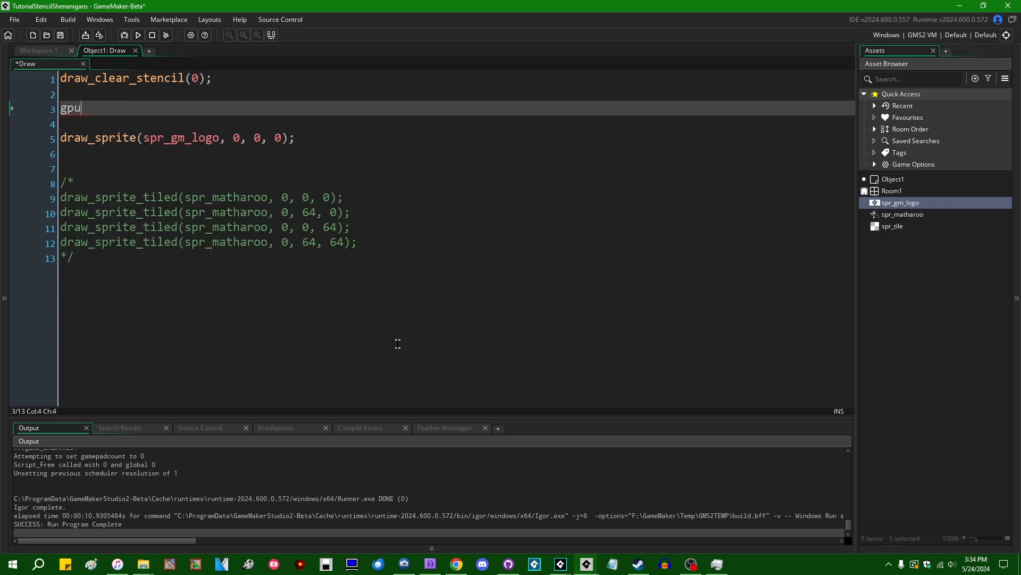
{"action": "type", "text": "_set_stencil_enable(true);"}
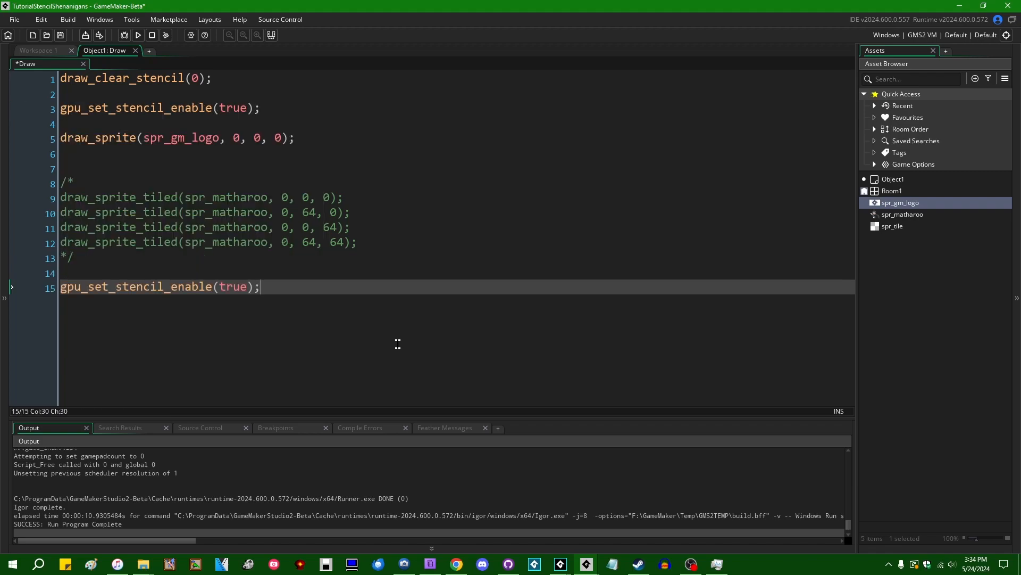
{"action": "type", "text": "false"}
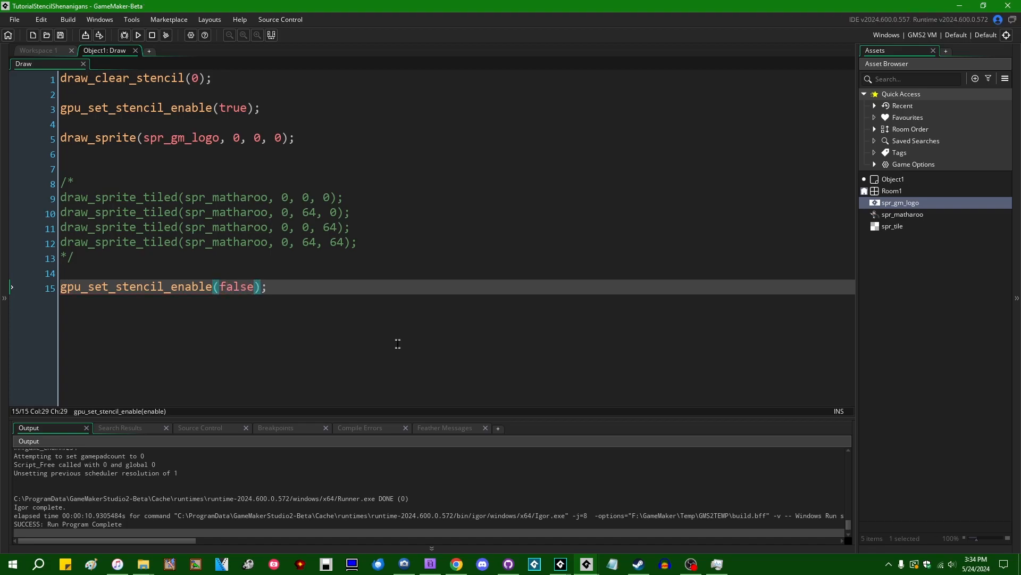
Step: Insert a blank line above the logo draw call and review that line
{"action": "left_click", "coordinate": [77, 153]}
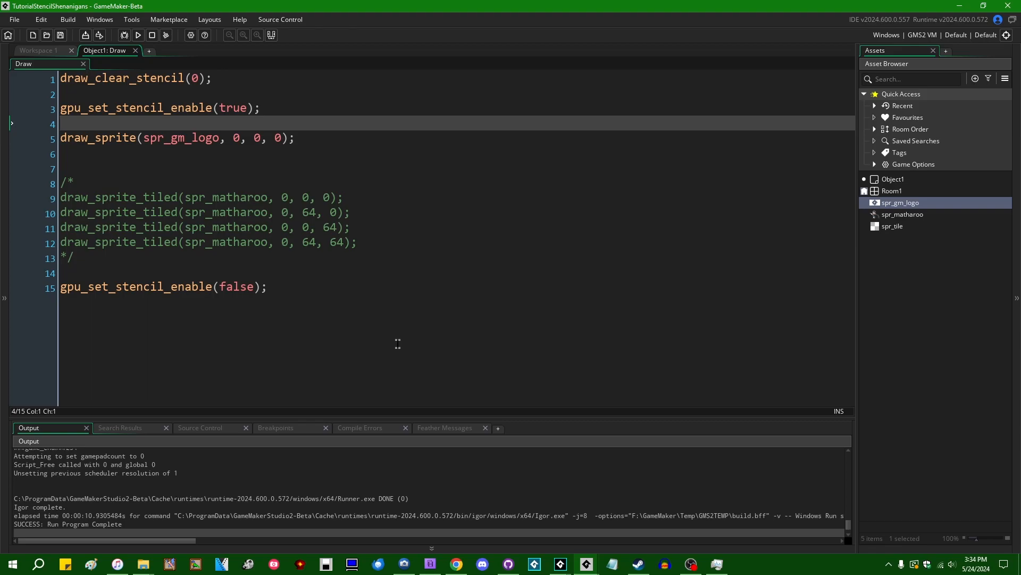
{"action": "left_click", "coordinate": [267, 197]}
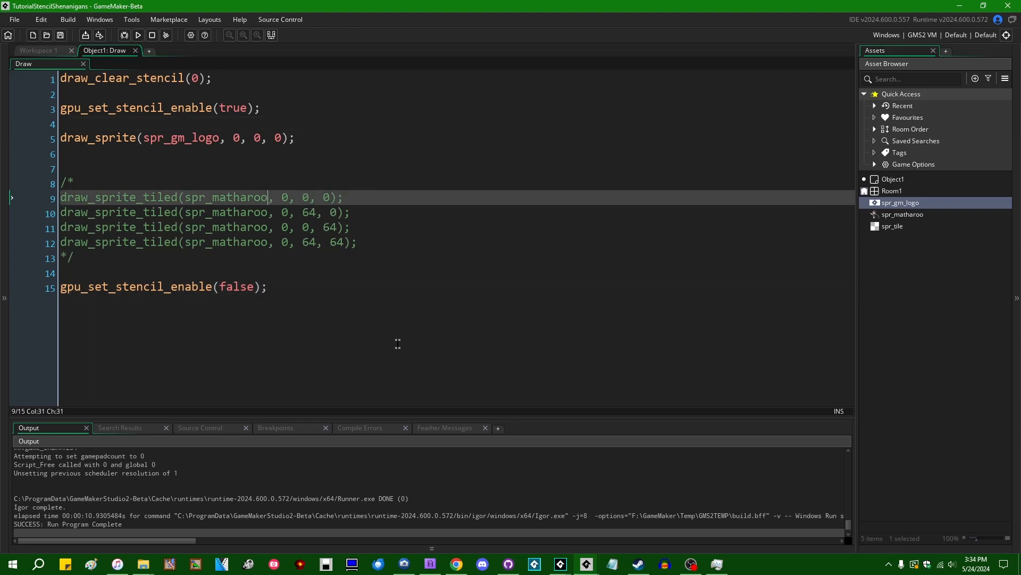
{"action": "left_click", "coordinate": [294, 137]}
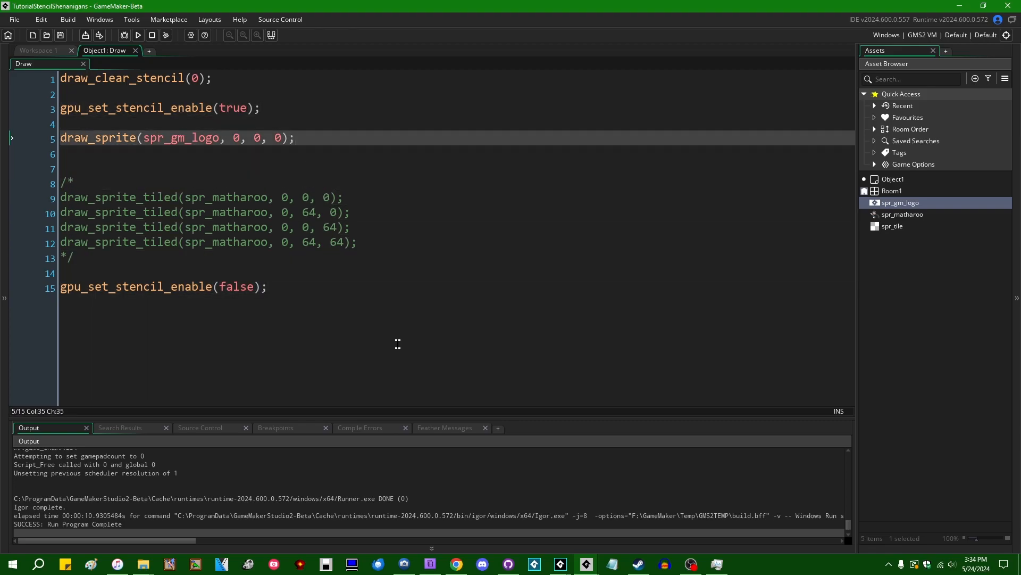
{"action": "key", "text": "enter"}
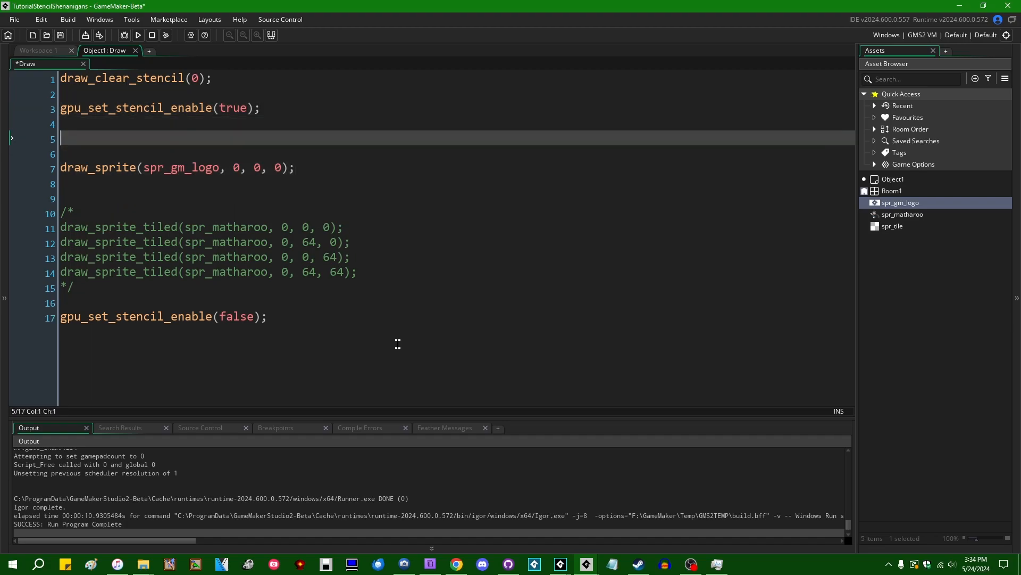
{"action": "left_click", "coordinate": [175, 167]}
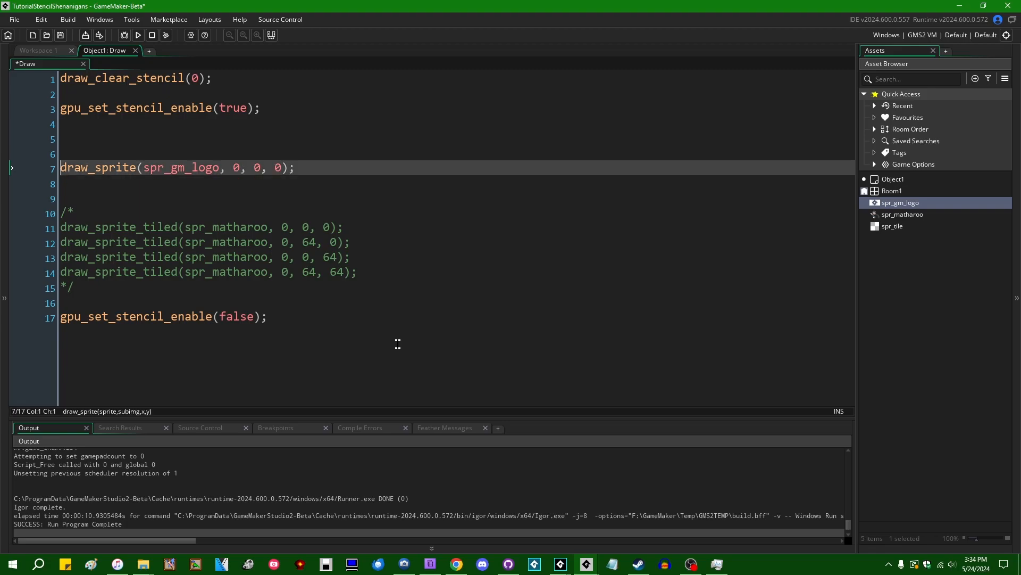
{"action": "triple_click", "coordinate": [176, 167]}
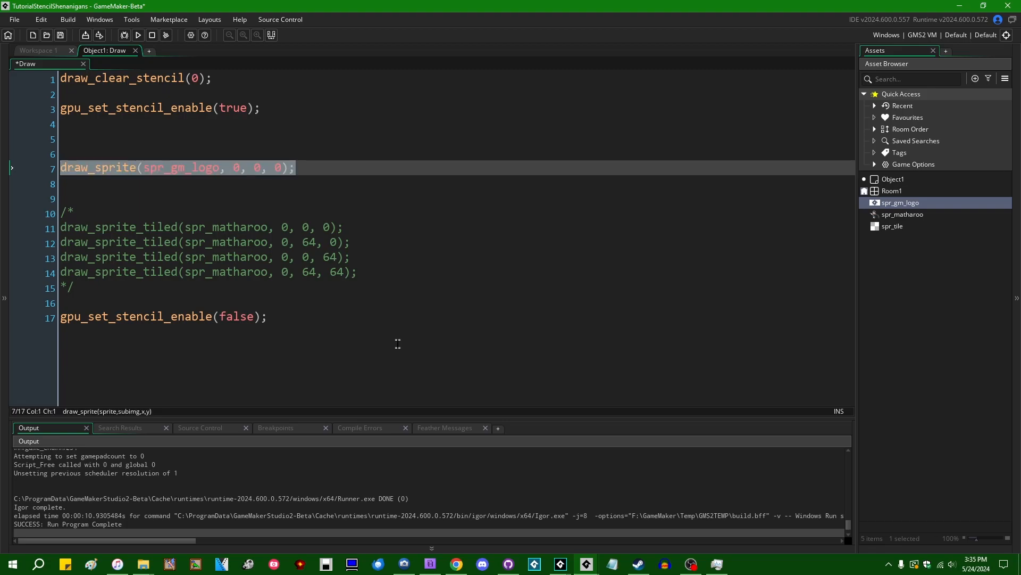
{"action": "left_click", "coordinate": [294, 167]}
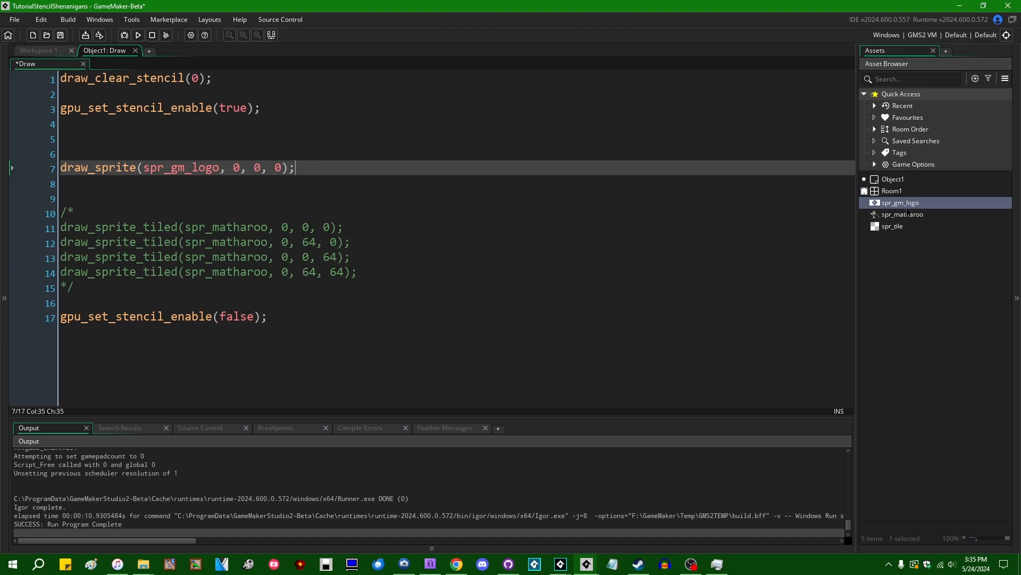
{"action": "double_click", "coordinate": [900, 202]}
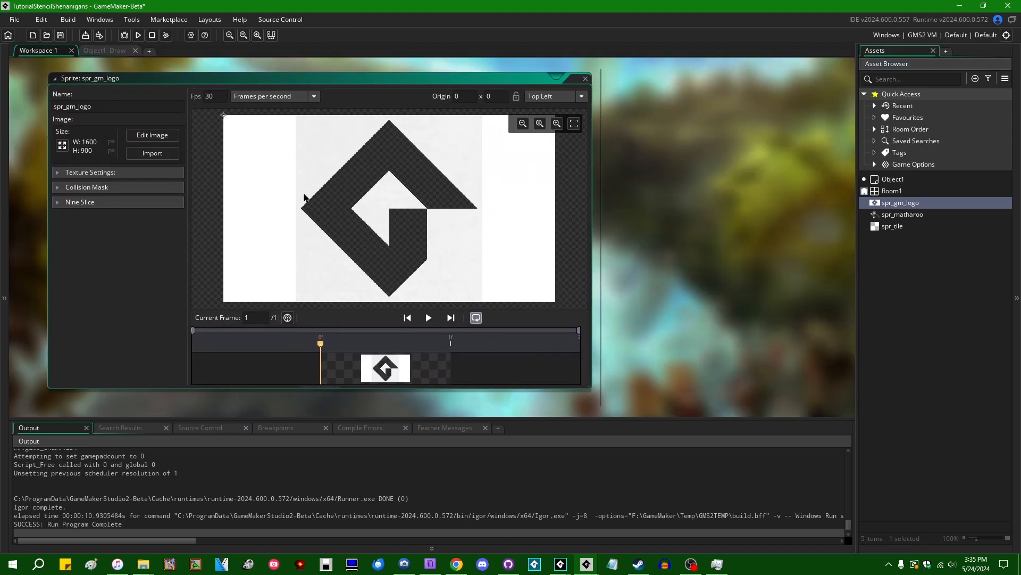
{"action": "mouse_move", "coordinate": [441, 350]}
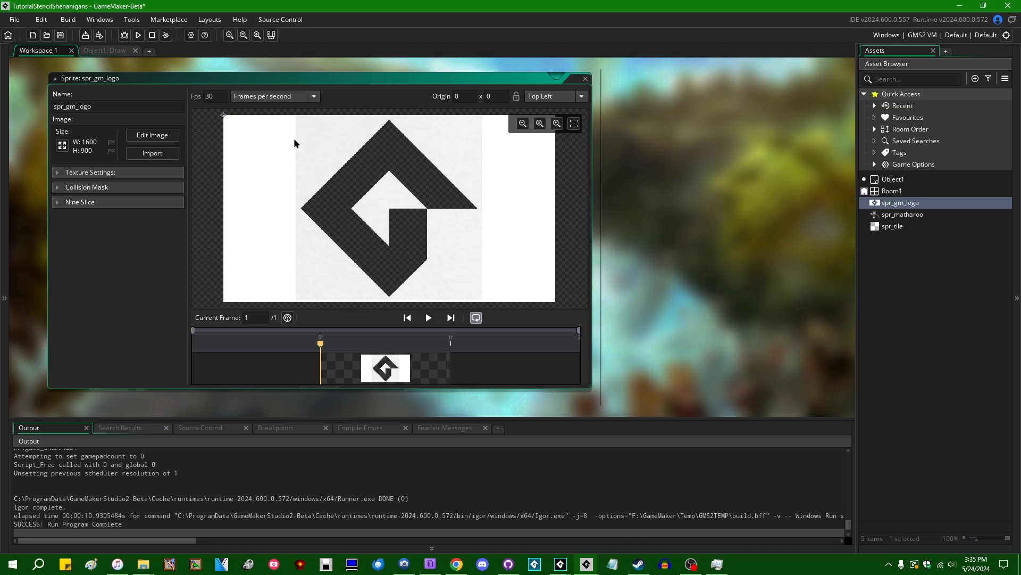
{"action": "mouse_move", "coordinate": [418, 167]}
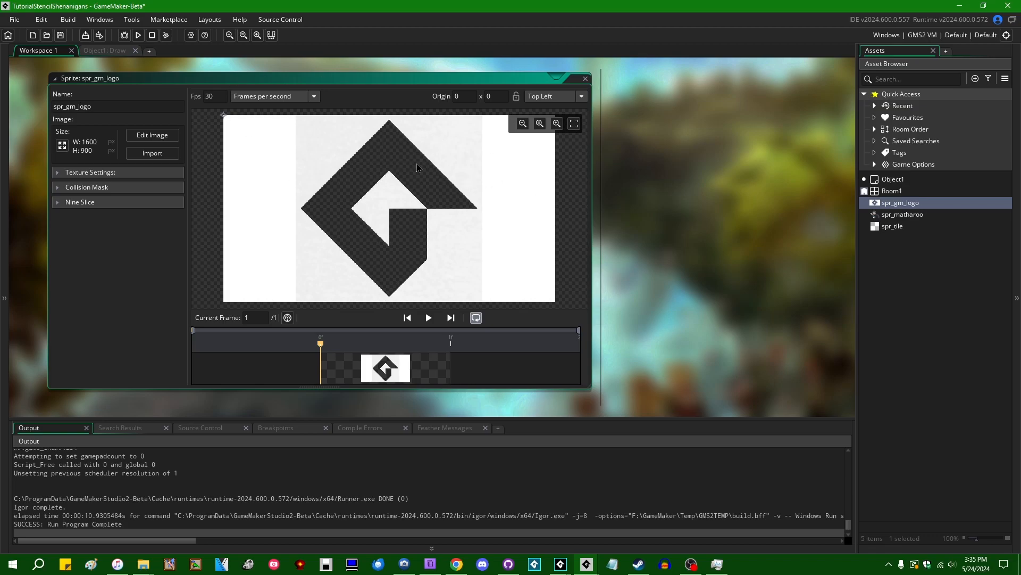
{"action": "mouse_move", "coordinate": [412, 242]}
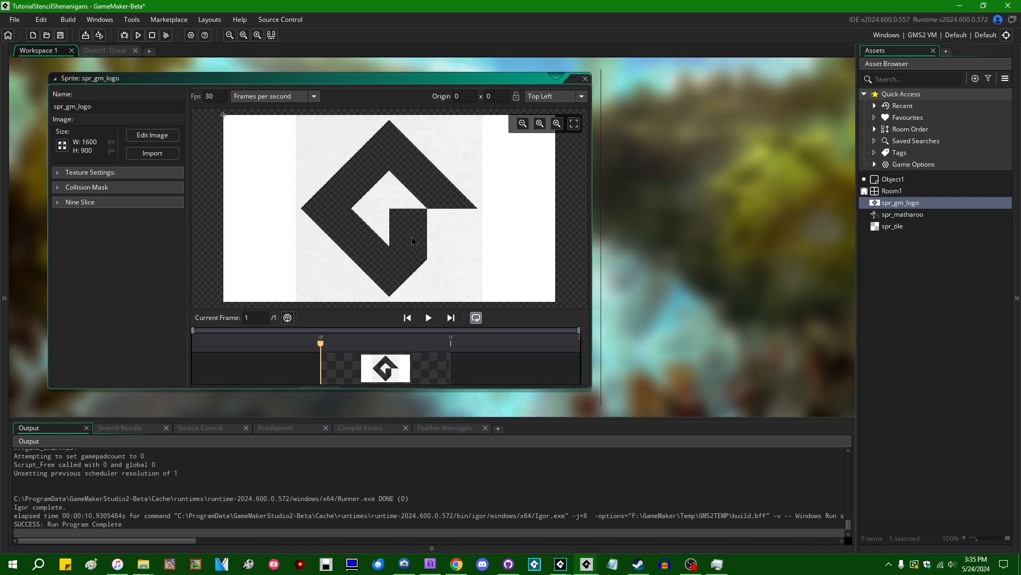
{"action": "mouse_move", "coordinate": [396, 269]}
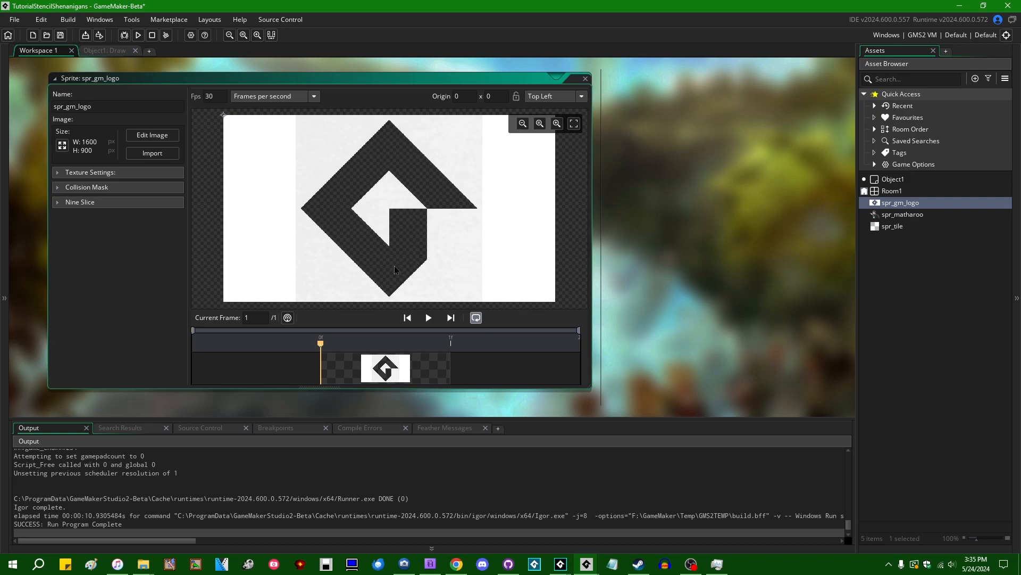
{"action": "mouse_move", "coordinate": [605, 140]}
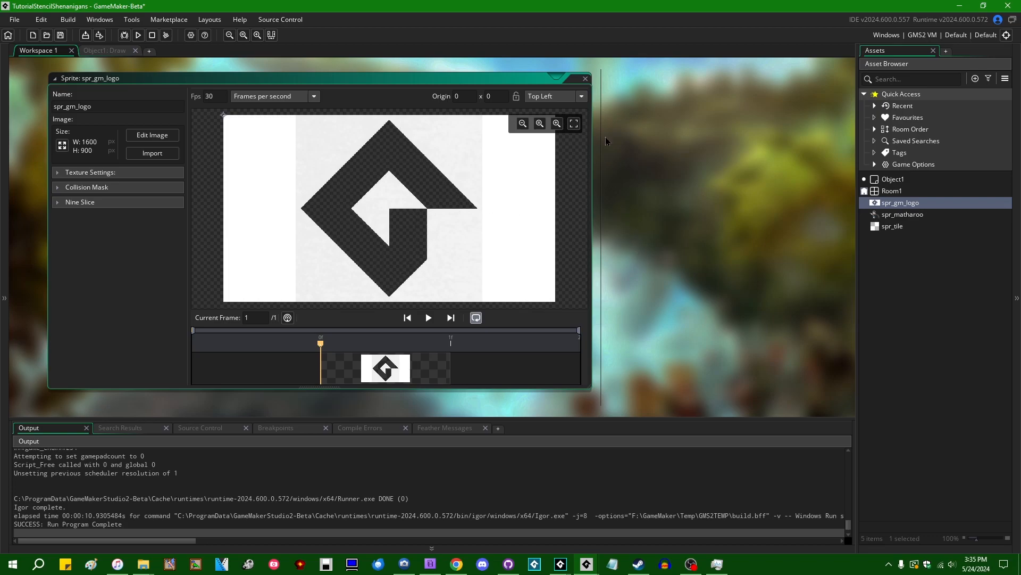
{"action": "left_click", "coordinate": [585, 77]}
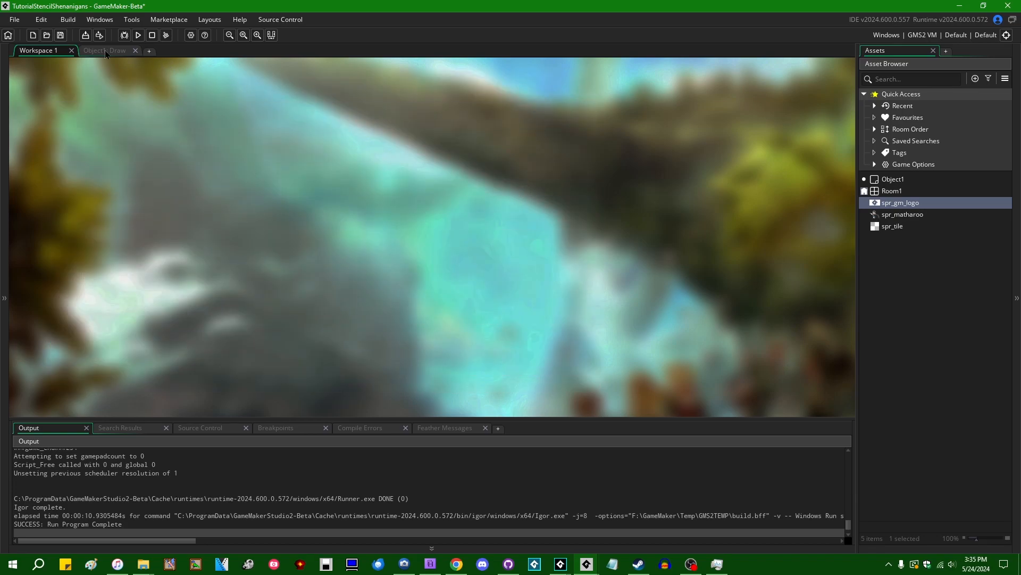
{"action": "left_click", "coordinate": [104, 50]}
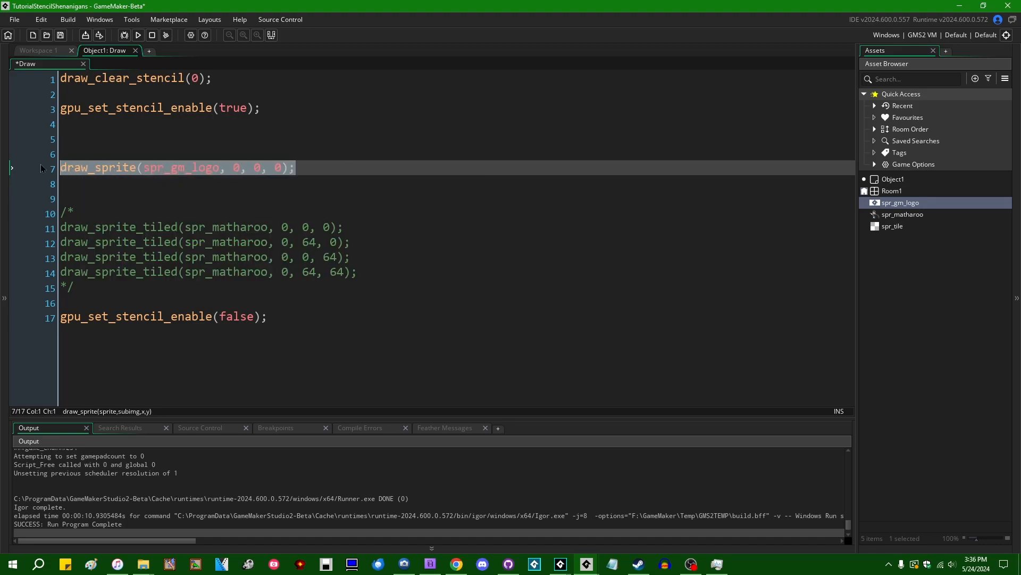
Step: Restore the closing ); on the draw_sprite logo line
{"action": "left_click", "coordinate": [345, 167]}
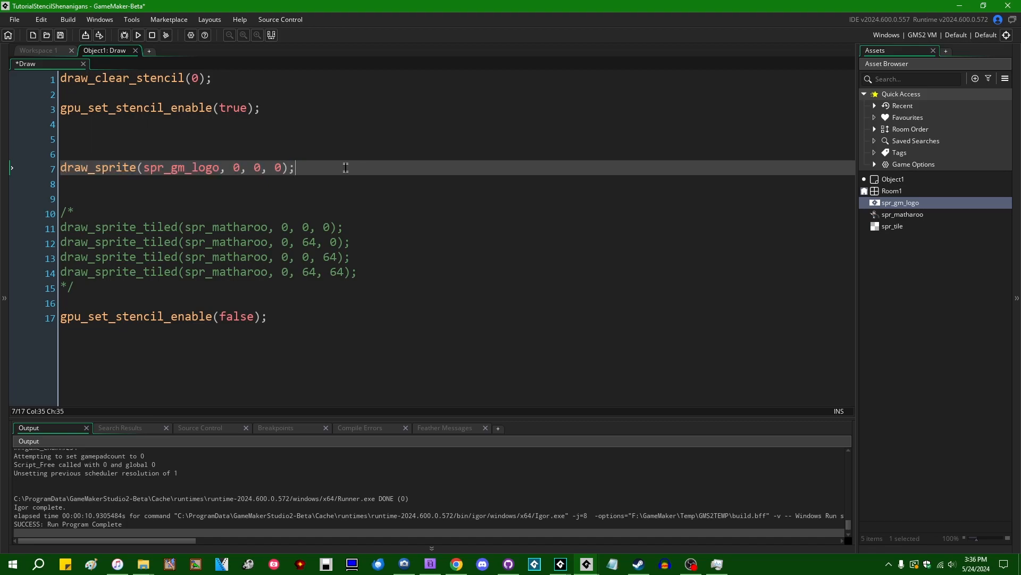
{"action": "mouse_move", "coordinate": [340, 165]}
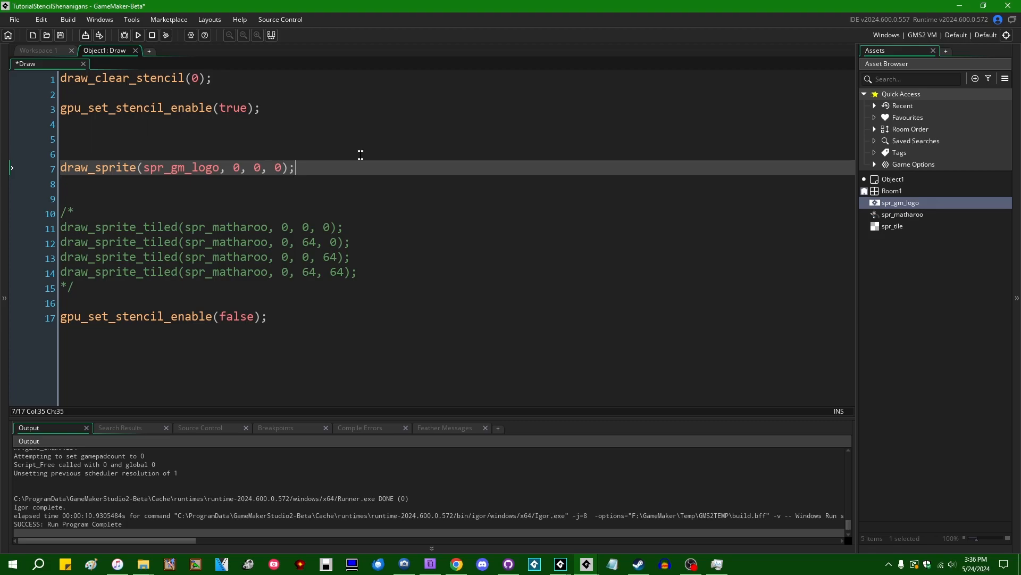
{"action": "mouse_move", "coordinate": [195, 142]}
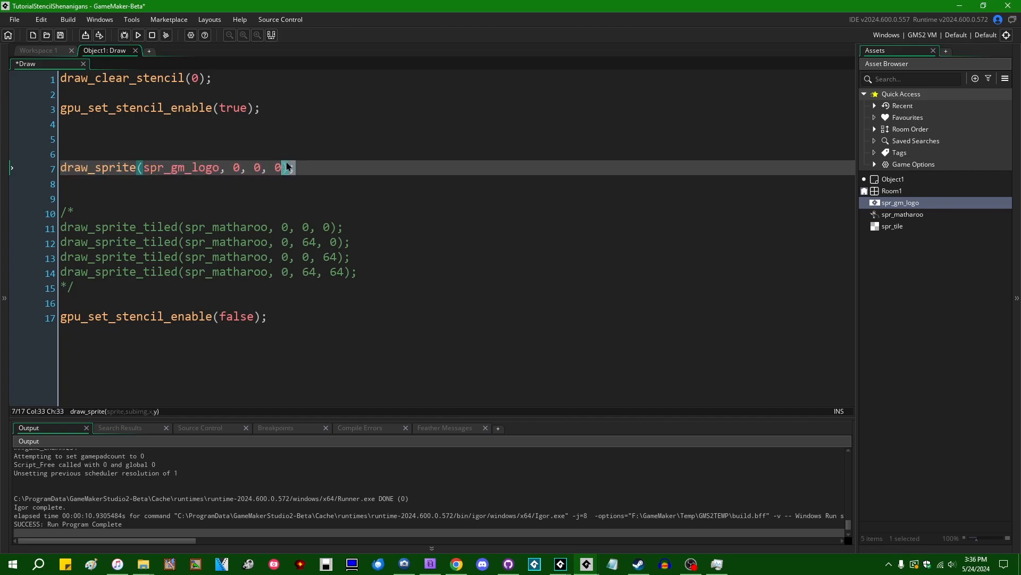
{"action": "type", "text": ");"}
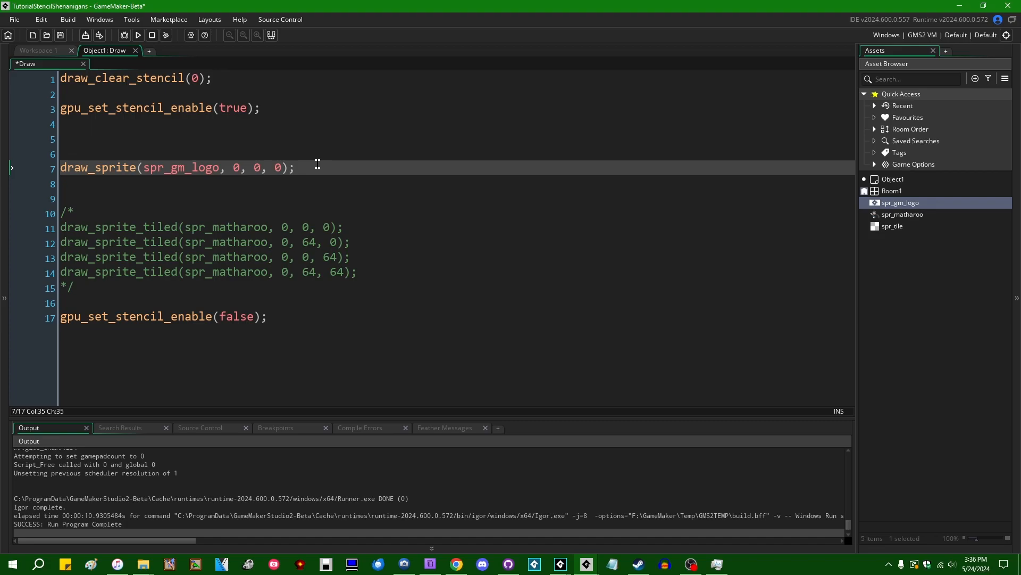
{"action": "mouse_move", "coordinate": [311, 167]}
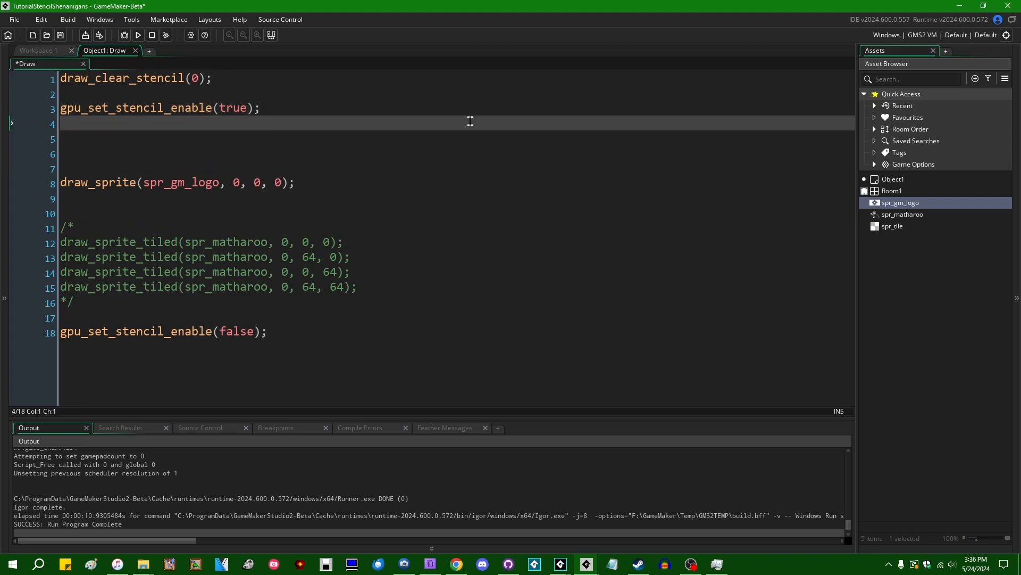
Step: Add gpu_set_stencil_write_mask(1); directly below the stencil enable call
{"action": "type", "text": "gpu_set_wr"}
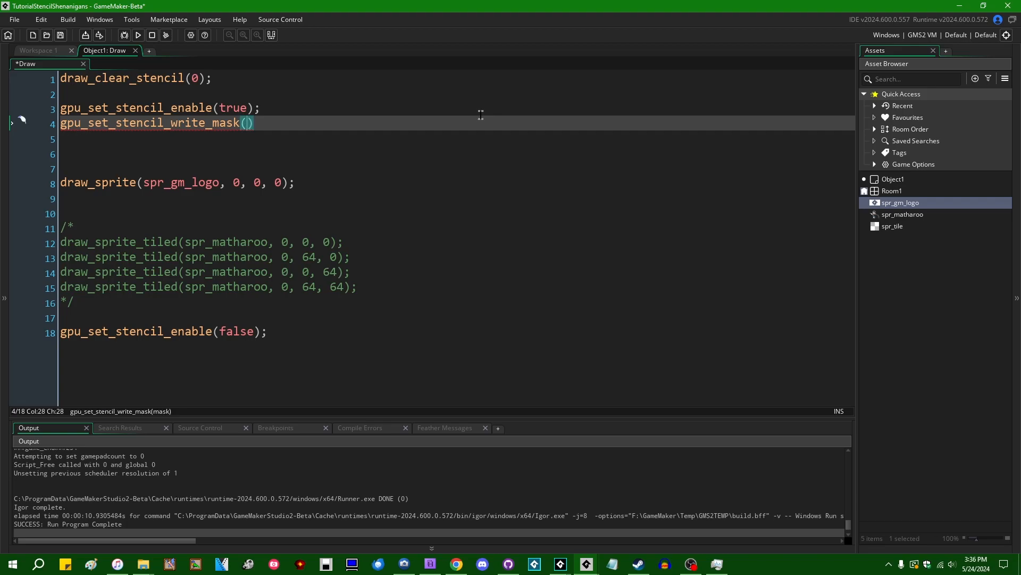
{"action": "type", "text": "1"}
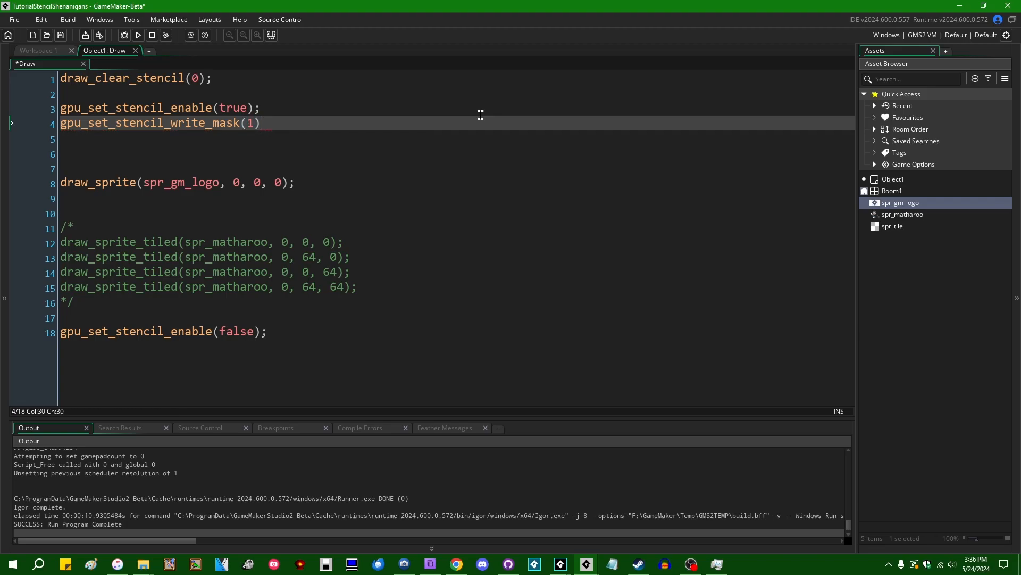
{"action": "type", "text": ";"}
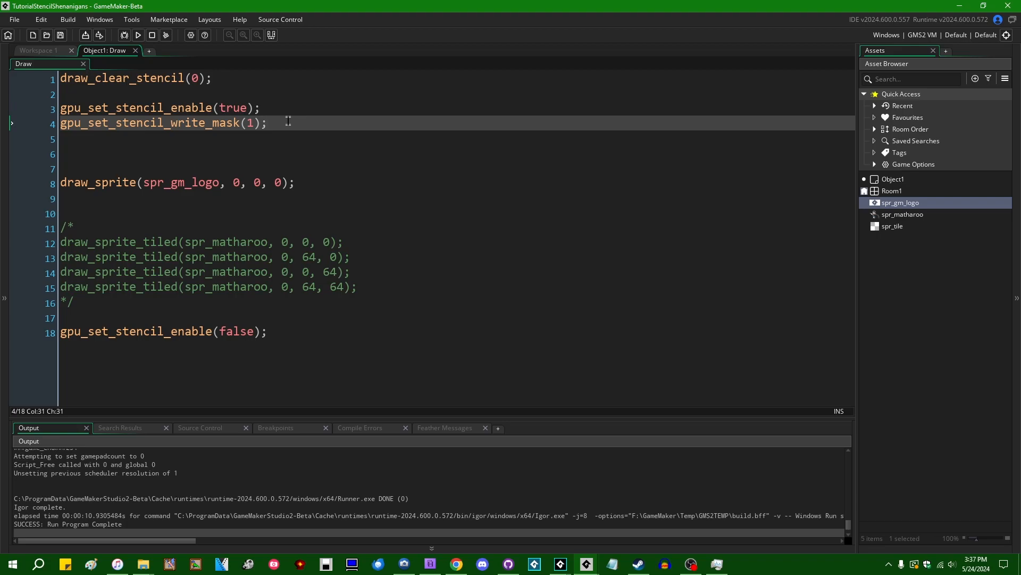
{"action": "key", "text": "Return"}
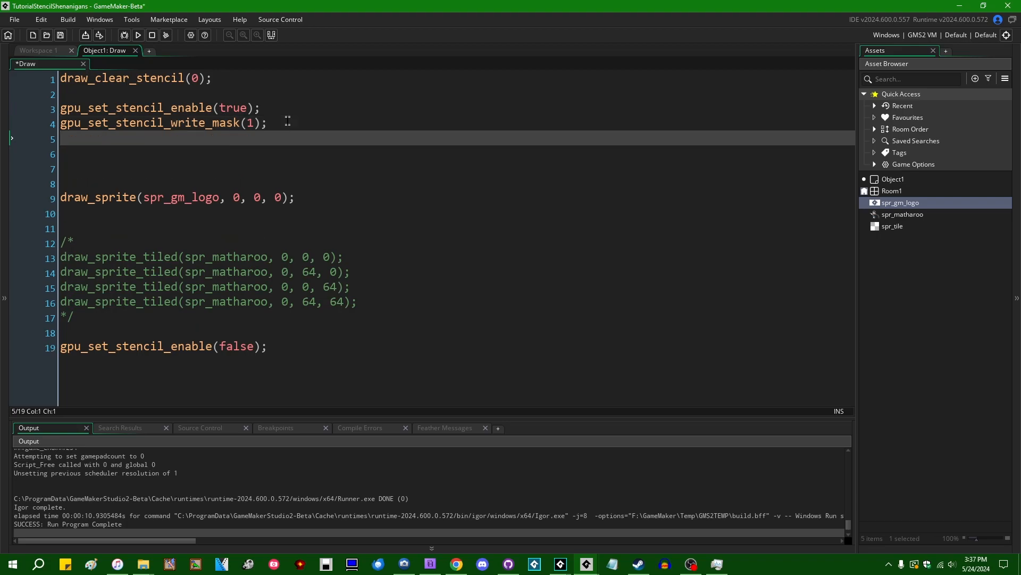
Step: Write gpu_set_stencil_pass(stencilop_replace); below the write mask line and save the event
{"action": "type", "text": "gpu_set_stencil_pass("}
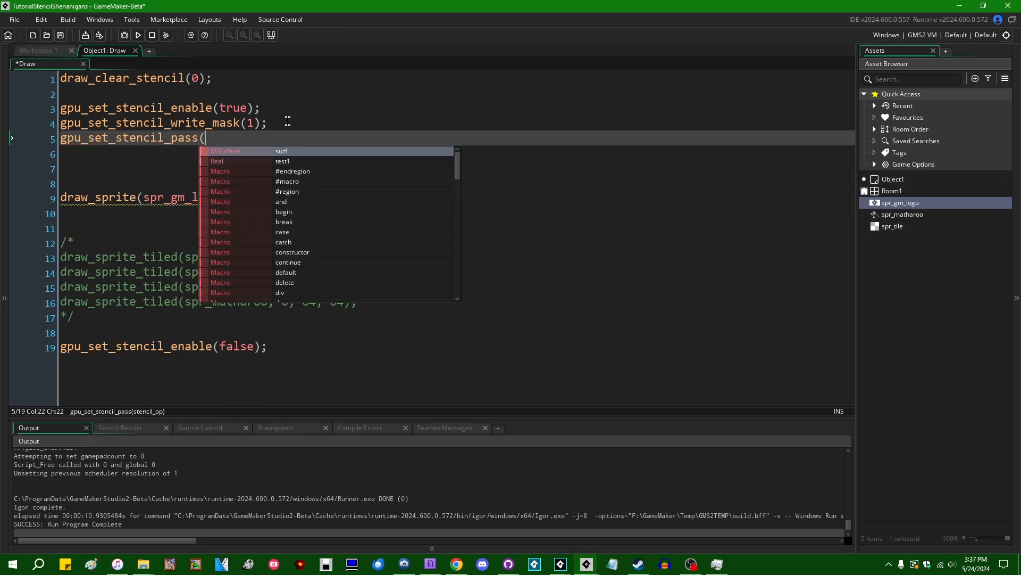
{"action": "type", "text": "stencilop_replace);"}
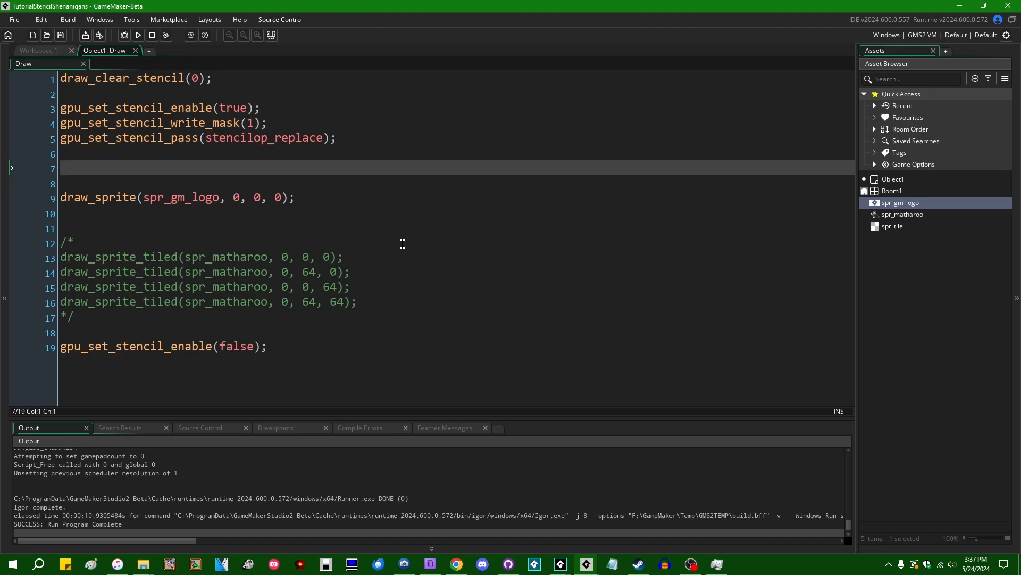
Step: Write gpu_set_alphatestenable(false); right after the draw_sprite(spr_gm_logo) call
{"action": "type", "text": "gpu_"}
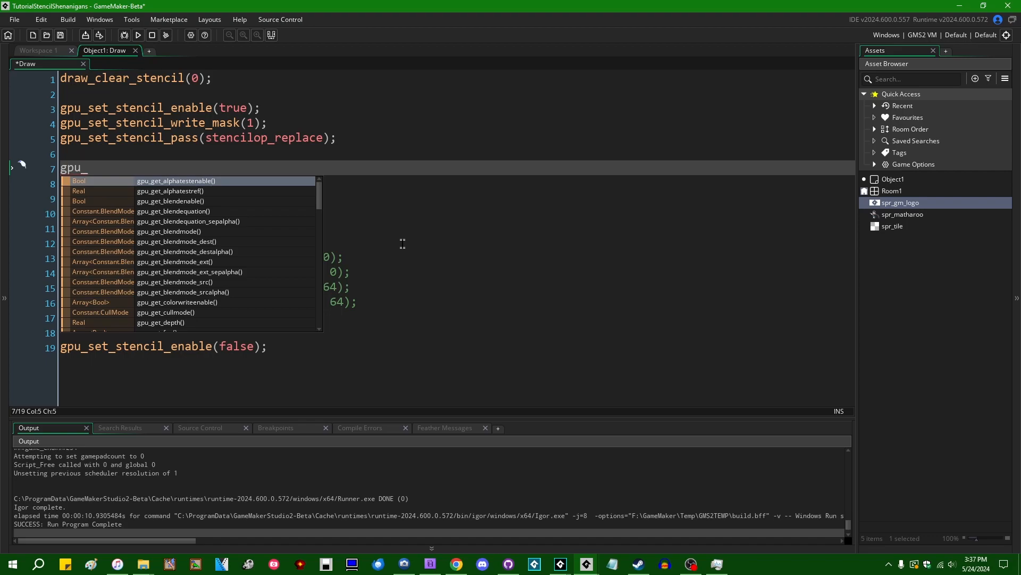
{"action": "type", "text": "set_alphatestenable(true"}
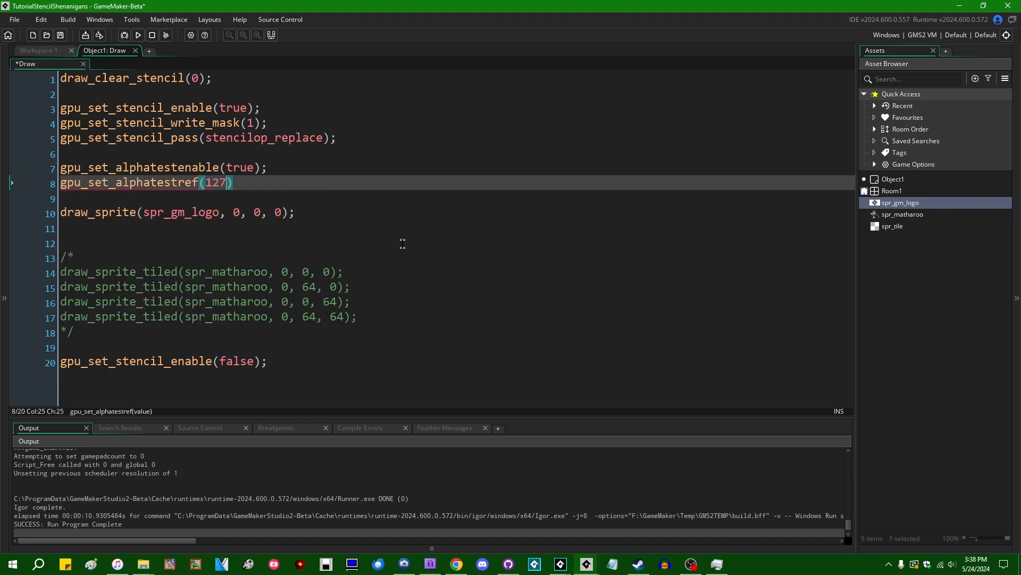
{"action": "type", "text": ";"}
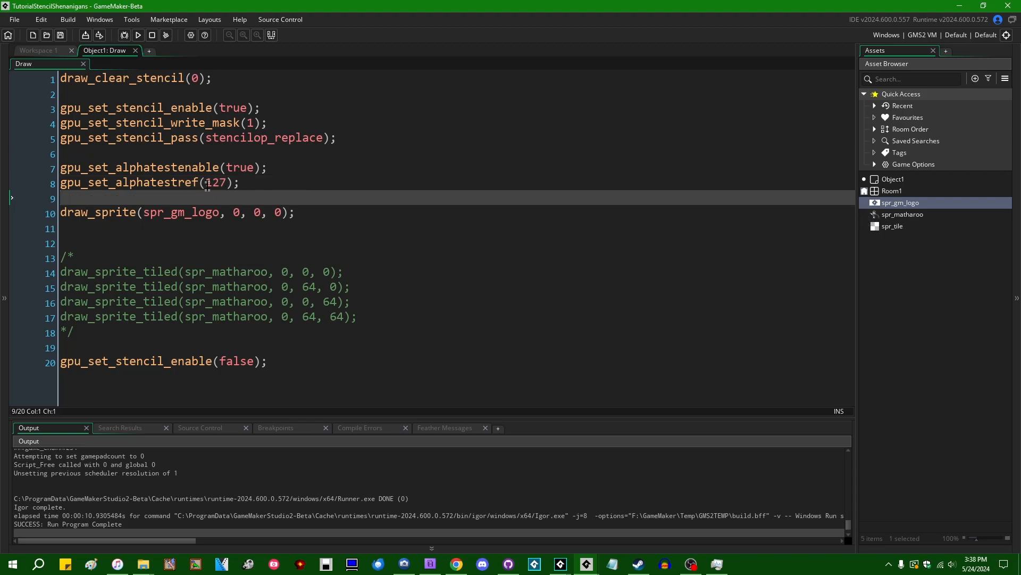
{"action": "double_click", "coordinate": [215, 182]}
{"action": "type", "text": "gpu_set_alphatestenable(true);"}
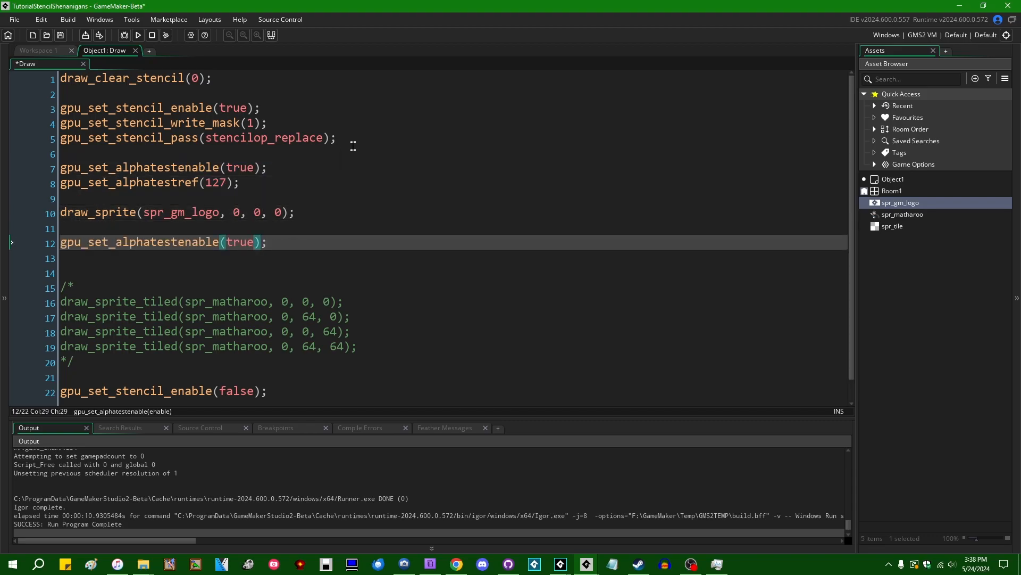
{"action": "type", "text": "false"}
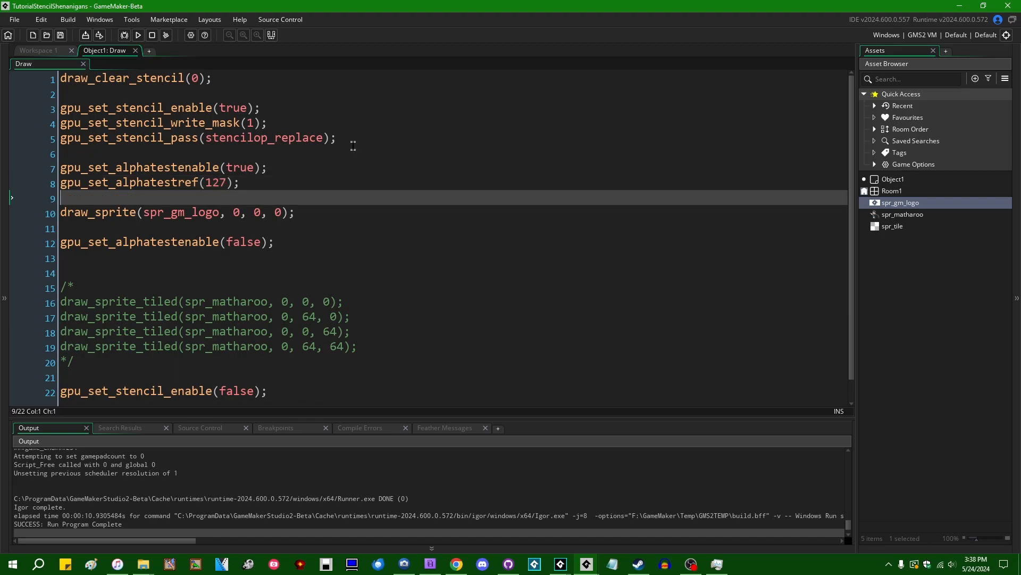
Step: Wrap the logo draw with gpu_set_colorwriteenable all-false before it and all-true after it
{"action": "type", "text": "gpu_set_colorwriteenable(false, false, false, false);"}
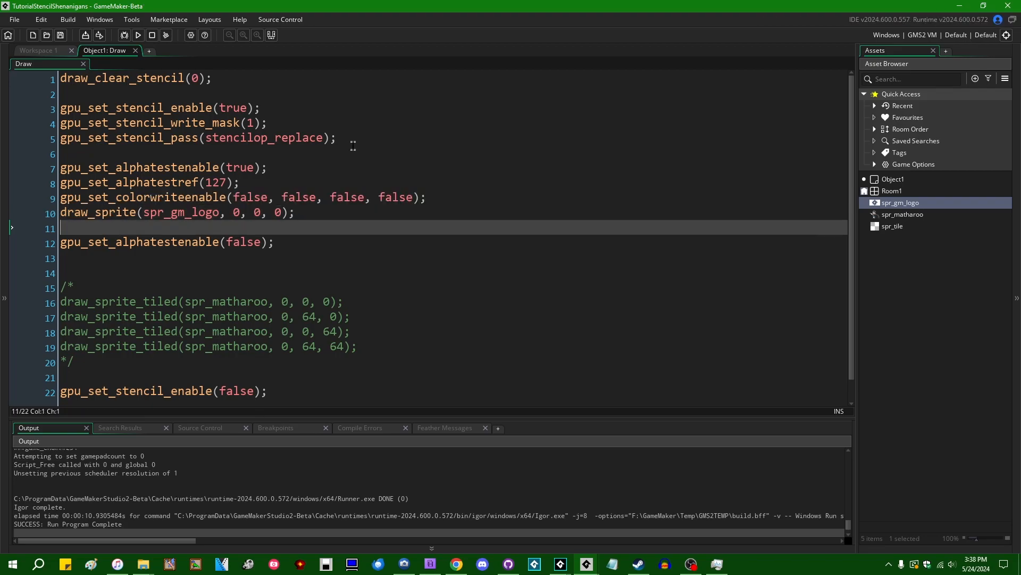
{"action": "type", "text": "gpu_set_colorwriteenable(false, false, false, false);"}
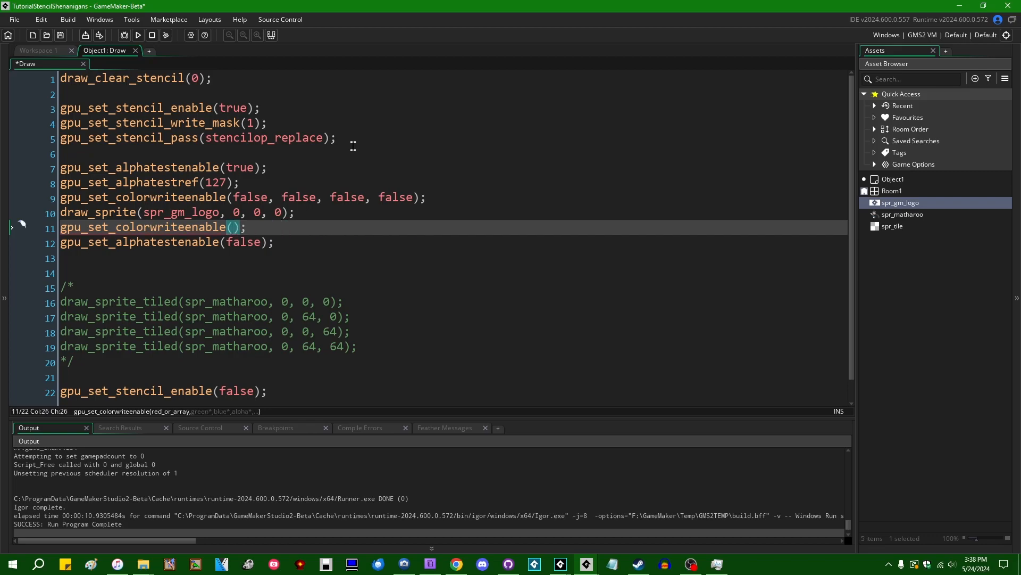
{"action": "type", "text": "true, true, true, true"}
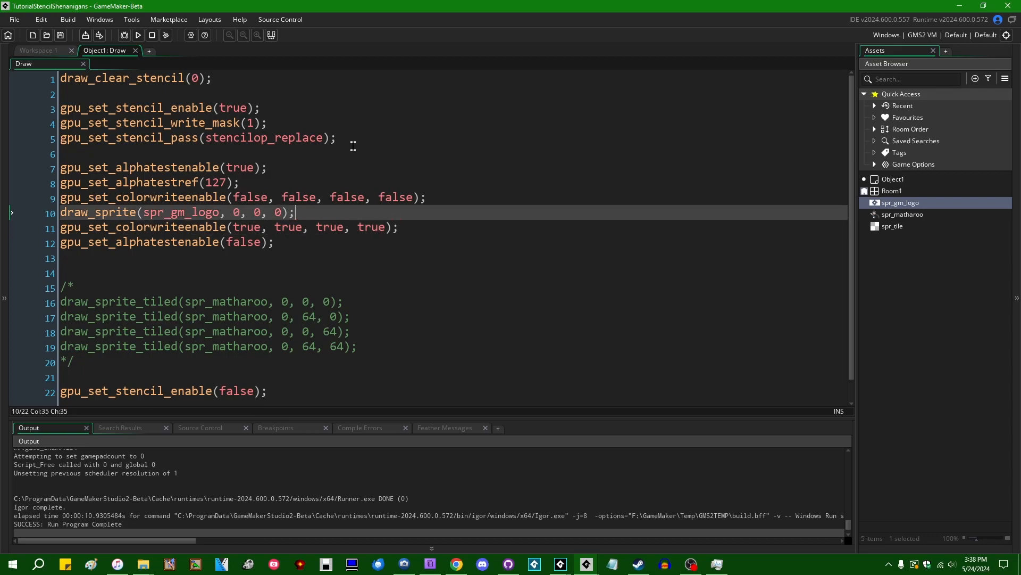
{"action": "triple_click", "coordinate": [176, 213]}
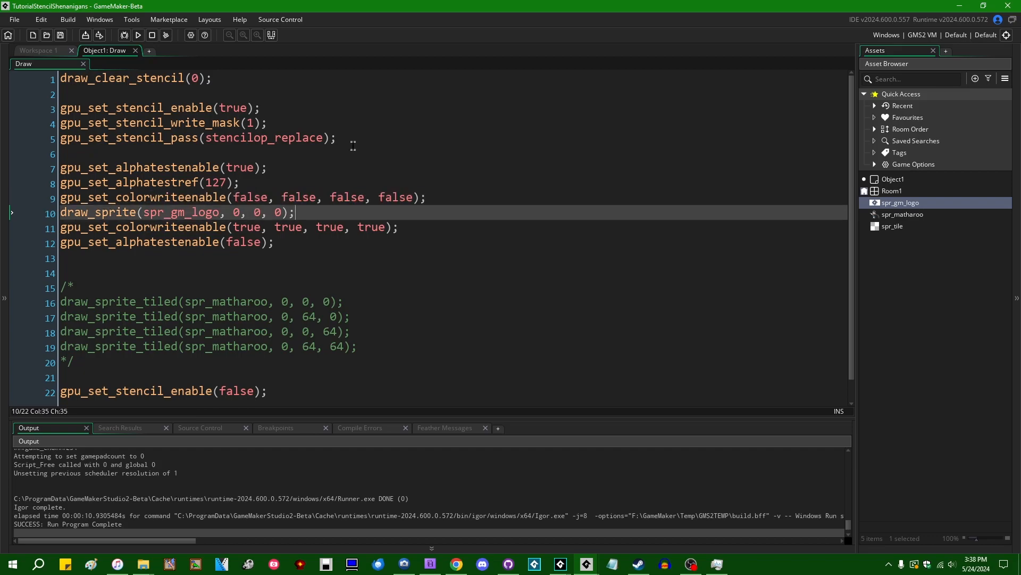
{"action": "left_click", "coordinate": [294, 227]}
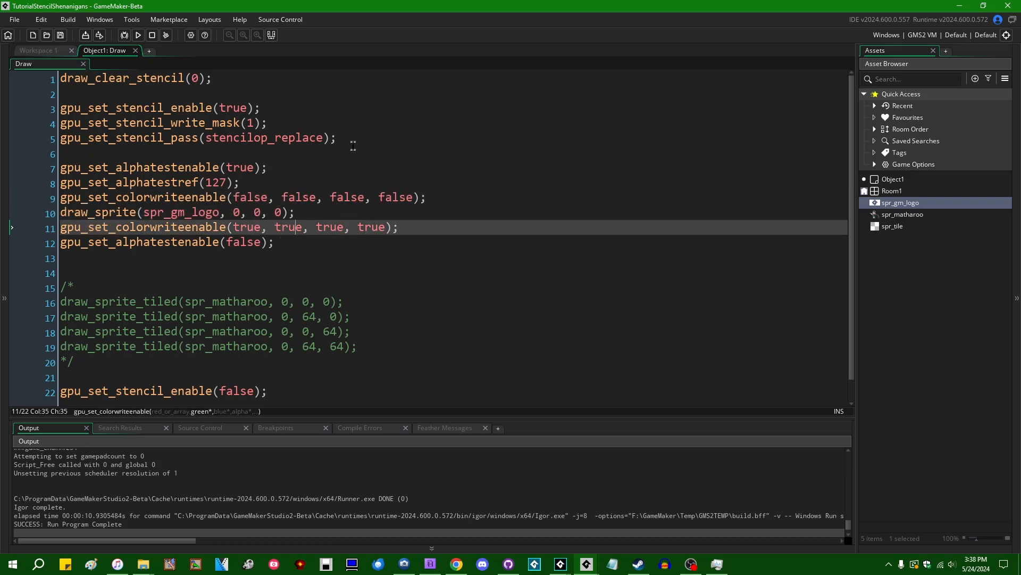
{"action": "left_click", "coordinate": [397, 226]}
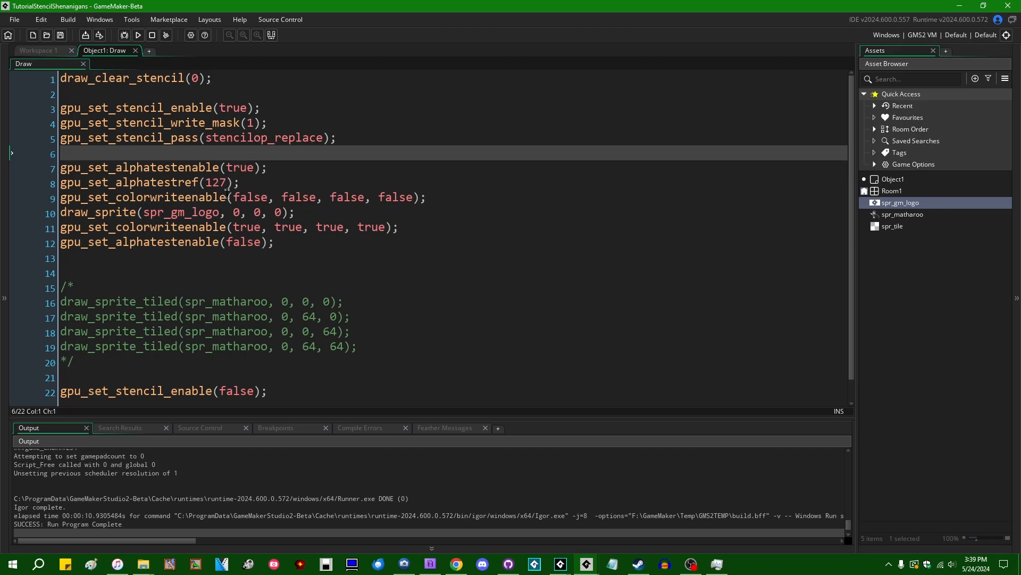
Step: Run the game to test the stencil setup, see an empty window, and close it
{"action": "left_click", "coordinate": [278, 258]}
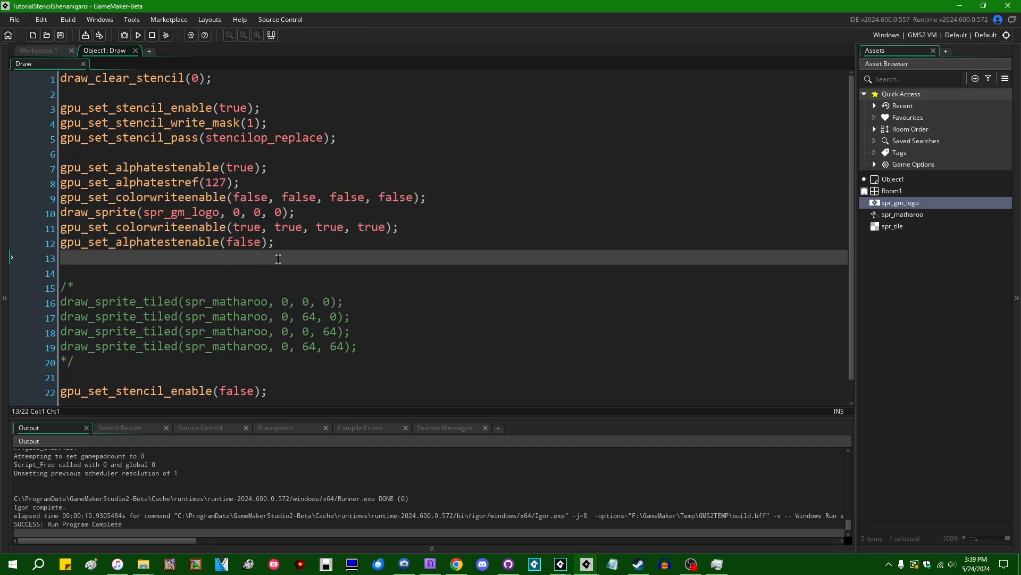
{"action": "left_click", "coordinate": [137, 35]}
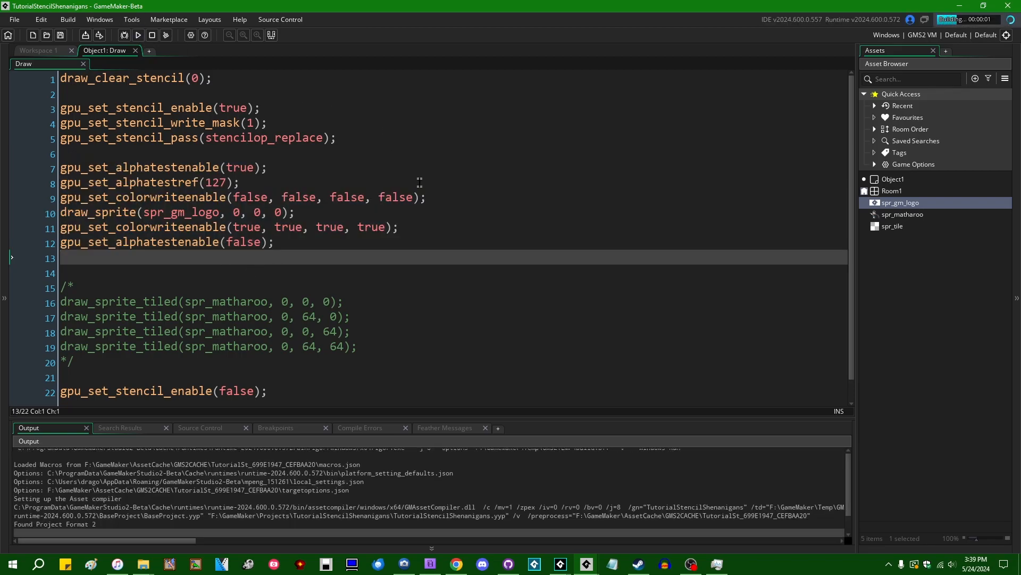
{"action": "left_click", "coordinate": [138, 36]}
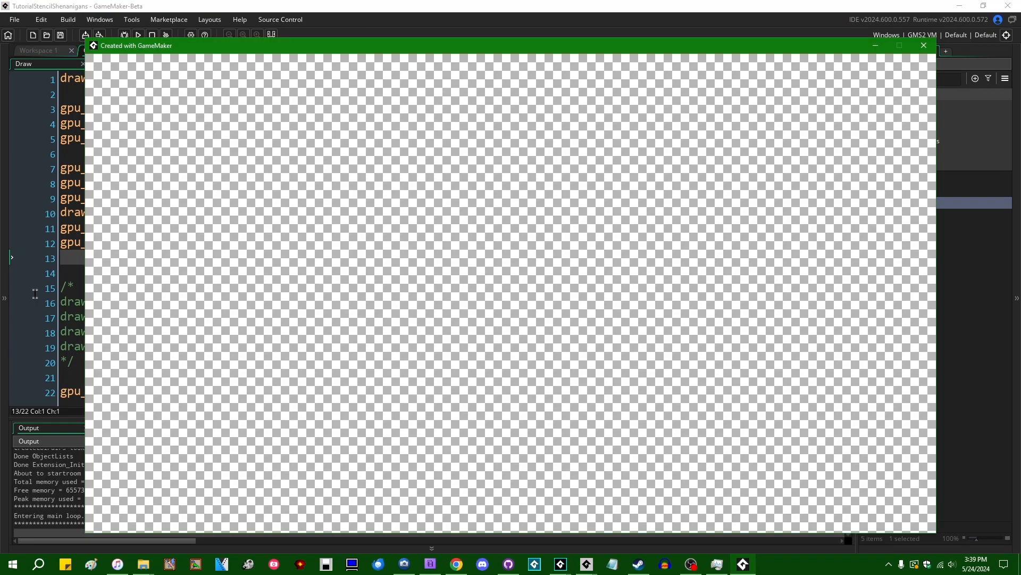
{"action": "left_click", "coordinate": [923, 44]}
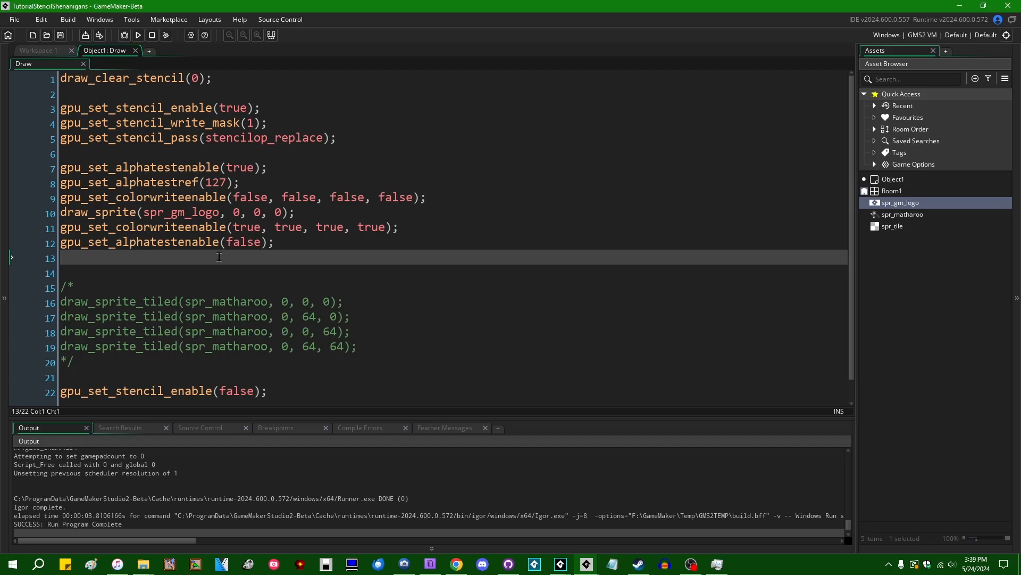
{"action": "mouse_move", "coordinate": [372, 207]}
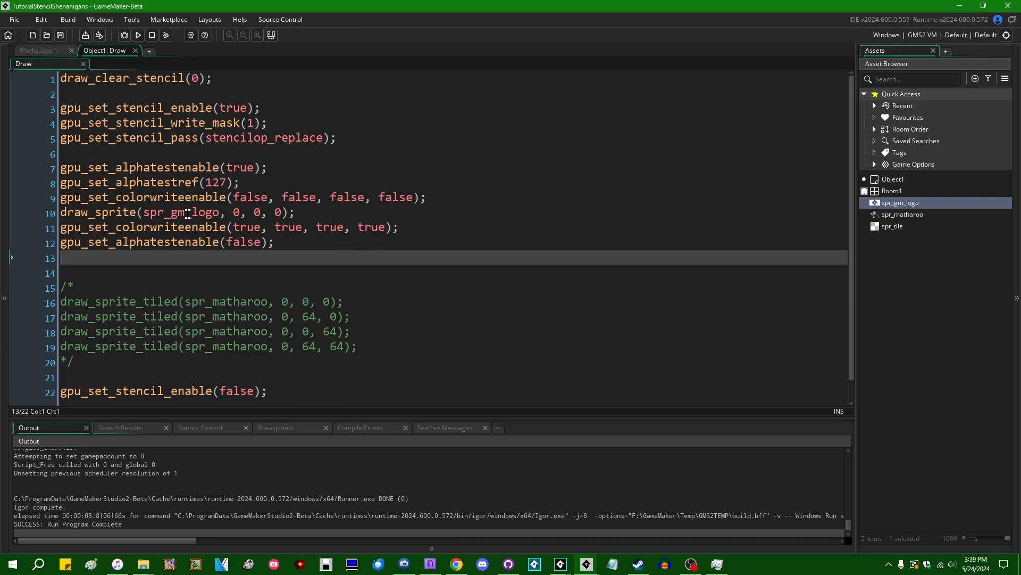
{"action": "mouse_move", "coordinate": [305, 256]}
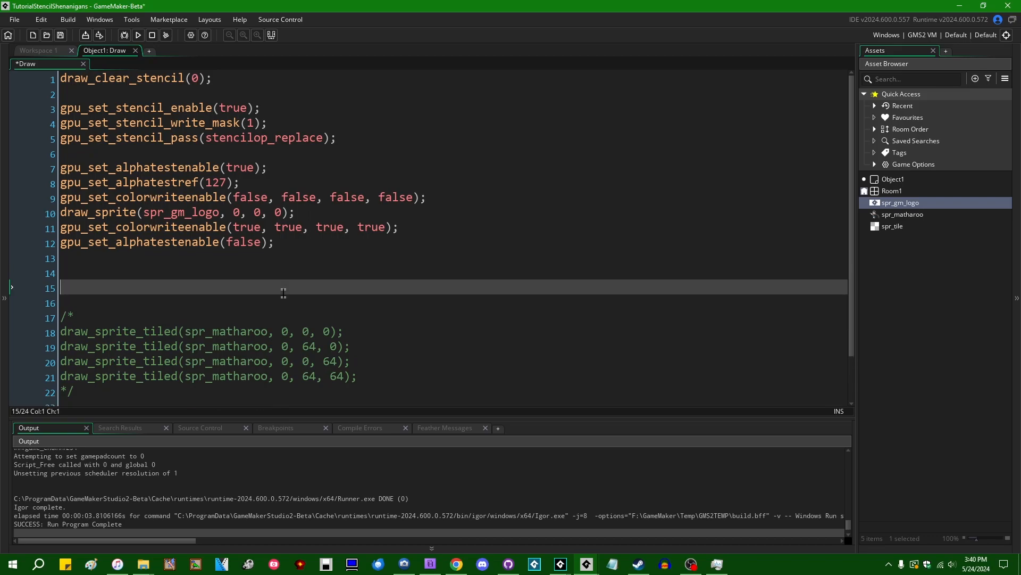
Step: Save the event and add gpu_set_stencil_ref(1); after the alpha-test reset
{"action": "key", "text": "ctrl+s"}
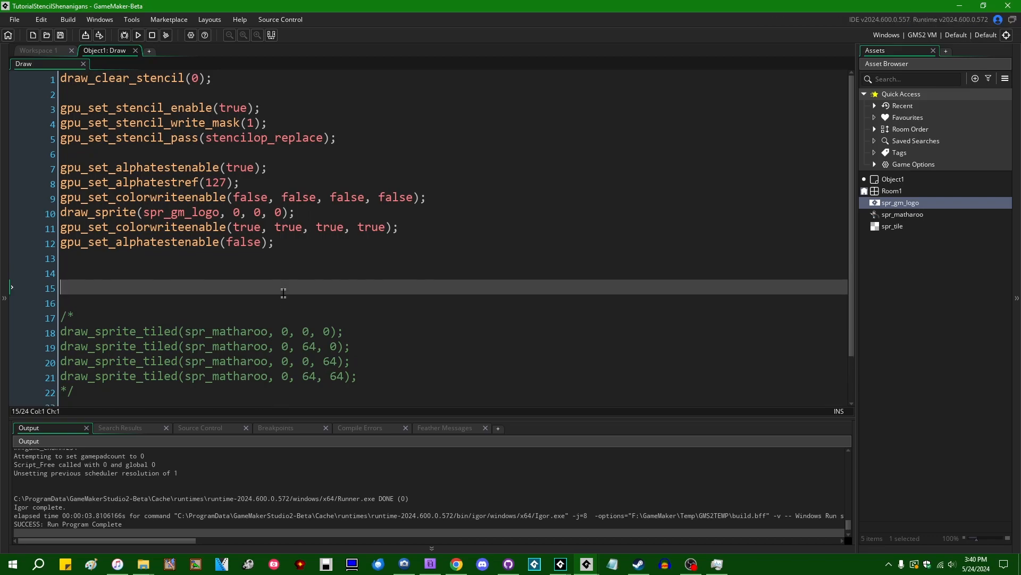
{"action": "type", "text": "gpu_set_stencil_red"}
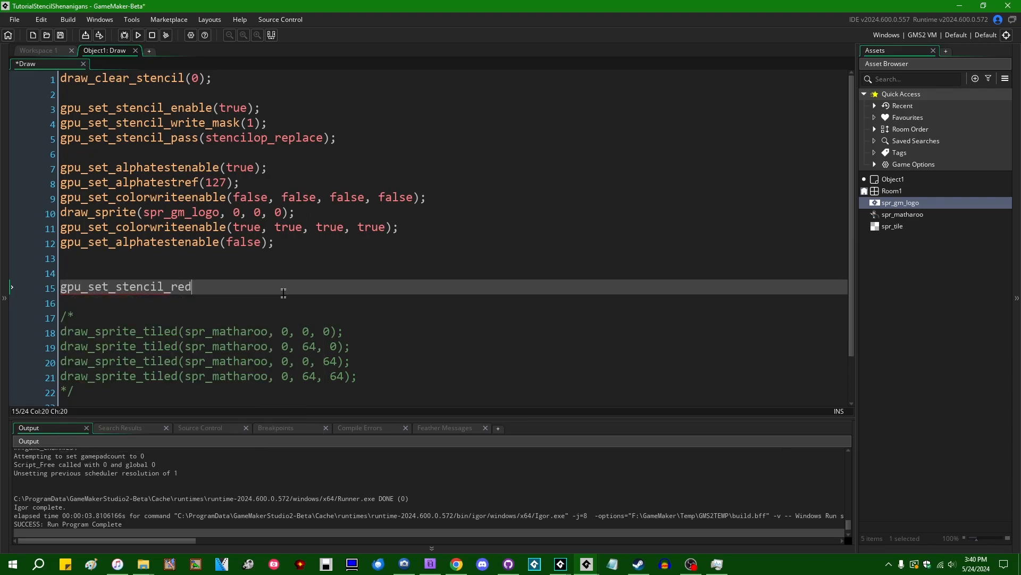
{"action": "type", "text": "(1);"}
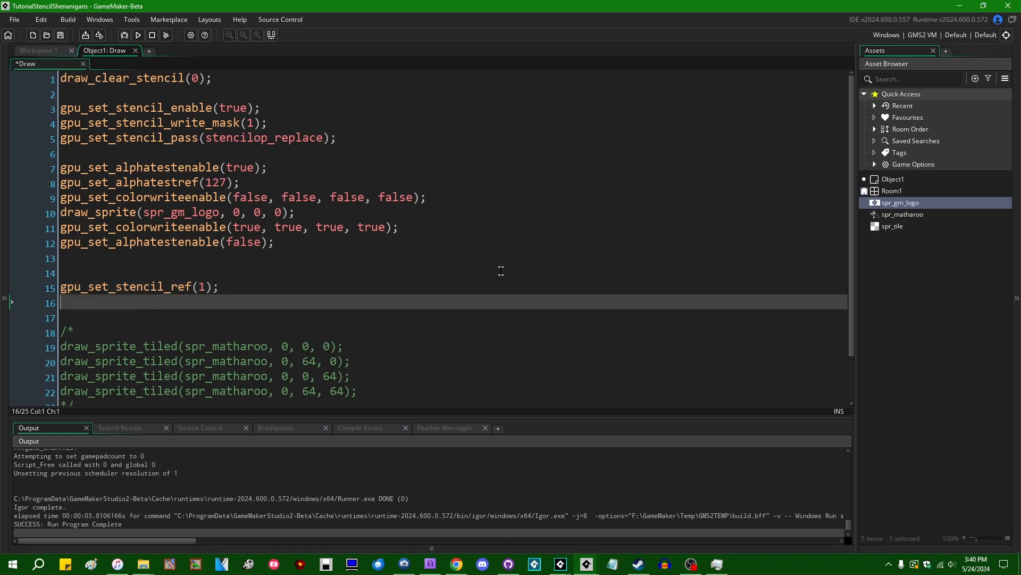
Step: Add gpu_set_stencil_read_mask(1); below the stencil ref line and begin the next stencil call
{"action": "type", "text": "gpu_set_stencil_read_mask(1);"}
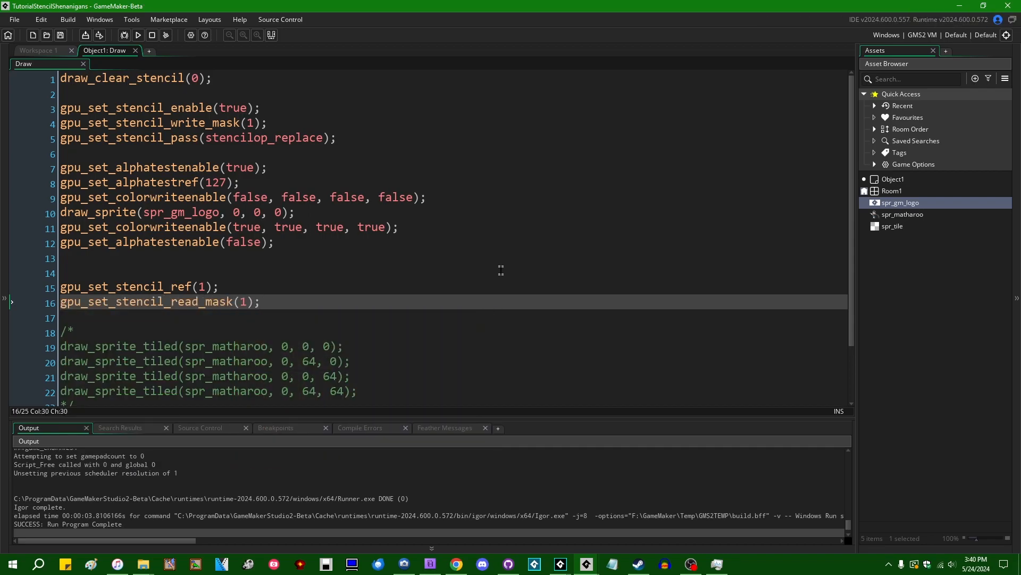
{"action": "left_click", "coordinate": [266, 123]}
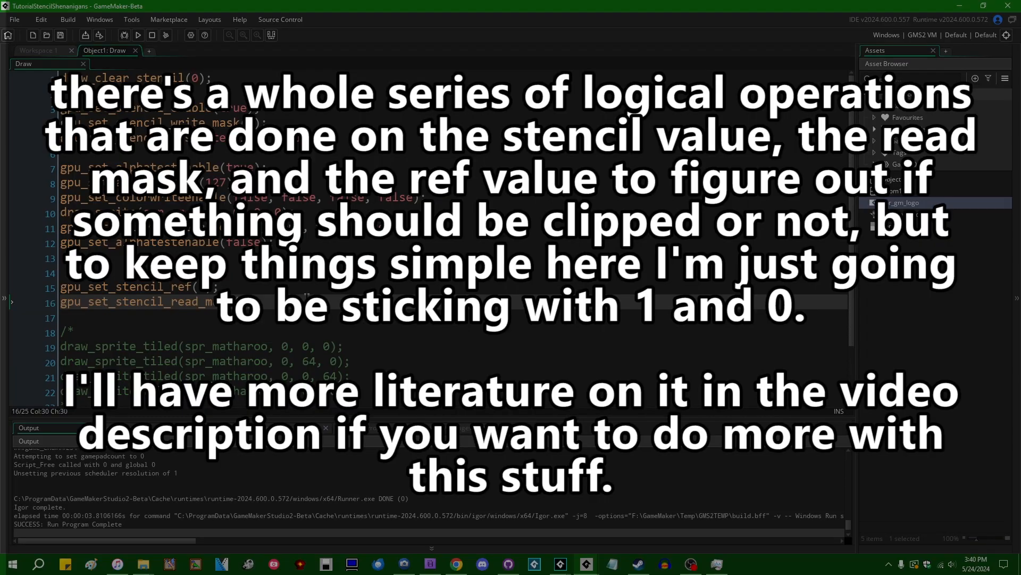
{"action": "type", "text": "gpu_"}
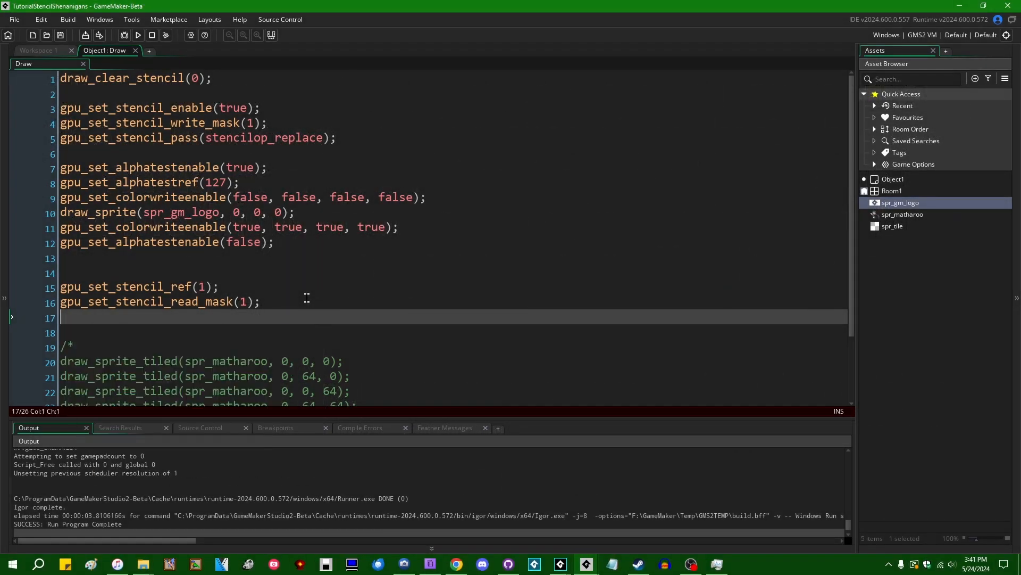
{"action": "type", "text": "gpu_set_stencil_write_mask(0);"}
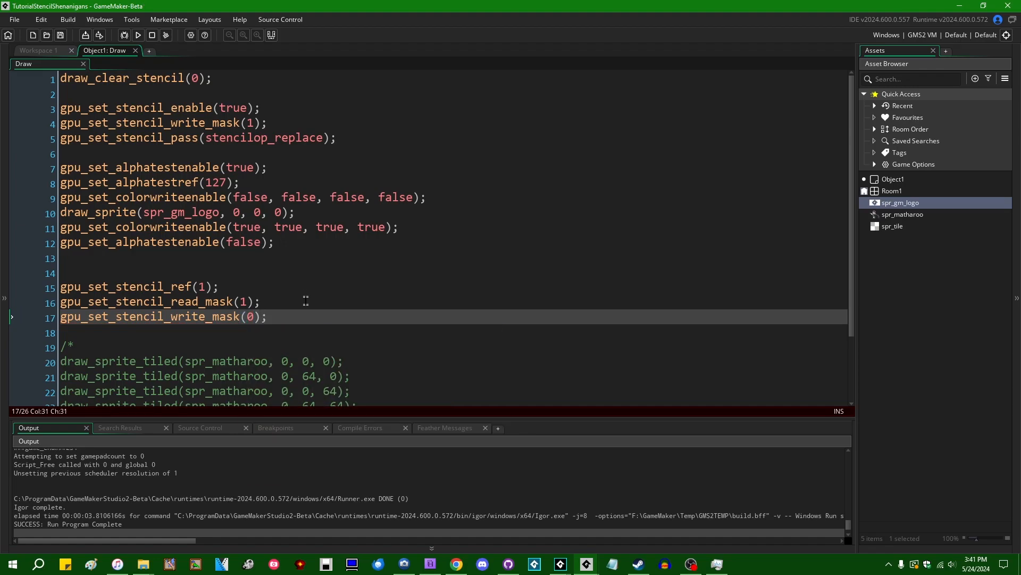
Step: Finish gpu_set_stencil_pass(stencilop_keep); after the read mask and start a new stencil call below
{"action": "scroll", "scroll_direction": "down", "scroll_amount": 3}
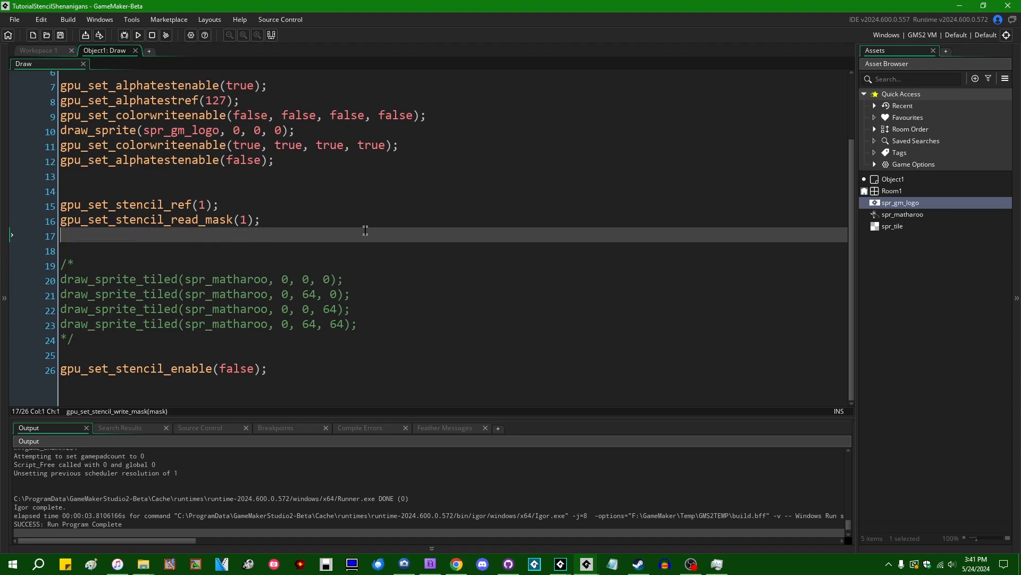
{"action": "scroll", "scroll_direction": "up", "scroll_amount": 3}
{"action": "type", "text": "gpu_set_stencil_pass(stencilop_keep);"}
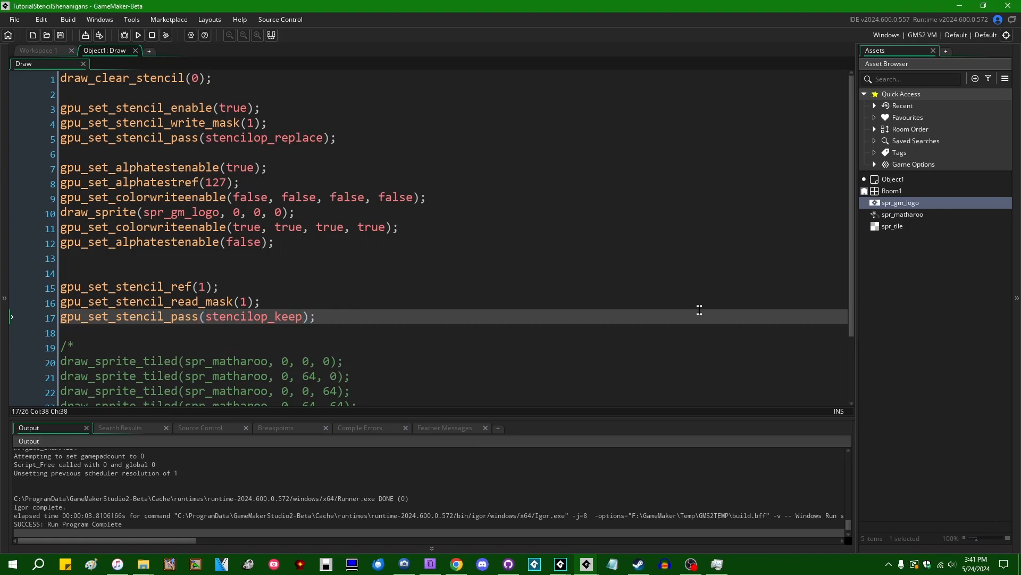
{"action": "scroll", "scroll_direction": "down", "scroll_amount": 3}
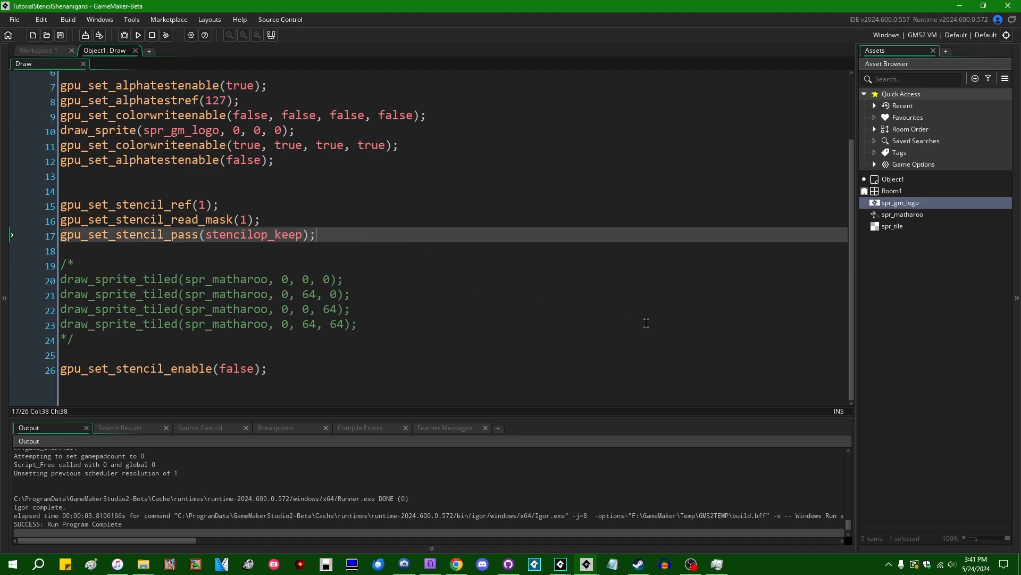
{"action": "key", "text": "Return"}
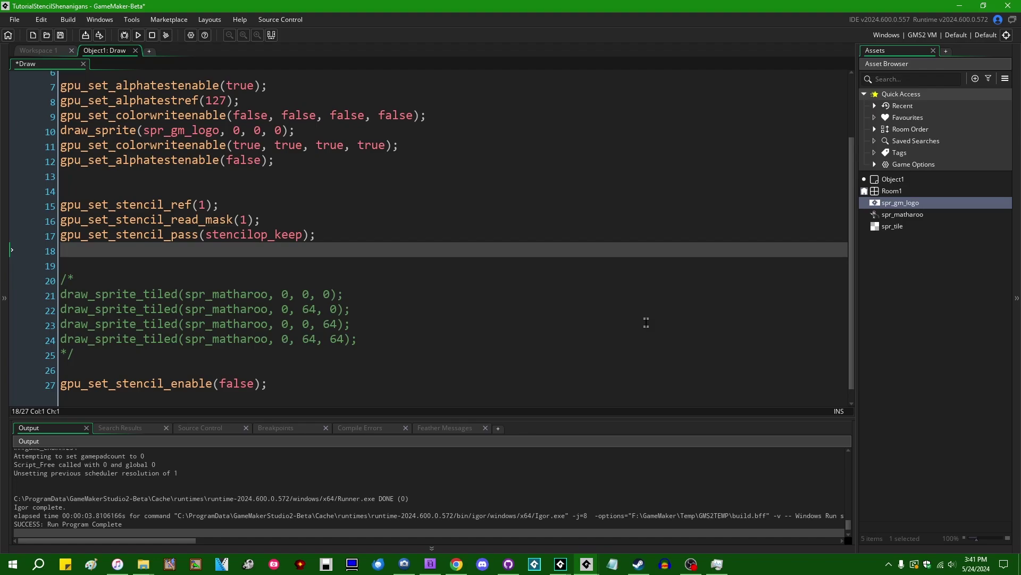
{"action": "type", "text": "gpu_set_stenc"}
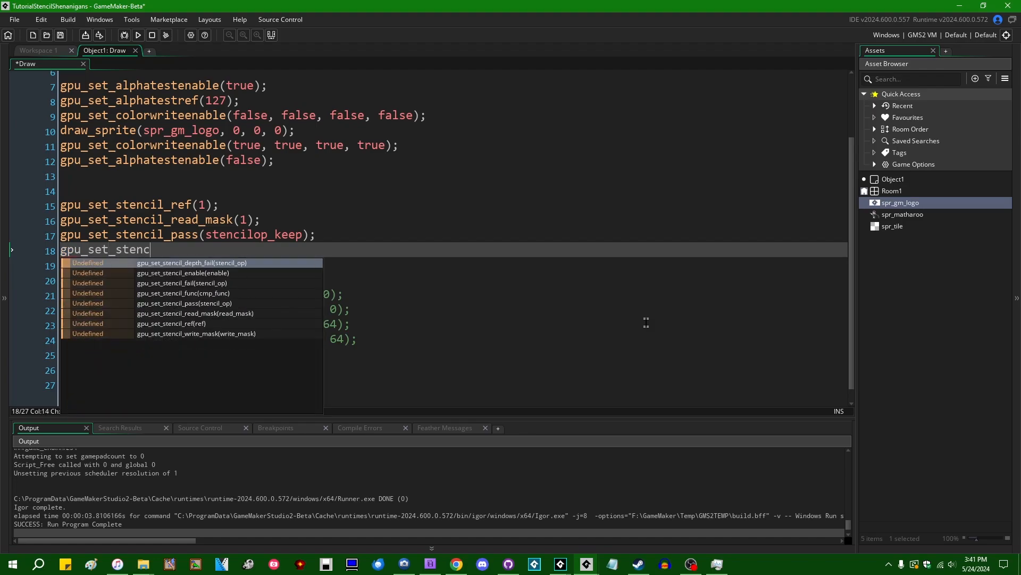
Step: Insert gpu_set_stencil_func( and begin its cmpfunc_notequal comparison argument
{"action": "left_click", "coordinate": [182, 292]}
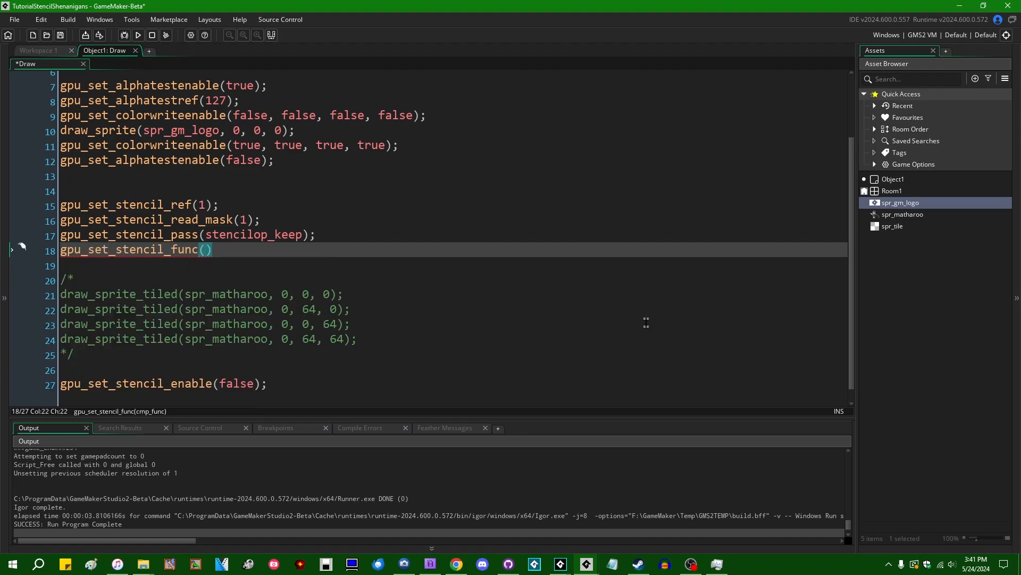
{"action": "type", "text": "cmp"}
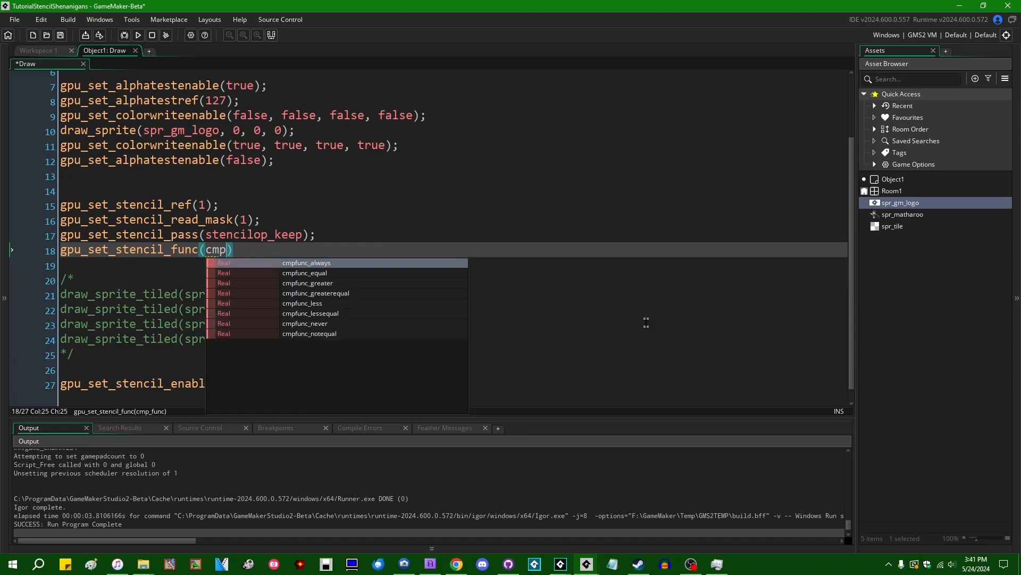
{"action": "type", "text": "f"}
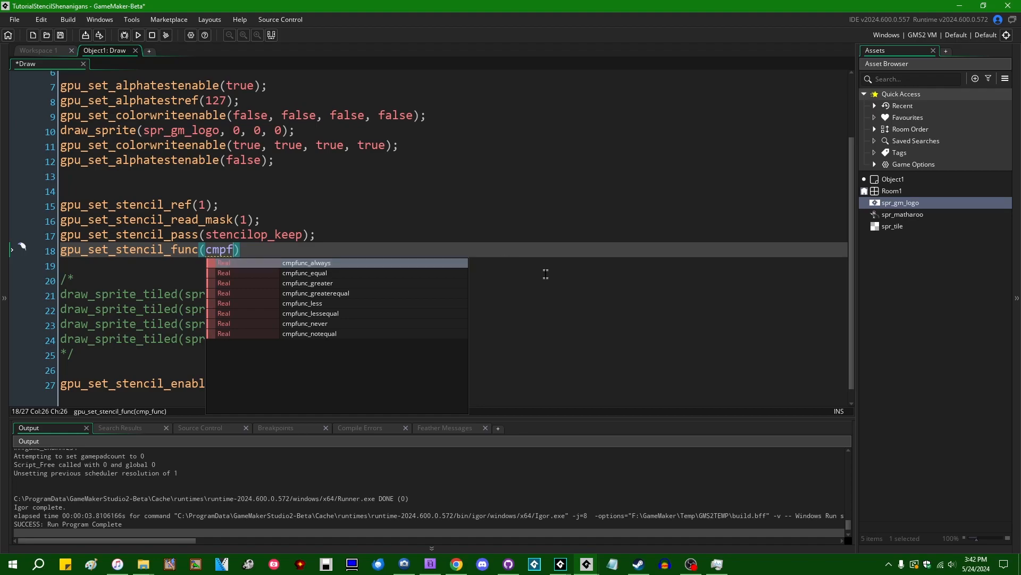
{"action": "mouse_move", "coordinate": [433, 268]}
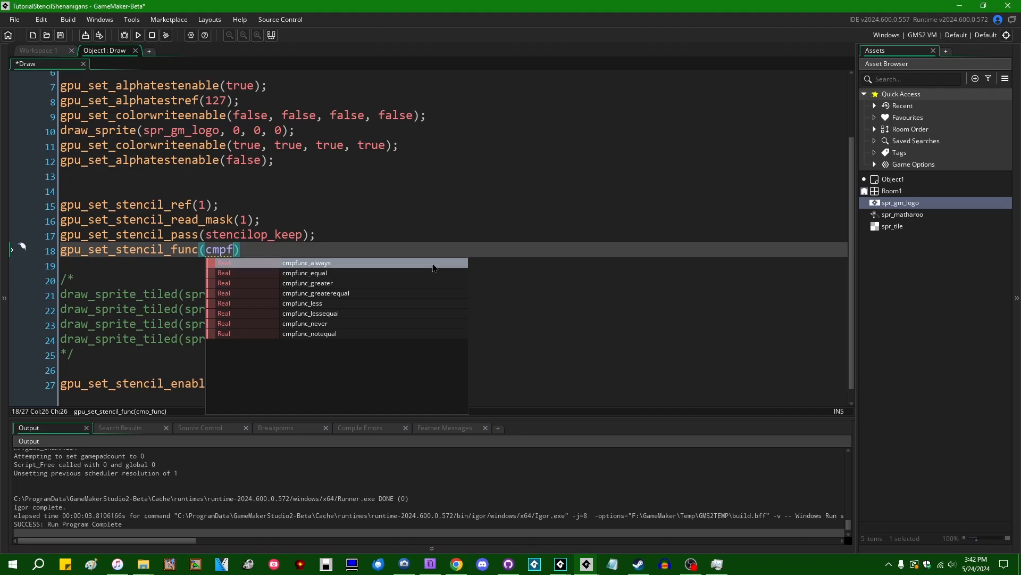
{"action": "mouse_move", "coordinate": [394, 246]}
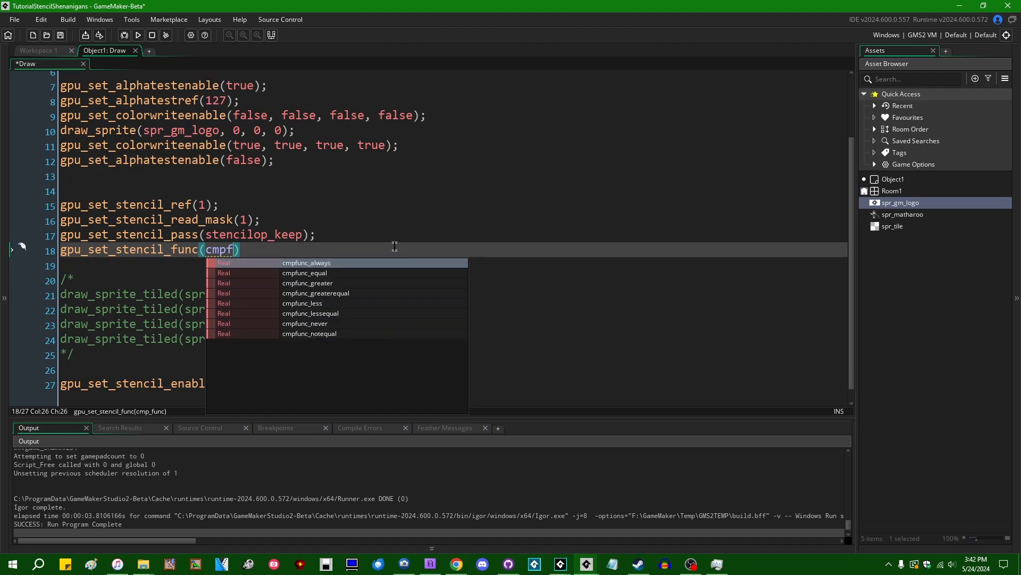
{"action": "mouse_move", "coordinate": [349, 270]}
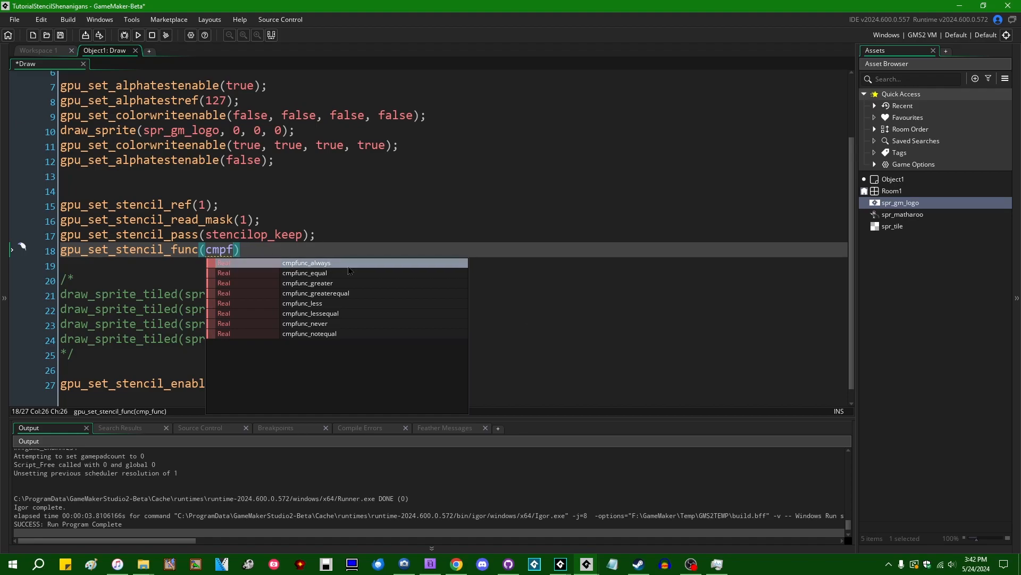
{"action": "mouse_move", "coordinate": [350, 307]}
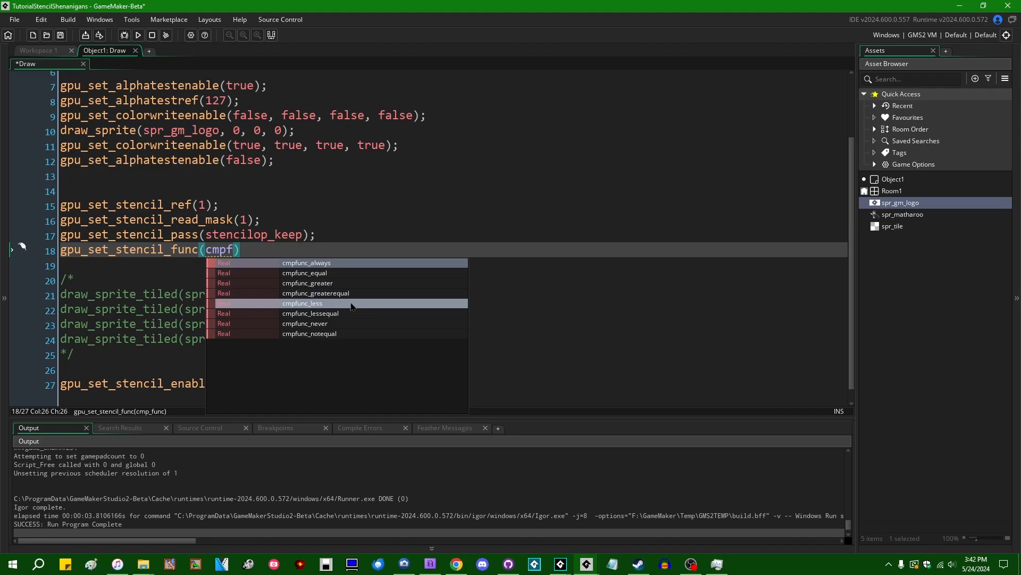
{"action": "mouse_move", "coordinate": [341, 333]}
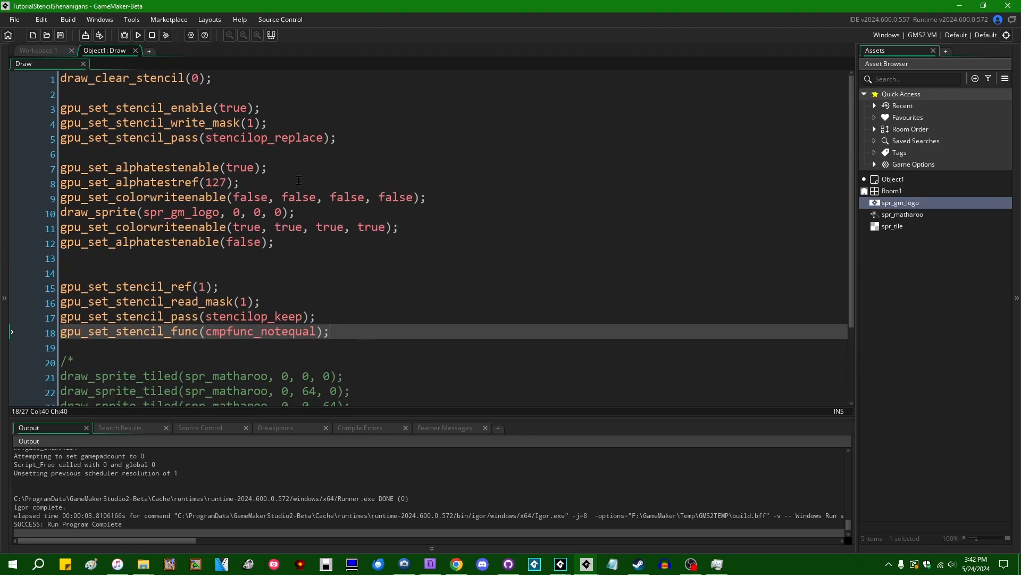
Step: Confirm cmpfunc_notequal and remove the /* */ markers around the spr_matharoo tiled draws
{"action": "left_click", "coordinate": [163, 123]}
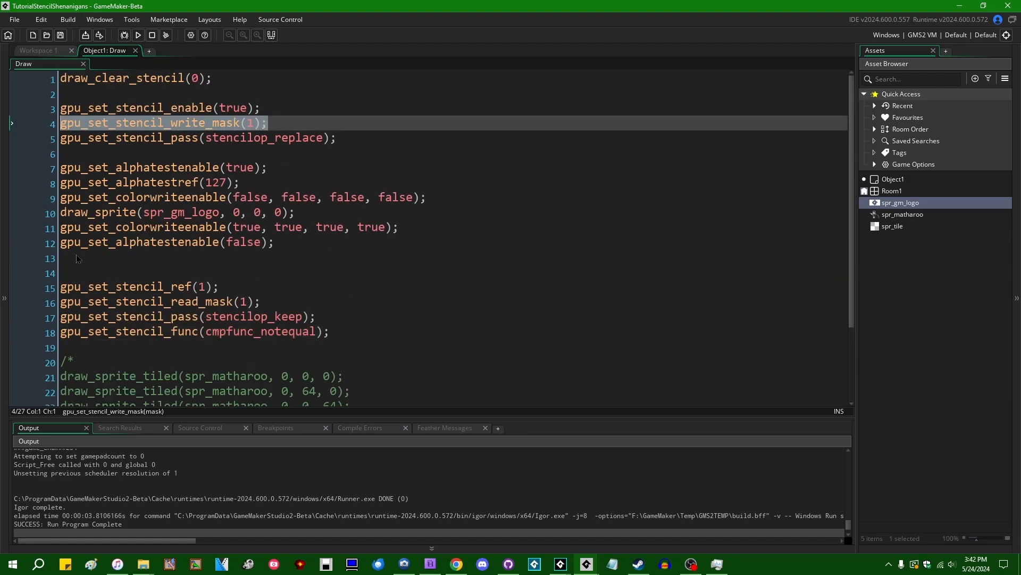
{"action": "left_click", "coordinate": [130, 286]}
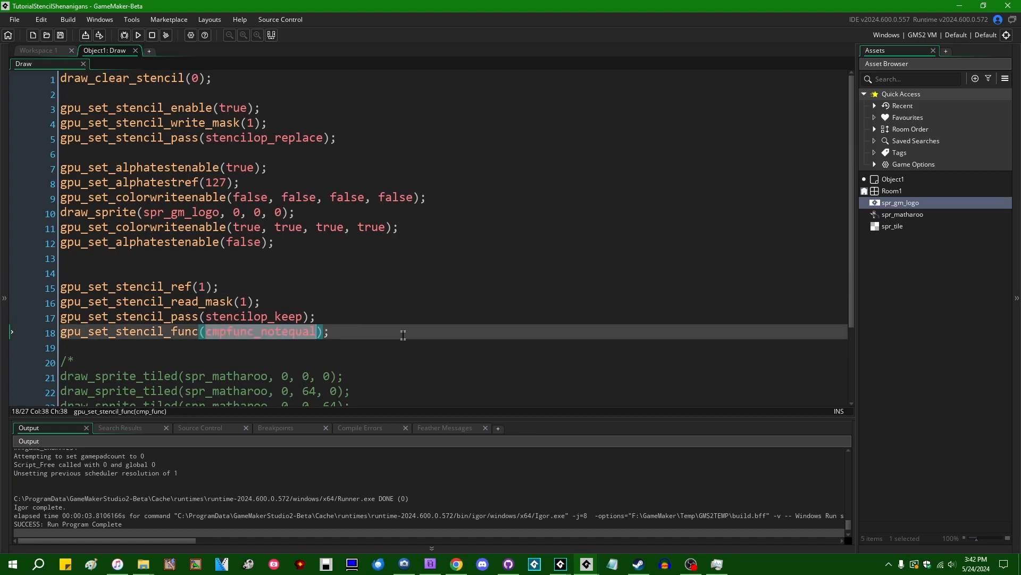
{"action": "left_click", "coordinate": [352, 332]}
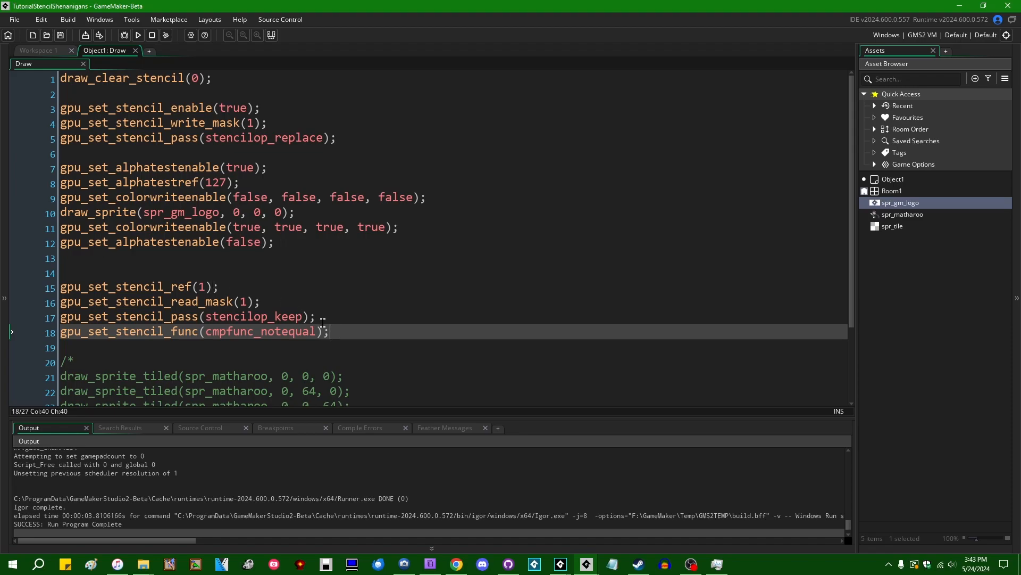
{"action": "scroll", "scroll_direction": "down", "scroll_amount": 3}
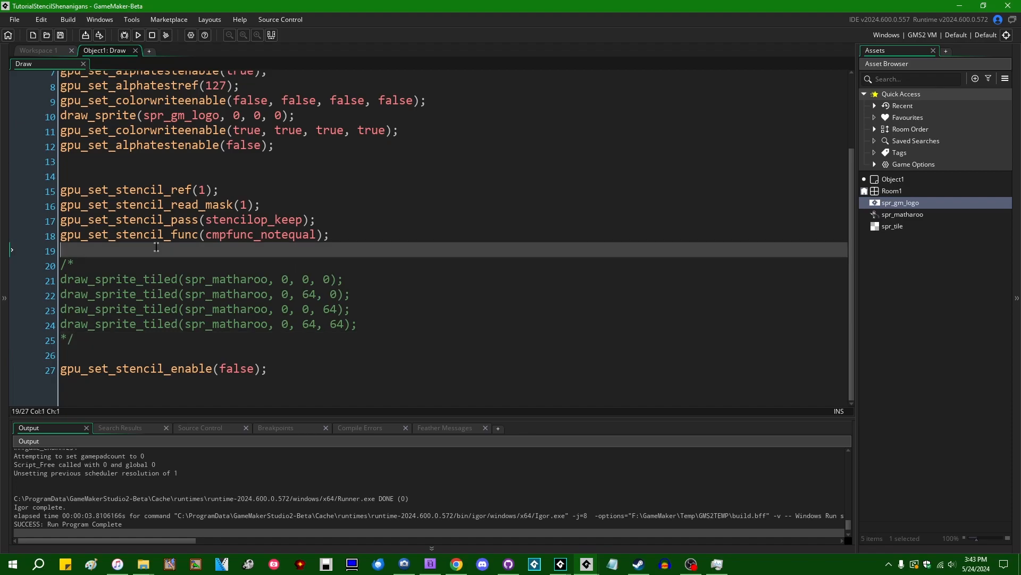
{"action": "left_click", "coordinate": [75, 340]}
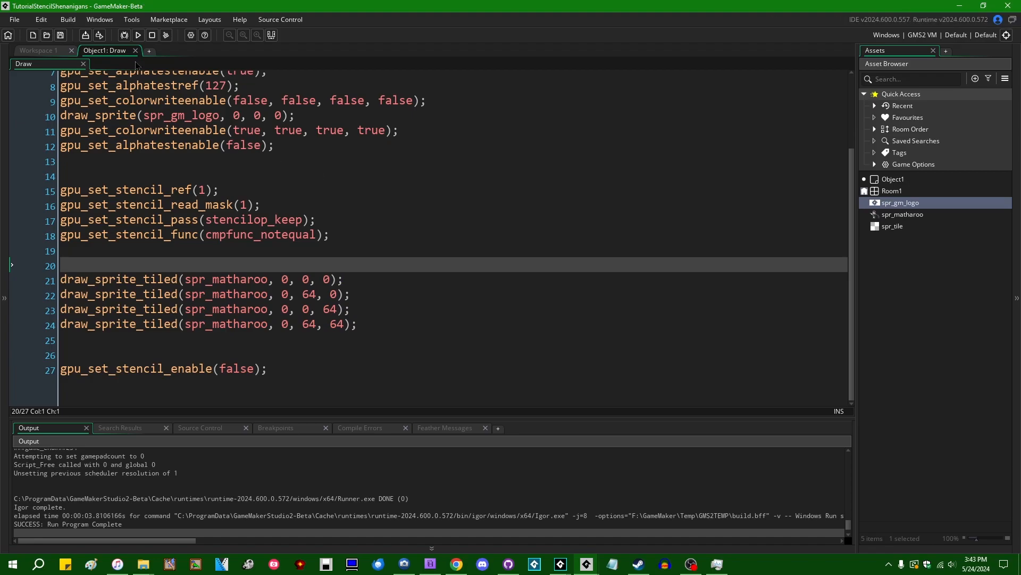
{"action": "left_click", "coordinate": [137, 35]}
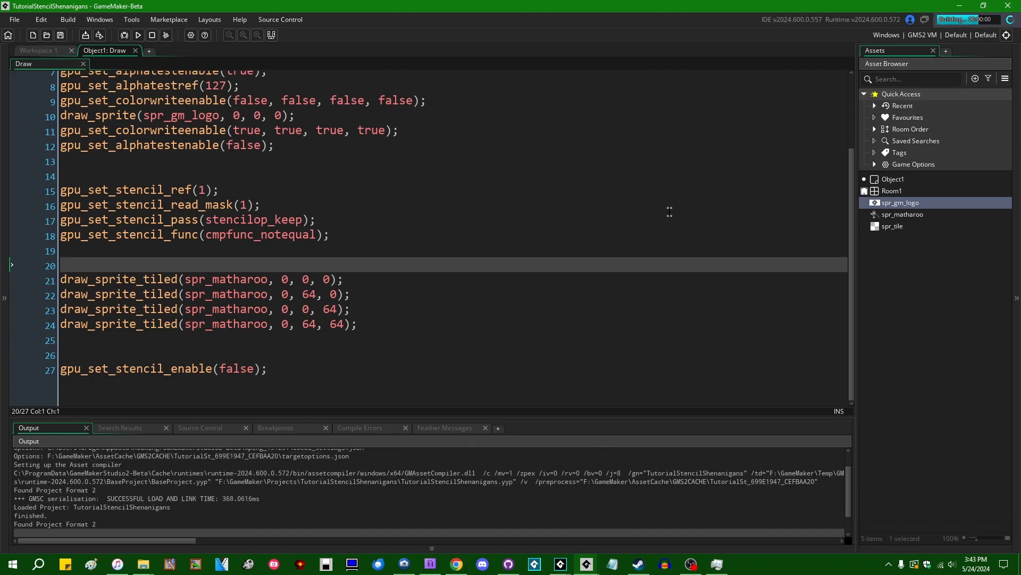
{"action": "left_click", "coordinate": [137, 35]}
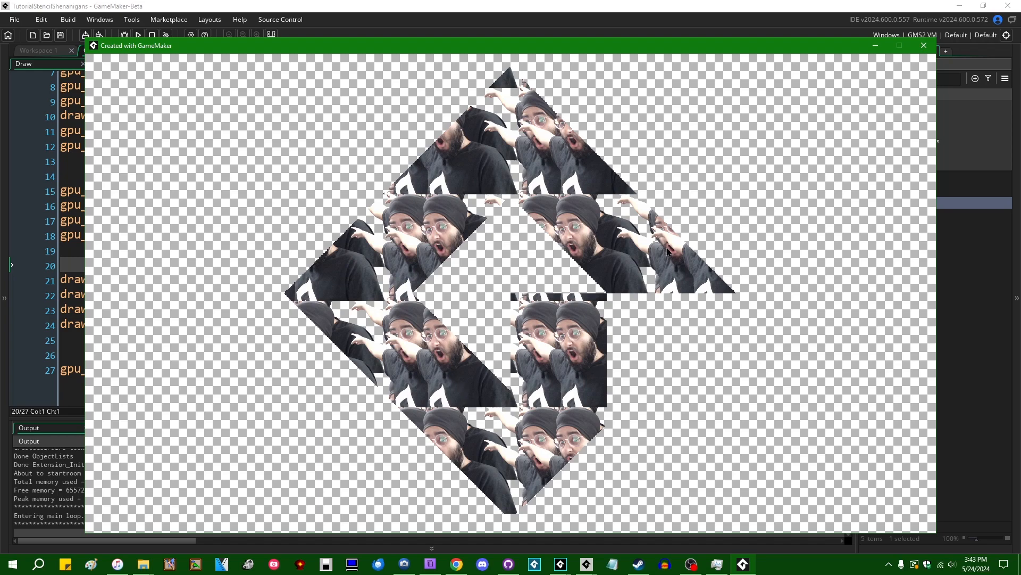
{"action": "mouse_move", "coordinate": [190, 358]}
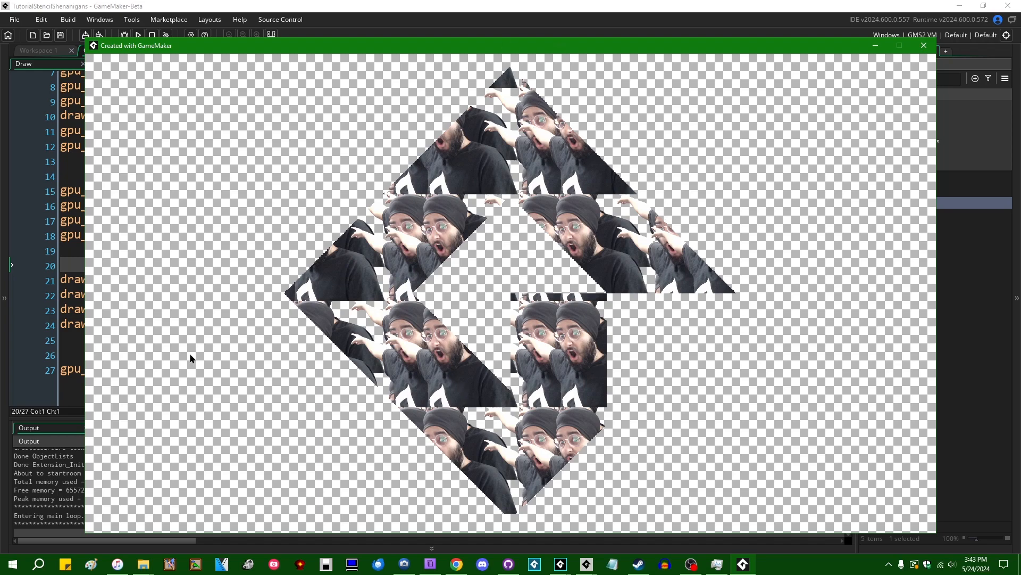
{"action": "mouse_move", "coordinate": [655, 172]}
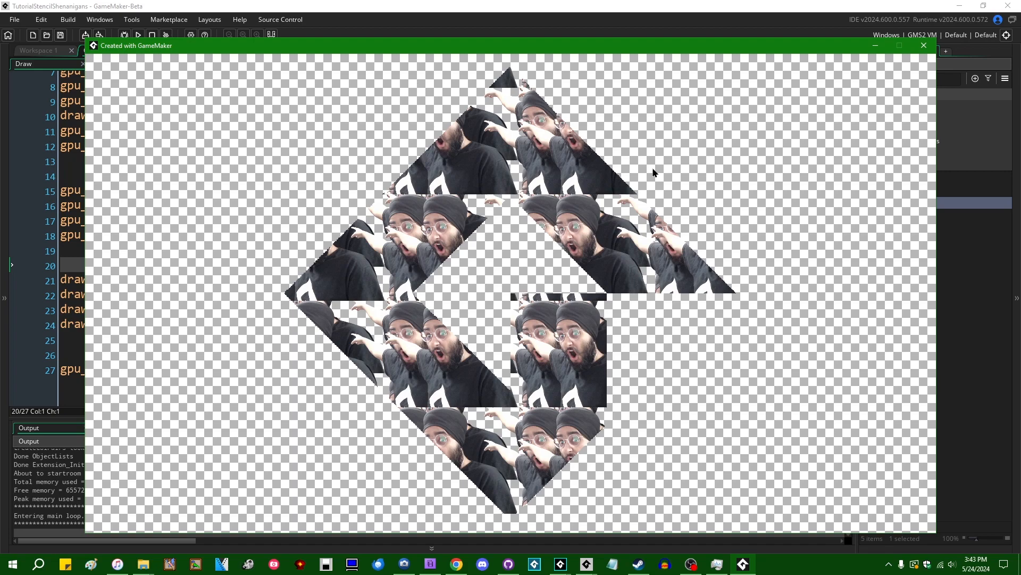
{"action": "mouse_move", "coordinate": [382, 181]}
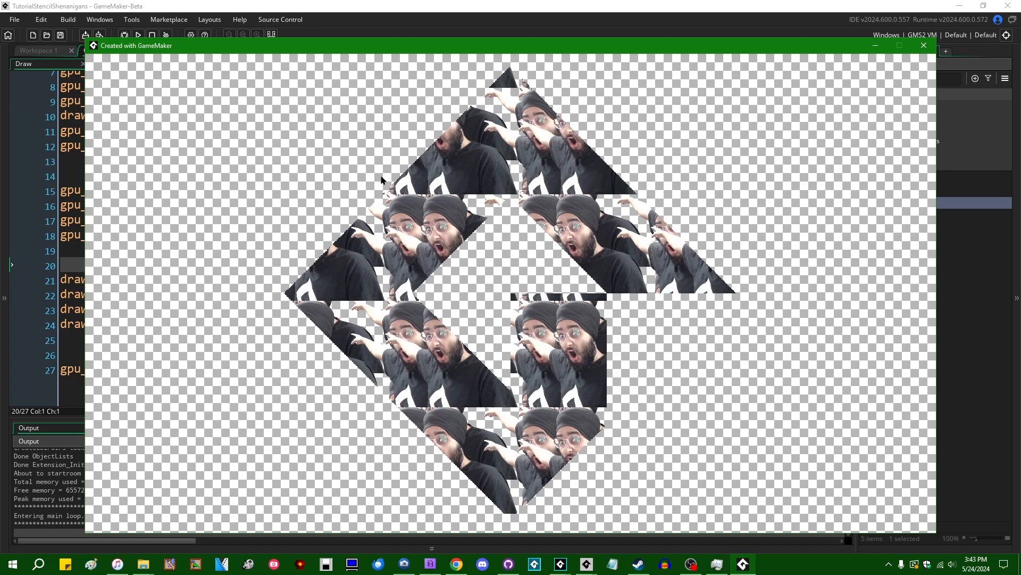
{"action": "mouse_move", "coordinate": [599, 537]}
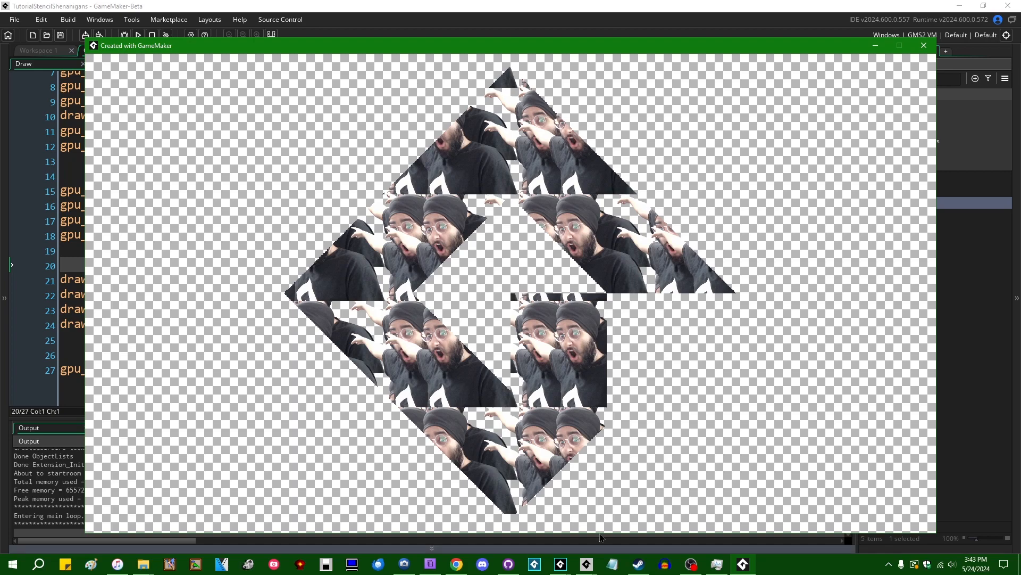
{"action": "mouse_move", "coordinate": [600, 330]}
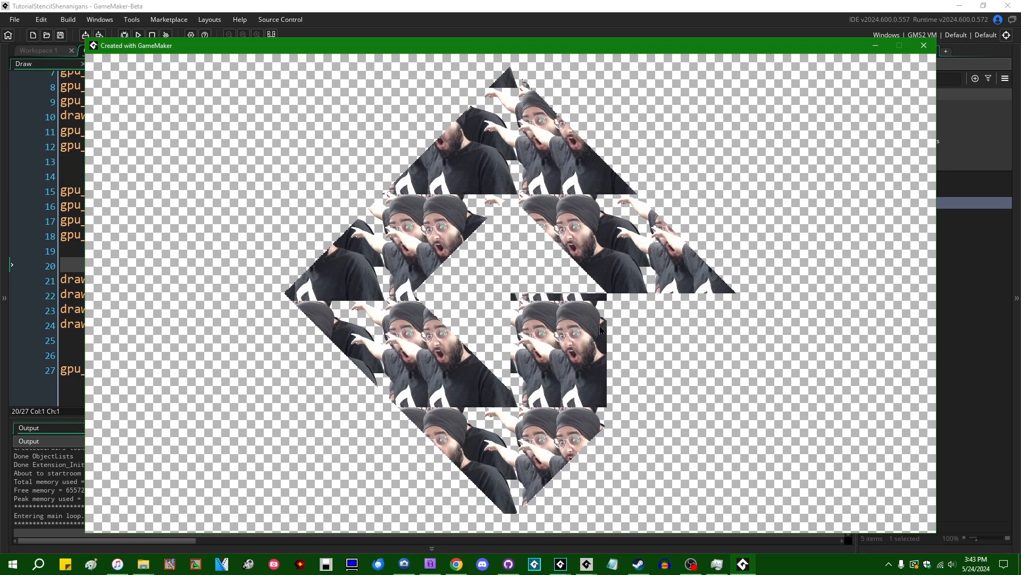
{"action": "left_click", "coordinate": [922, 45]}
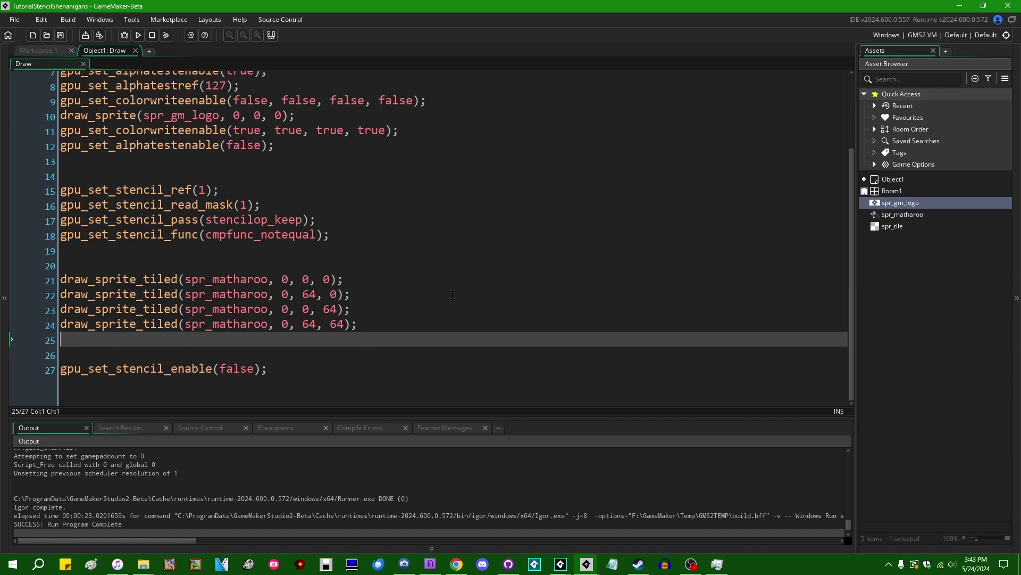
Step: Add draw_circle_colour(400, 400, 250, c_red, c_white, false); after the tiled draws and run the game
{"action": "key", "text": "Enter"}
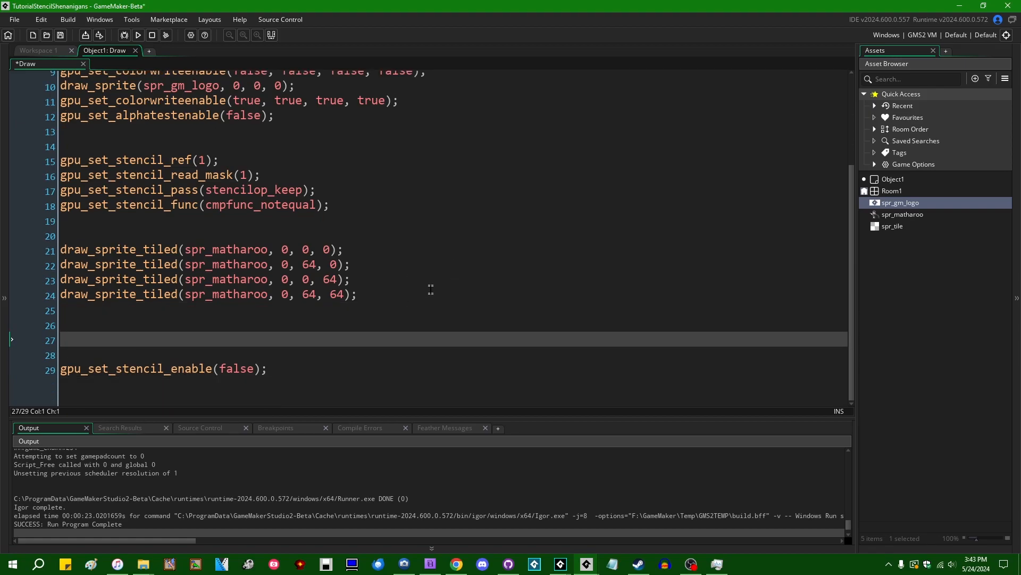
{"action": "type", "text": "draw_circle_colour("}
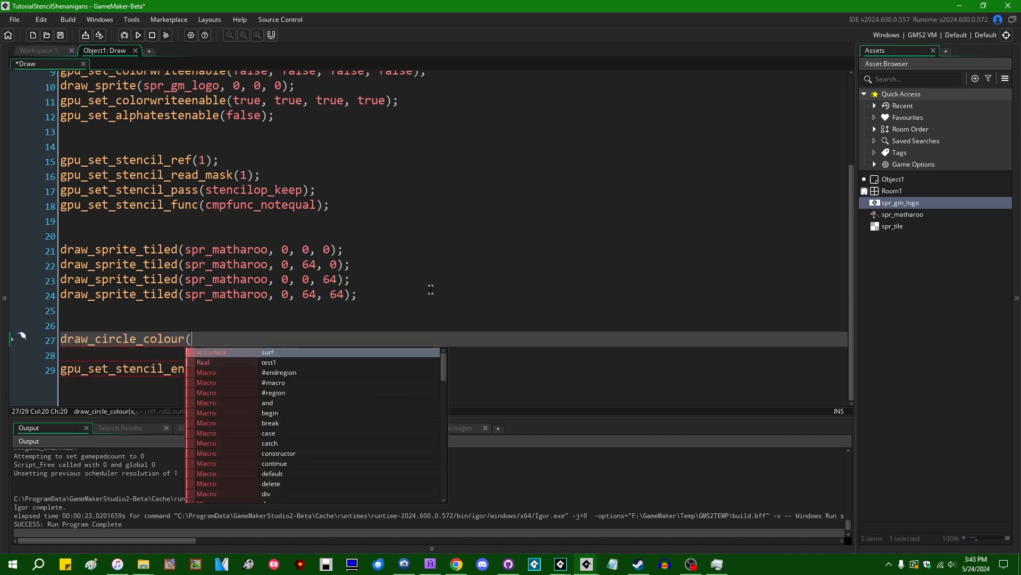
{"action": "type", "text": "400, 4"}
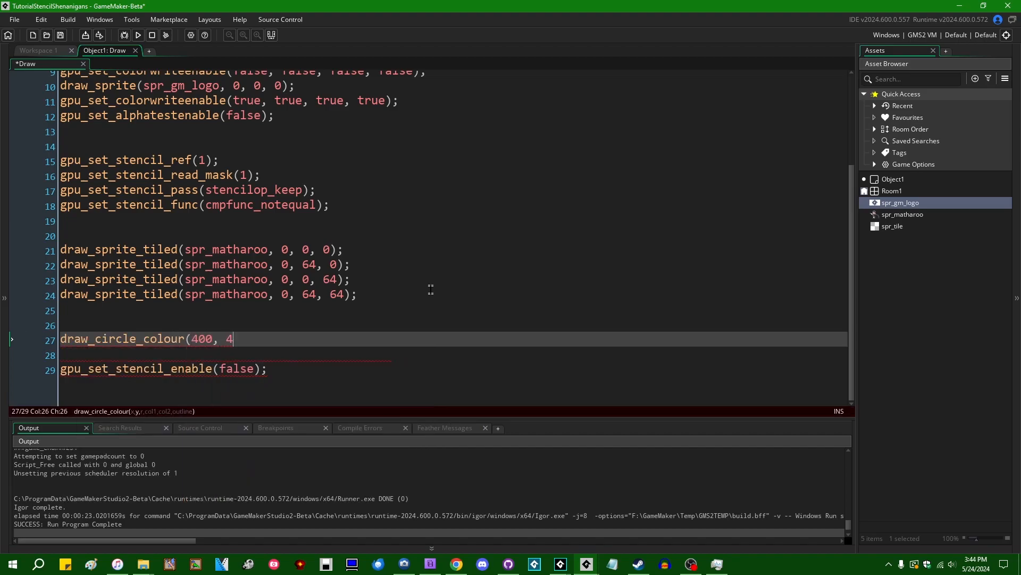
{"action": "type", "text": "00,"}
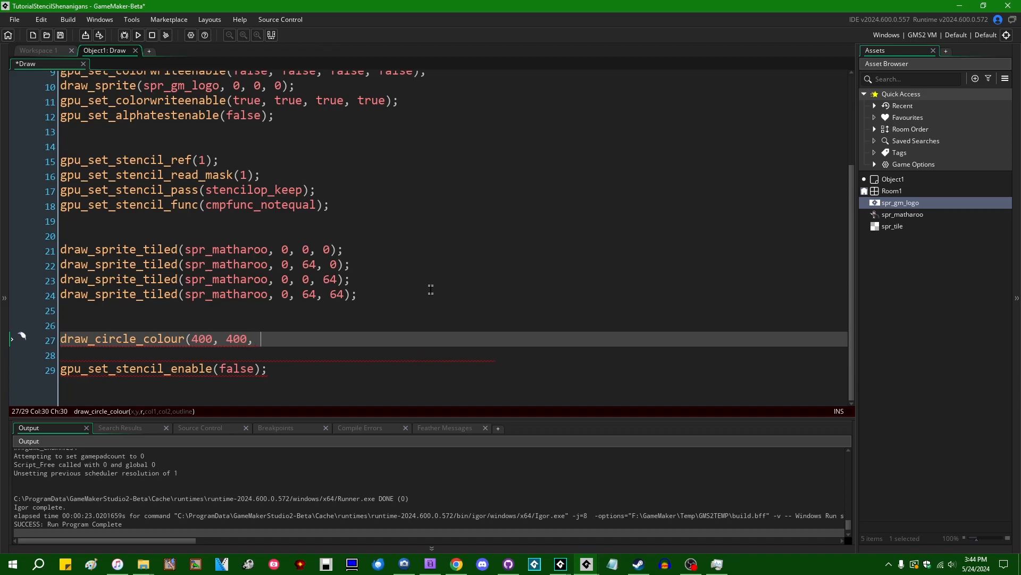
{"action": "type", "text": "250,"}
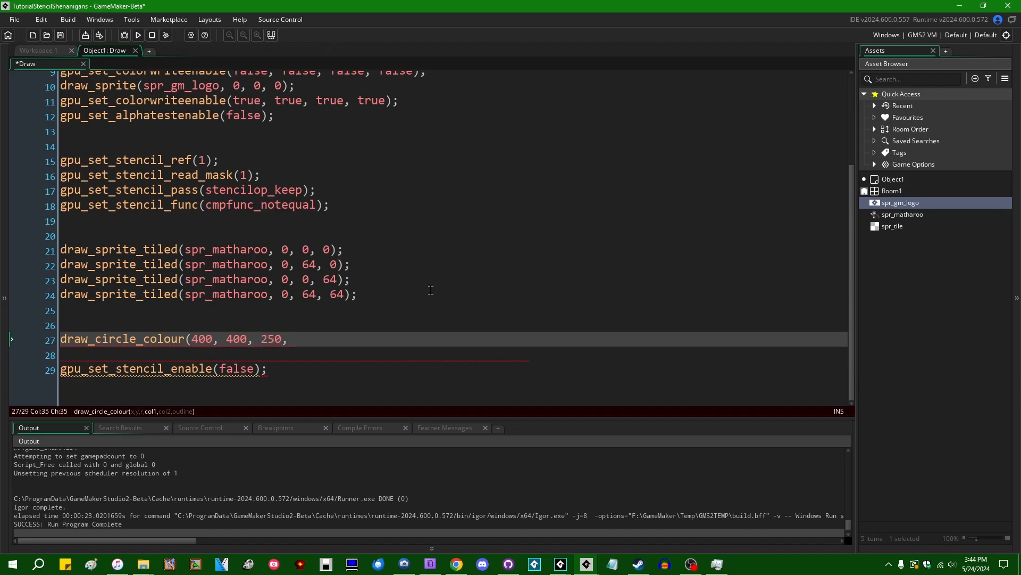
{"action": "type", "text": "c_red, c_white"}
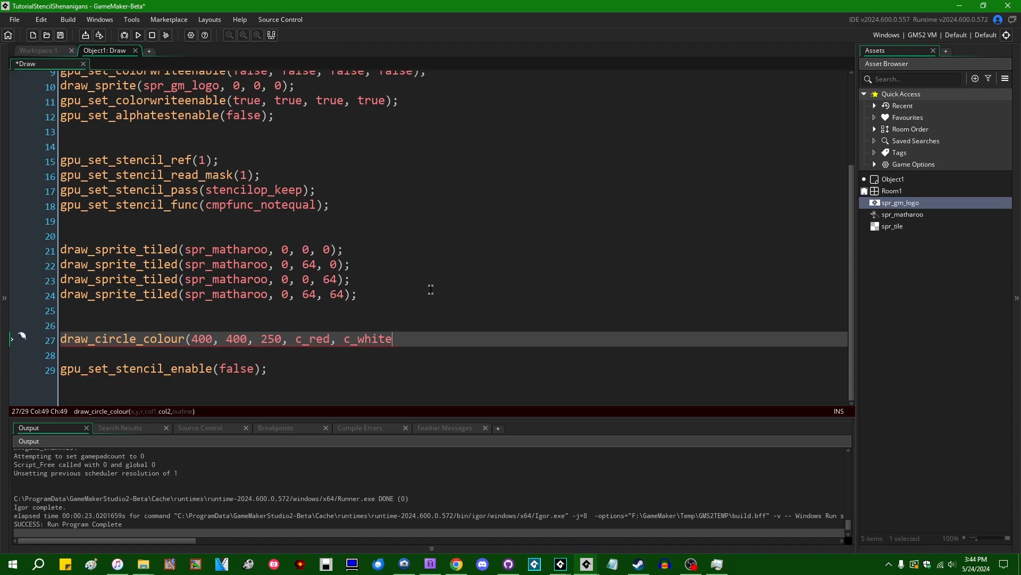
{"action": "type", "text": ", false);"}
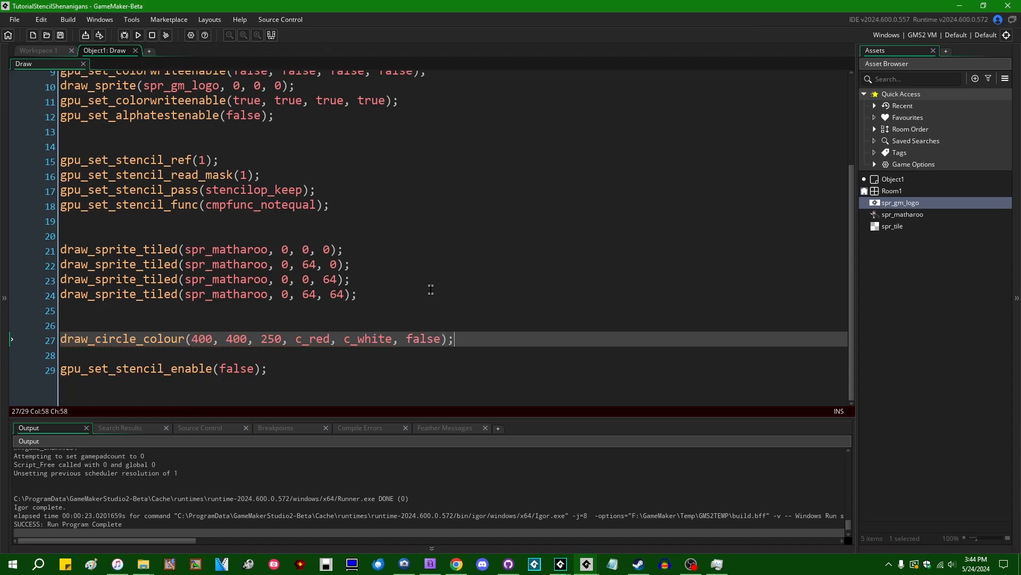
{"action": "left_click", "coordinate": [151, 35]}
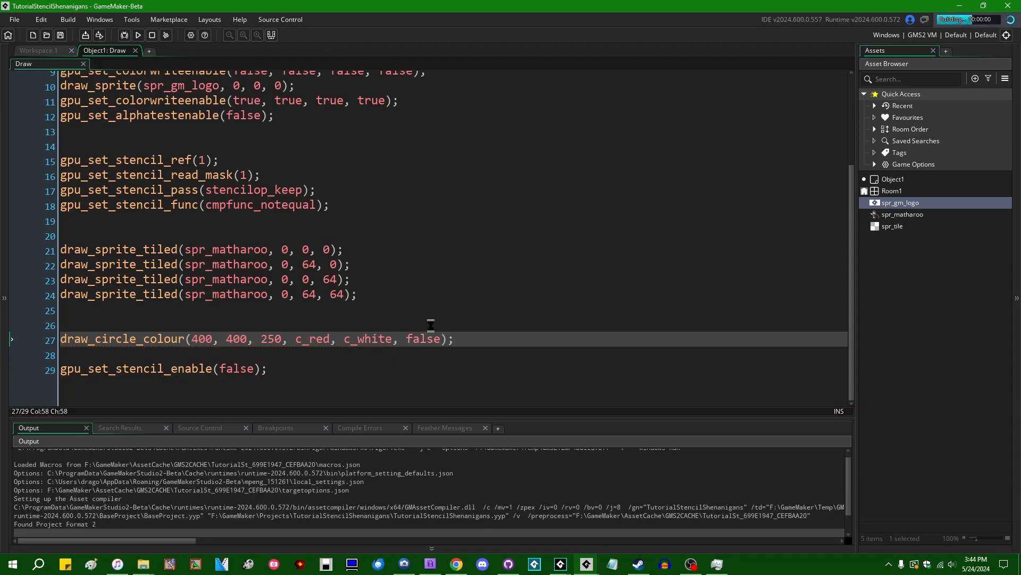
Step: View the red-to-white circle clipped to the logo shape in the game window, then close it
{"action": "left_click", "coordinate": [138, 35]}
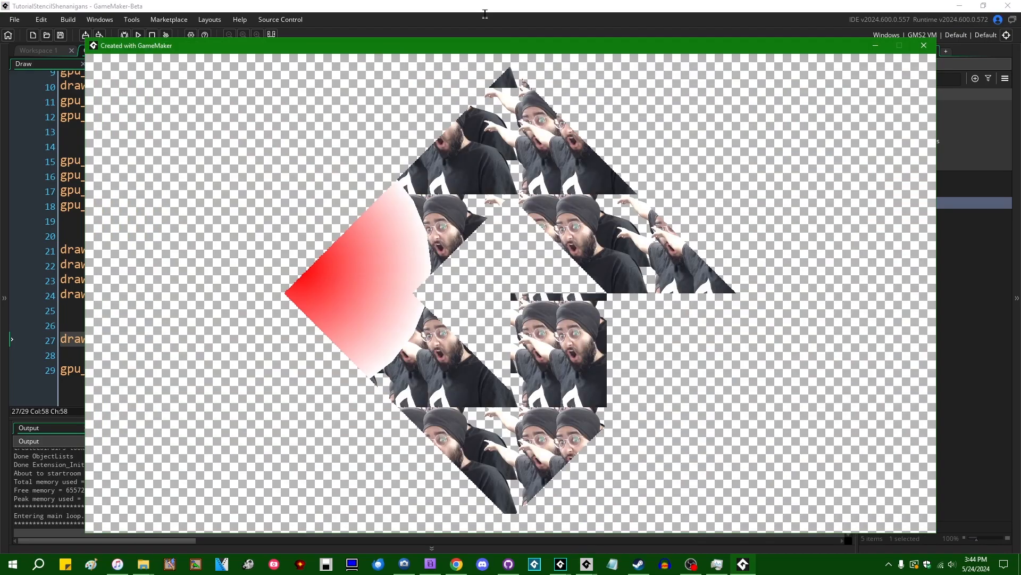
{"action": "mouse_move", "coordinate": [439, 138]}
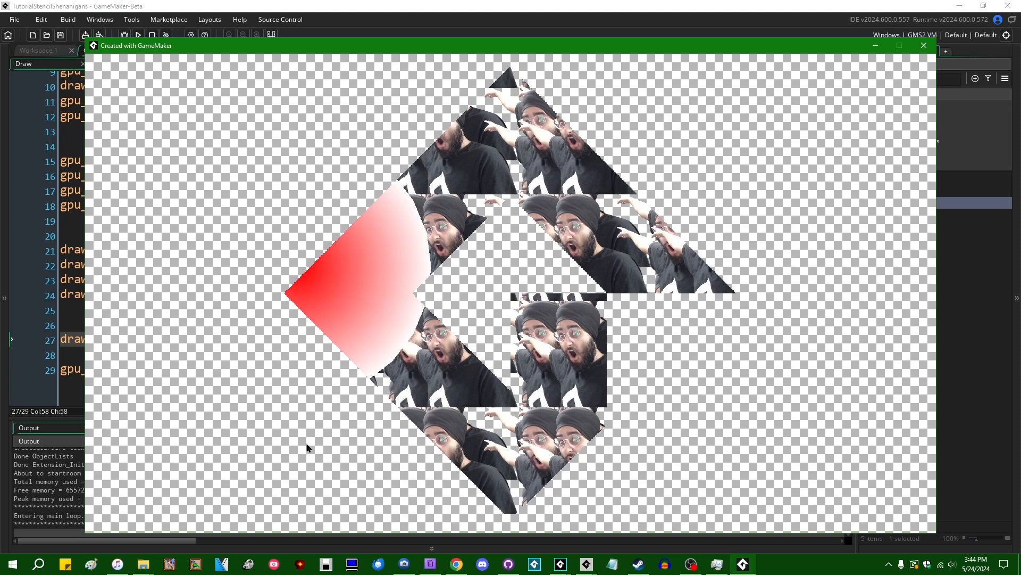
{"action": "mouse_move", "coordinate": [449, 53]}
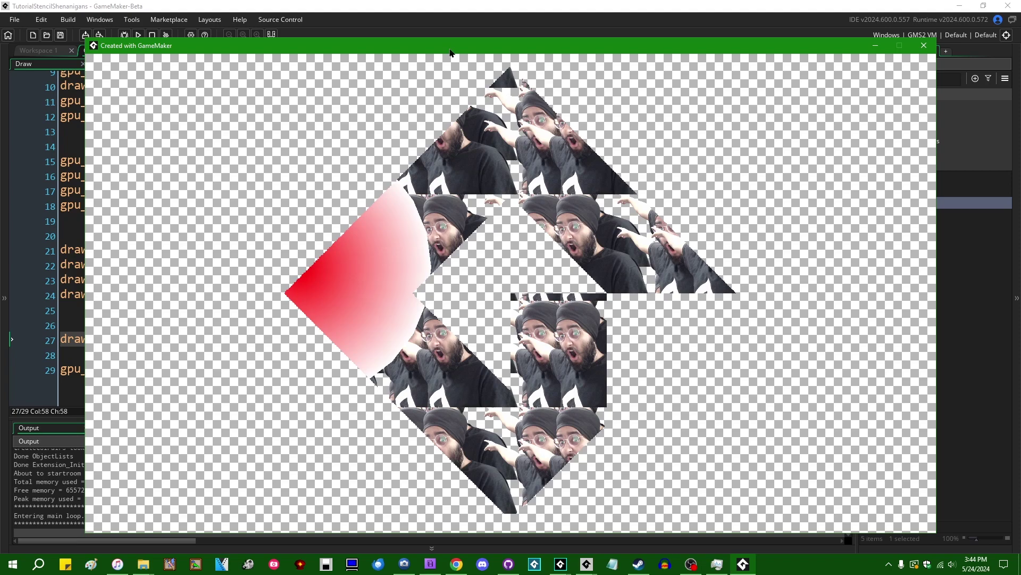
{"action": "left_click", "coordinate": [923, 44]}
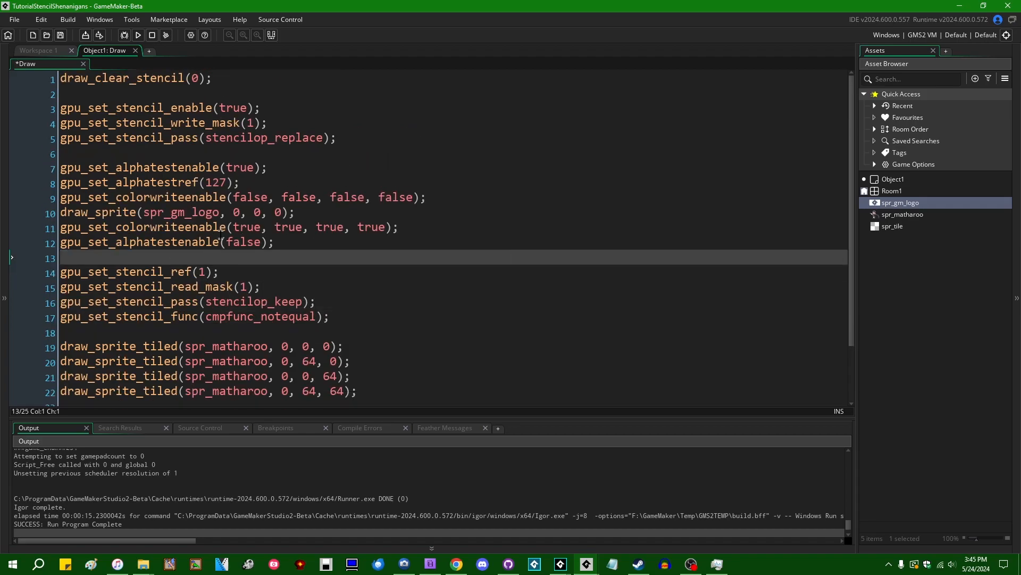
{"action": "key", "text": "ctrl+s"}
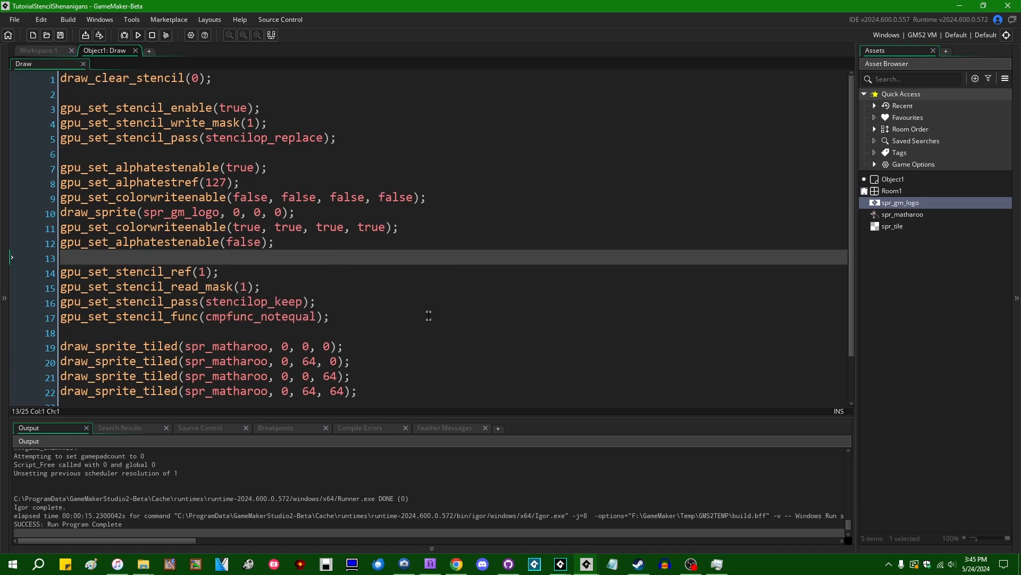
{"action": "scroll", "scroll_direction": "down", "scroll_amount": 3}
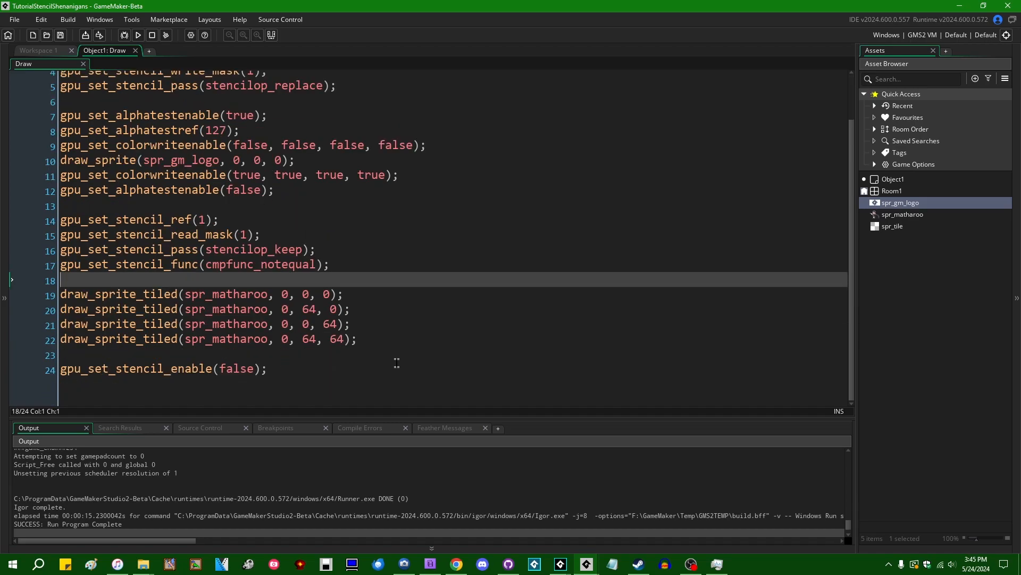
{"action": "scroll", "scroll_direction": "up", "scroll_amount": 3}
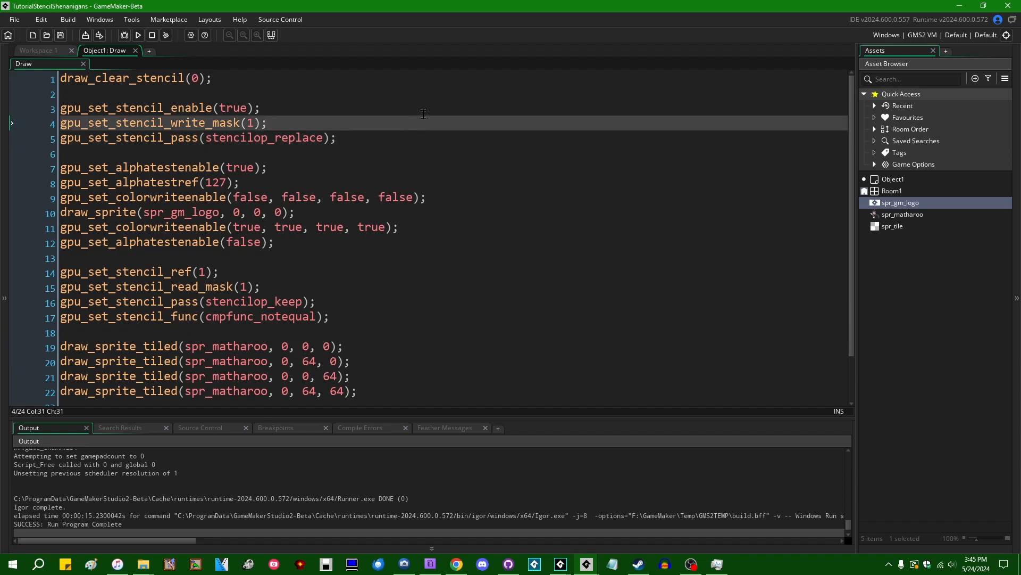
{"action": "left_click", "coordinate": [335, 137]}
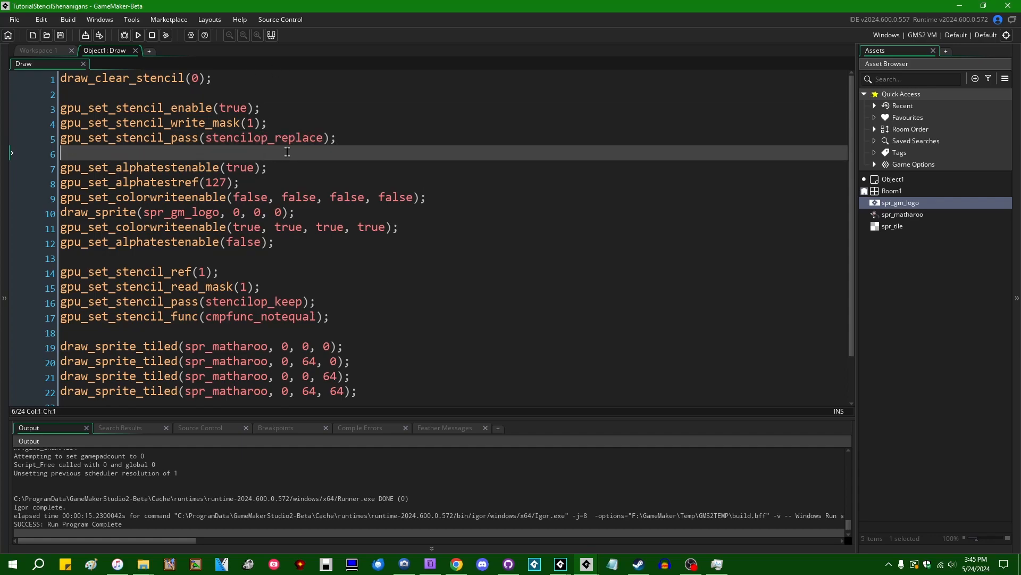
{"action": "scroll", "scroll_direction": "down", "scroll_amount": 3}
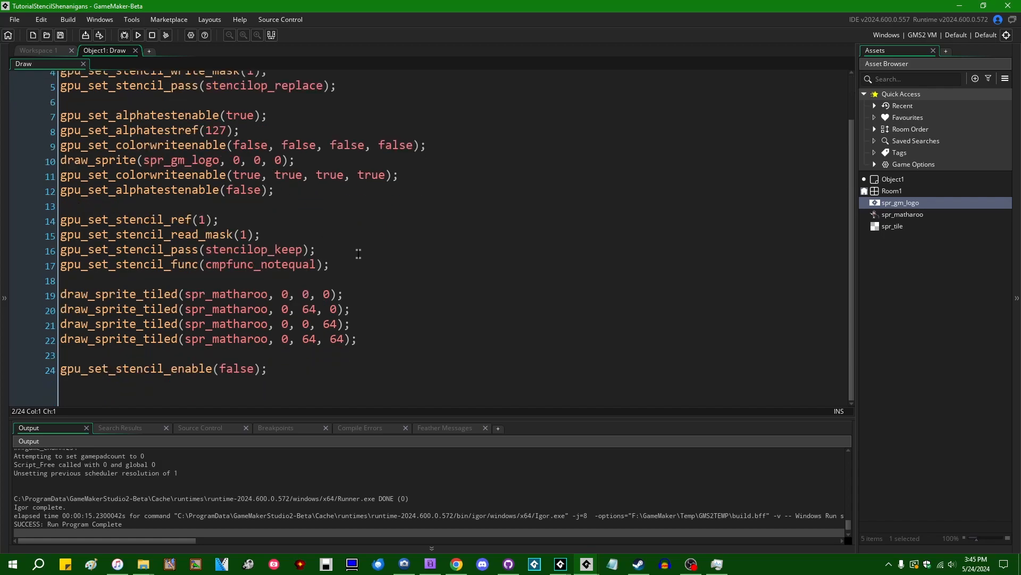
{"action": "scroll", "scroll_direction": "up", "scroll_amount": 3}
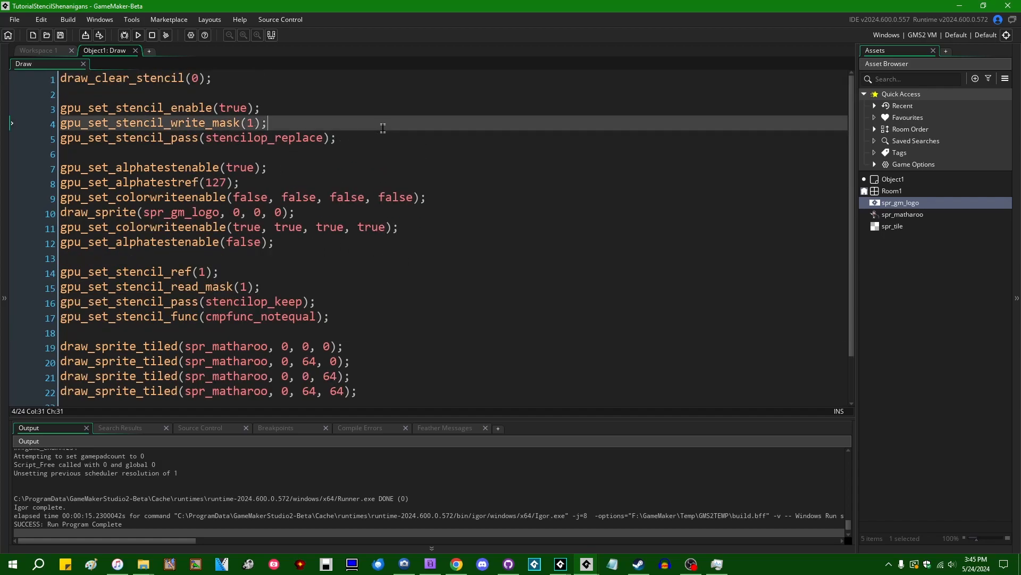
{"action": "left_click", "coordinate": [320, 94]}
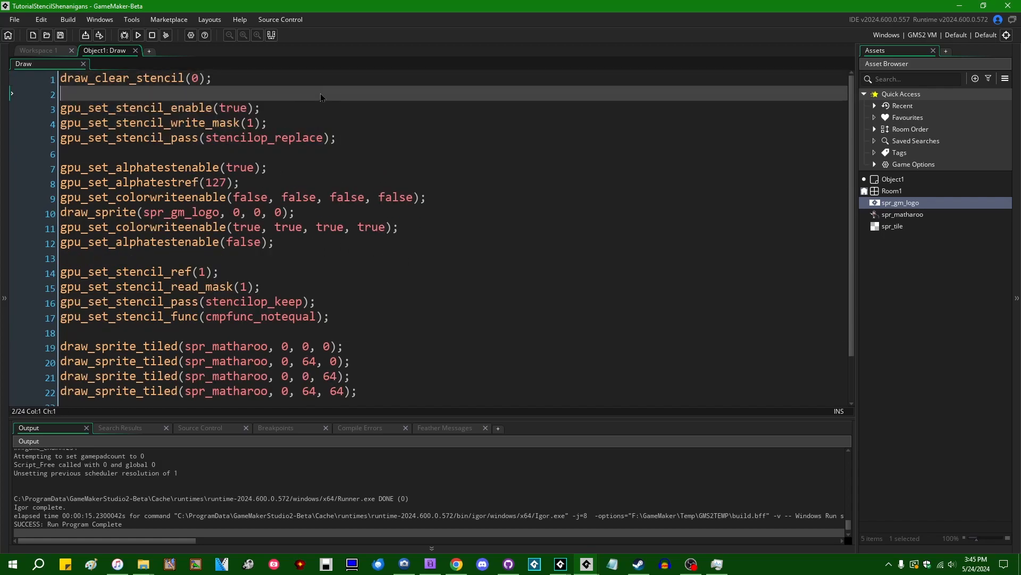
{"action": "left_click", "coordinate": [163, 123]}
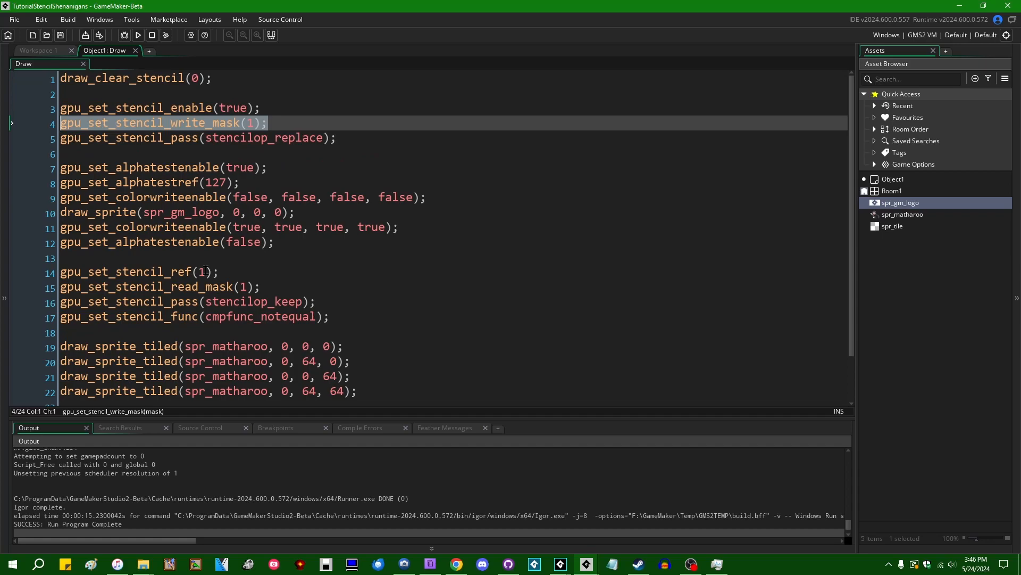
Step: Review the stencil ref, read mask and cmpfunc_notequal lines, then move to the blank lines before the tiled draws
{"action": "left_click", "coordinate": [295, 287]}
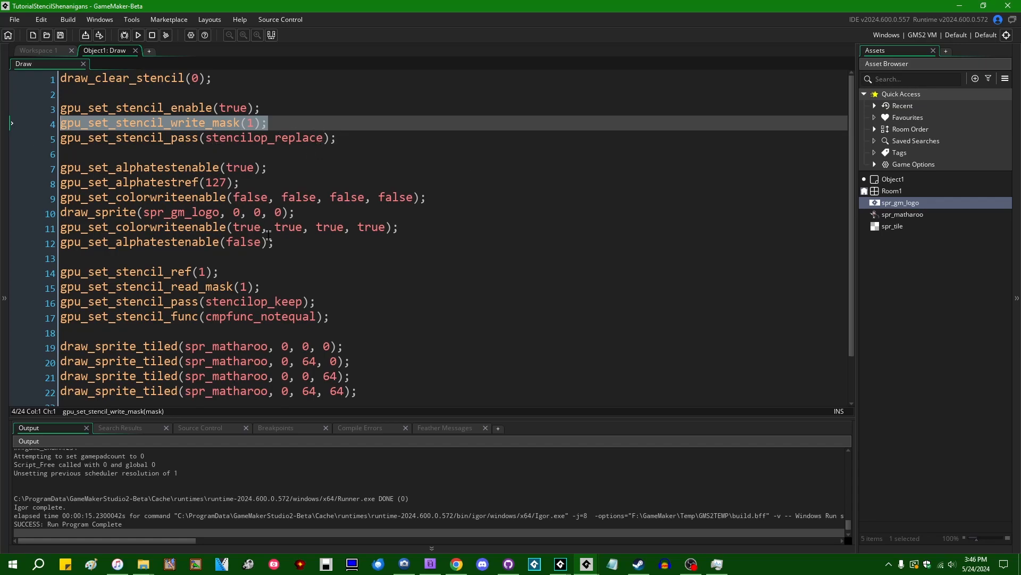
{"action": "left_click", "coordinate": [170, 272]}
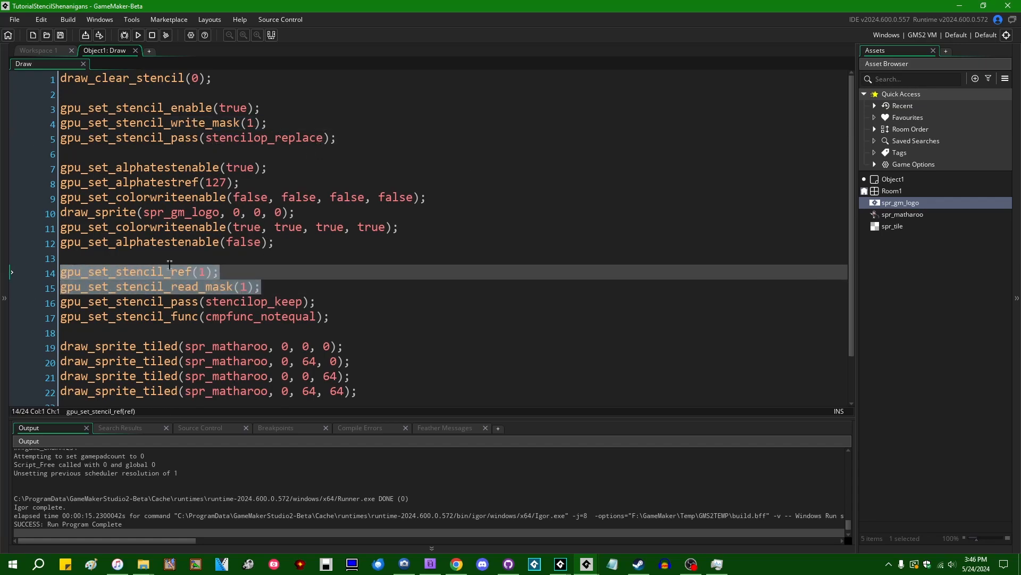
{"action": "left_click", "coordinate": [250, 123]}
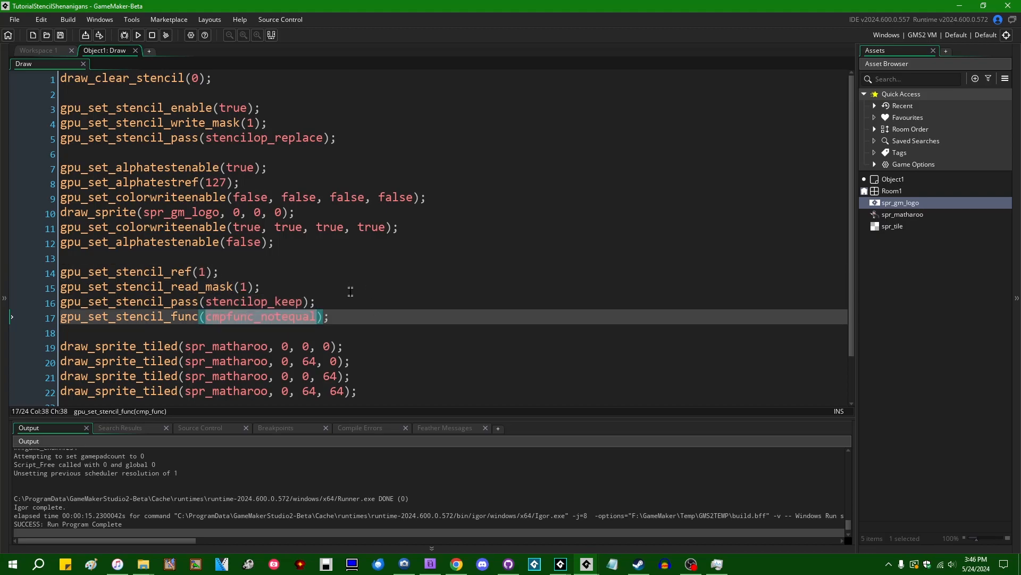
{"action": "left_click", "coordinate": [411, 258]}
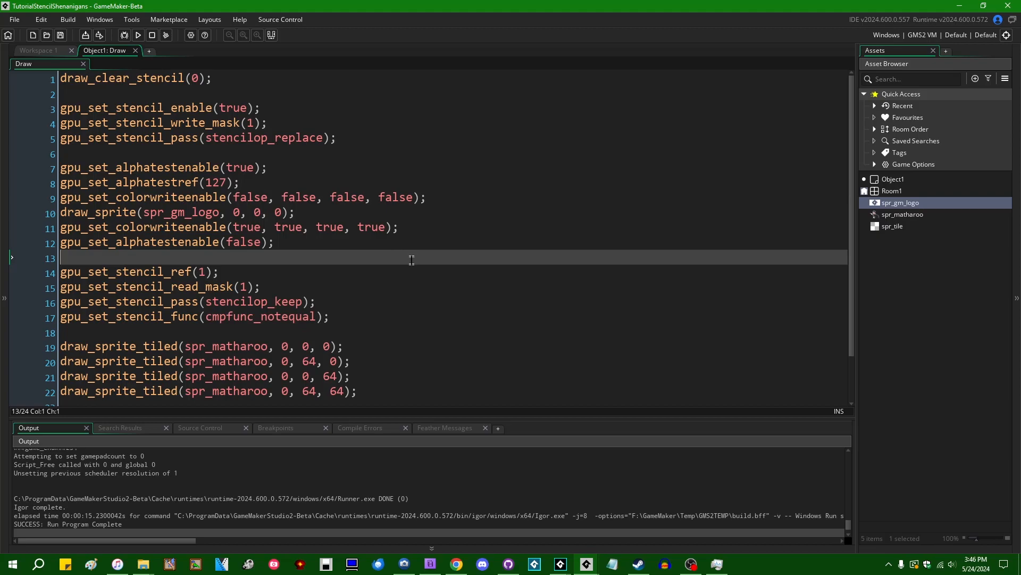
{"action": "mouse_move", "coordinate": [402, 256]}
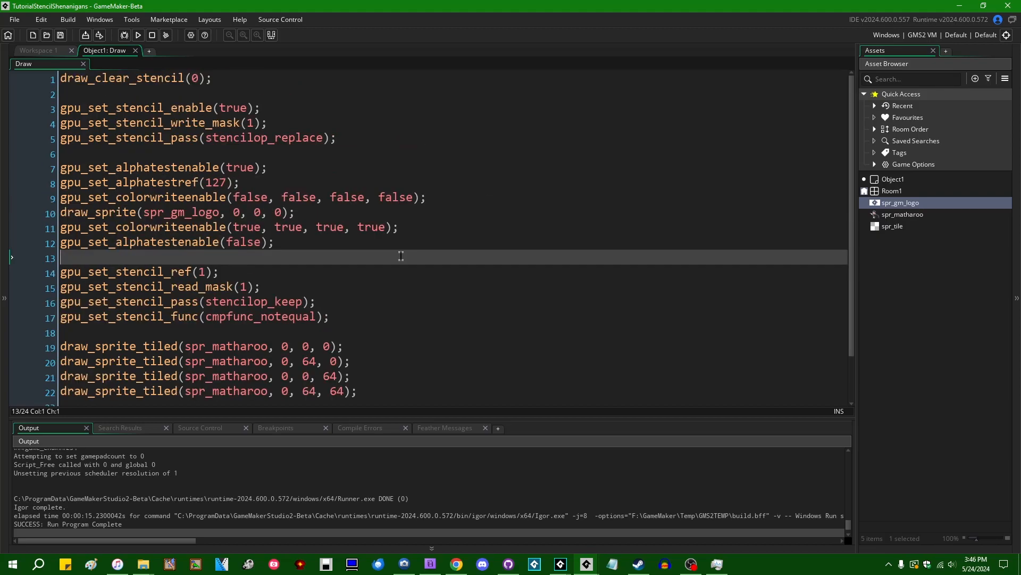
{"action": "left_click", "coordinate": [303, 332]}
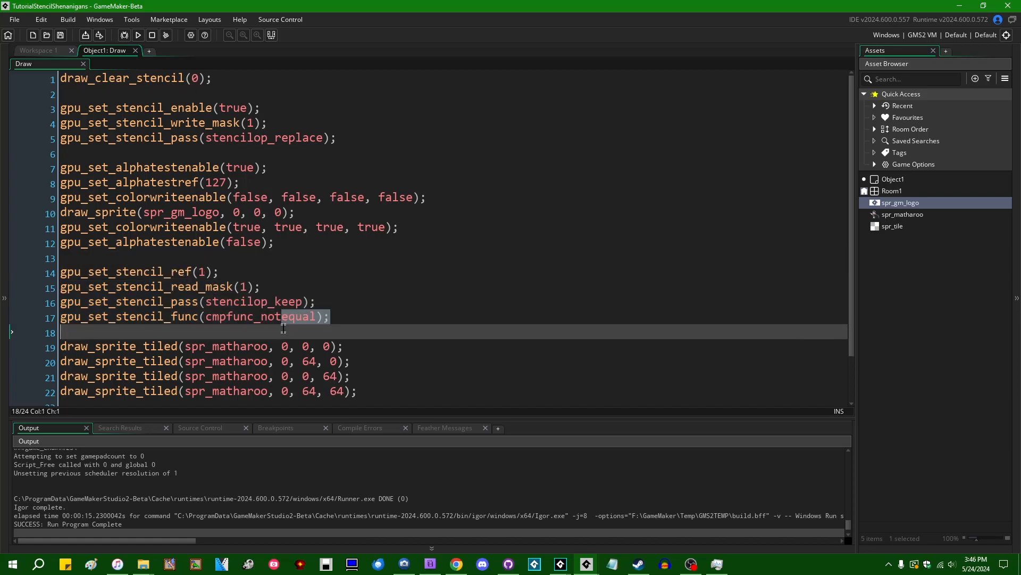
{"action": "mouse_move", "coordinate": [300, 317]}
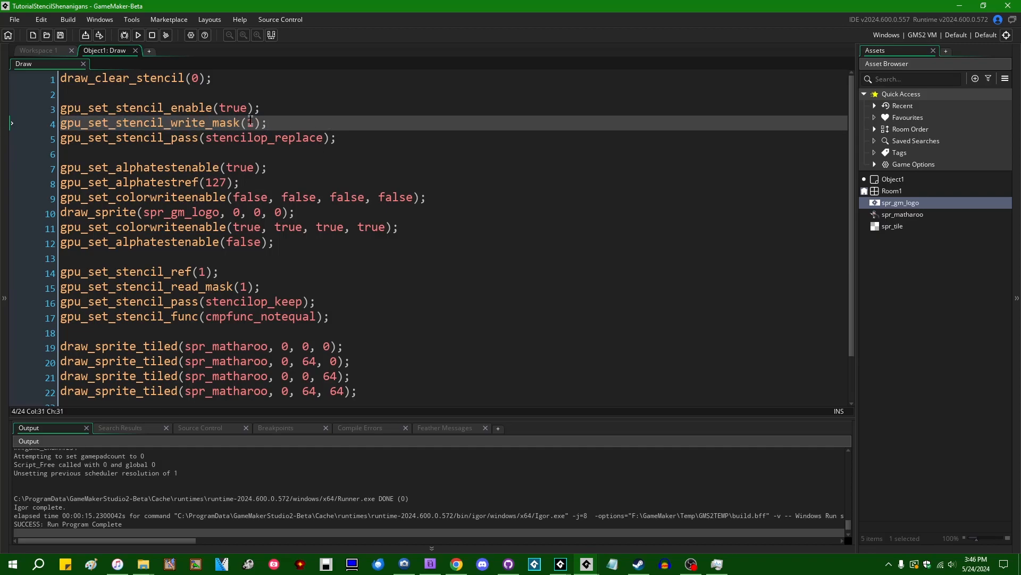
{"action": "scroll", "scroll_direction": "down", "scroll_amount": 3}
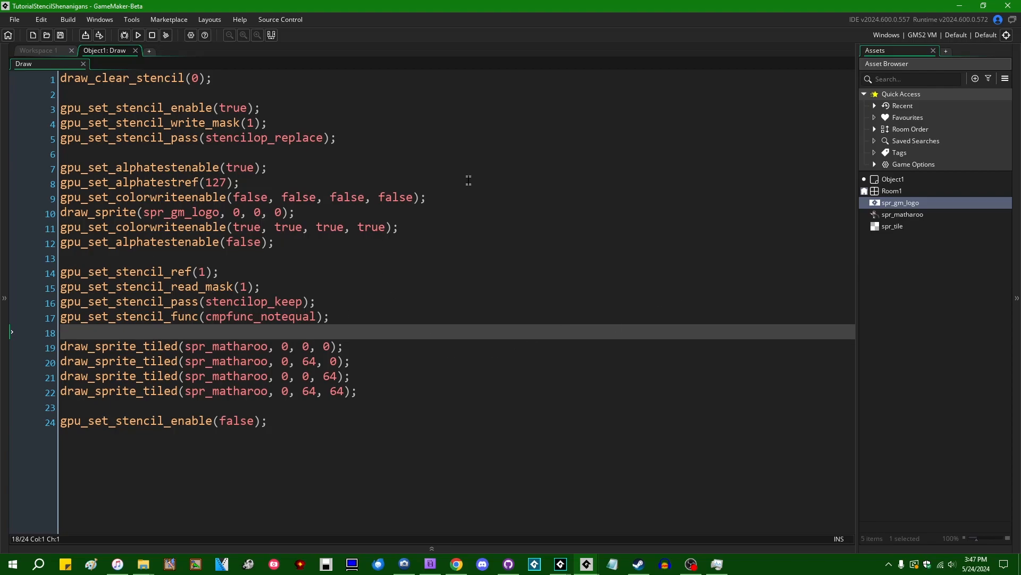
{"action": "mouse_move", "coordinate": [373, 328]}
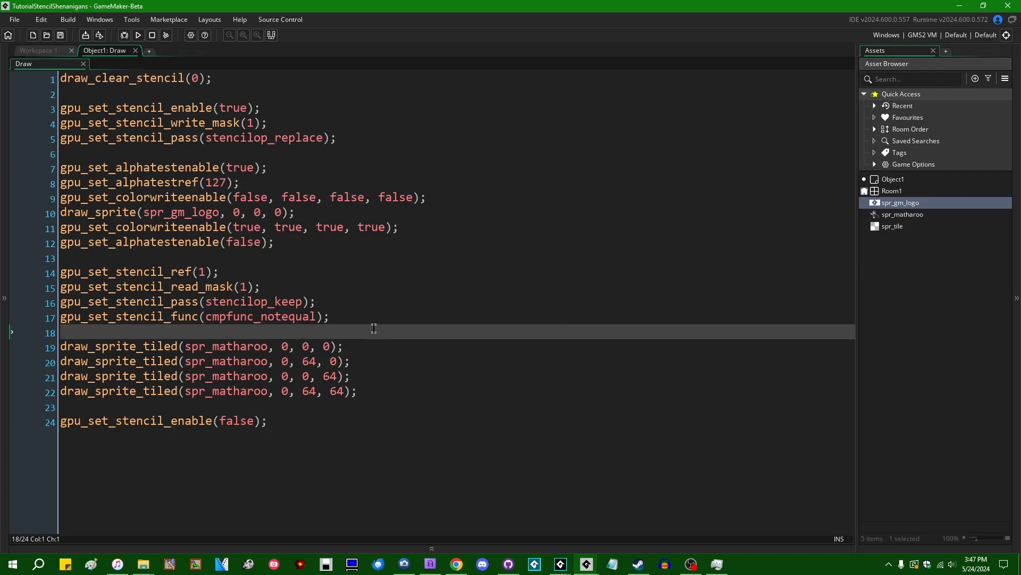
Step: Check the write mask function's parameter hint, then bring up the repository's pending changes in GitHub Desktop
{"action": "left_click", "coordinate": [319, 257]}
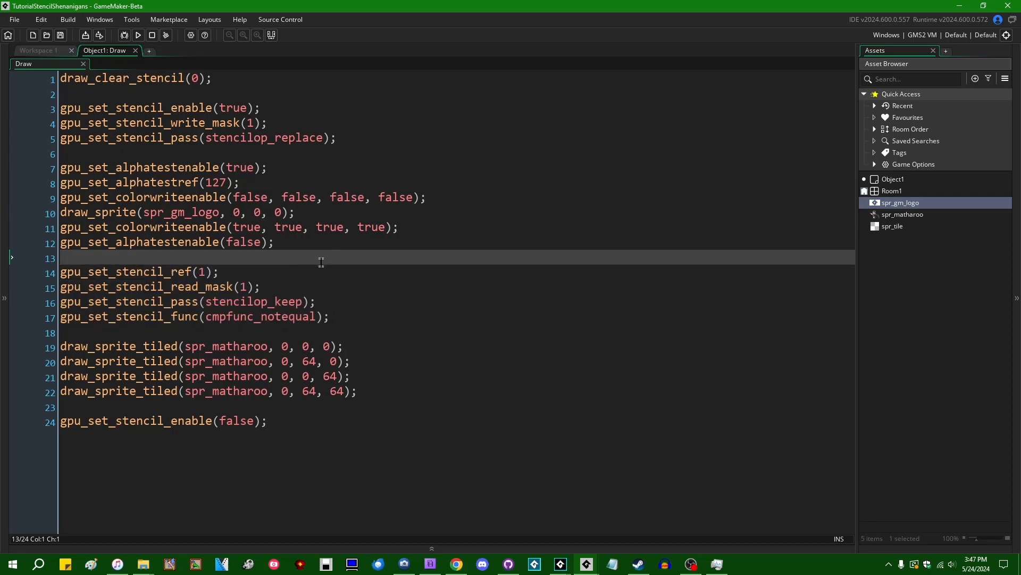
{"action": "left_click", "coordinate": [246, 123]}
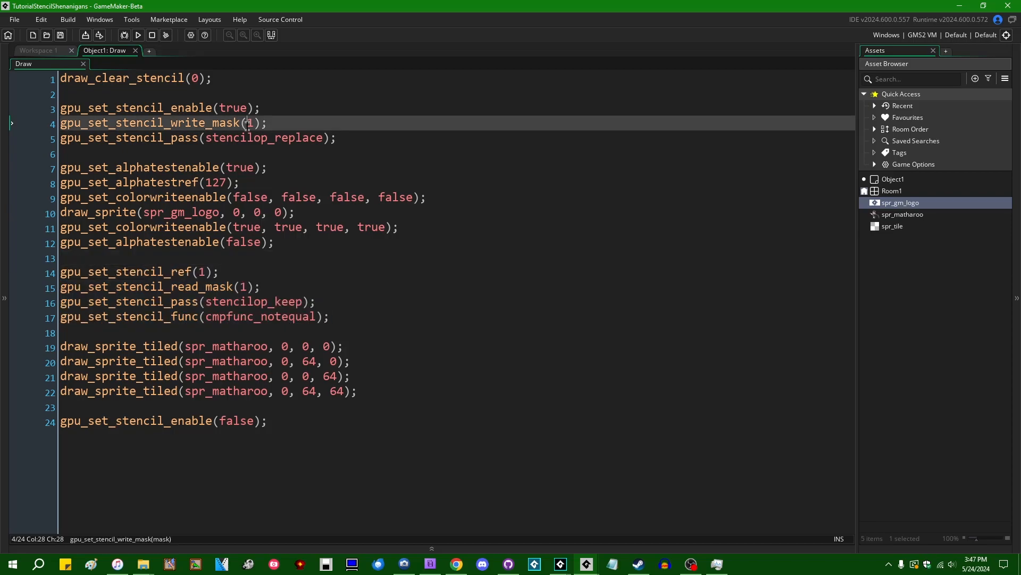
{"action": "left_click", "coordinate": [326, 258]}
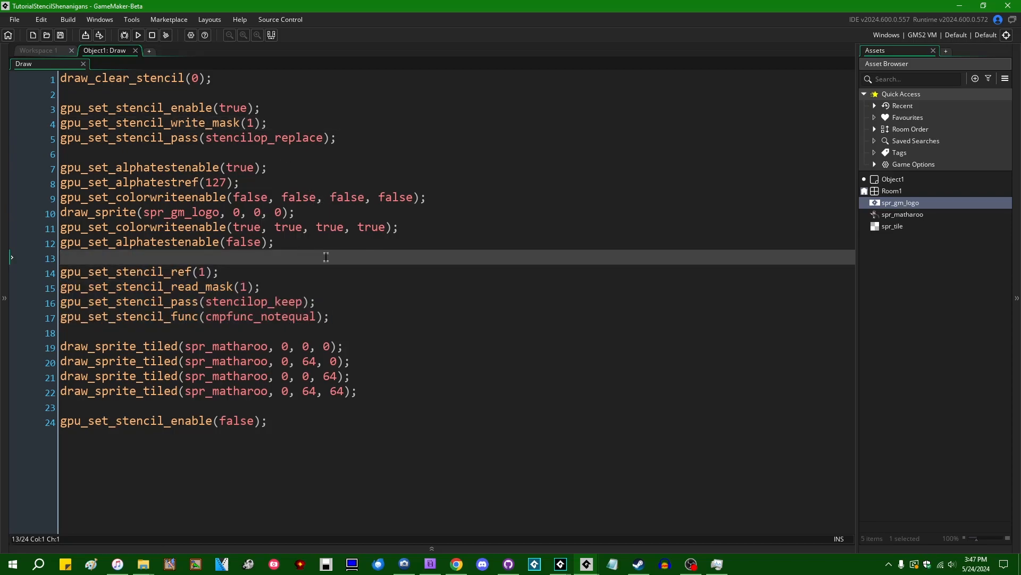
{"action": "mouse_move", "coordinate": [448, 302]}
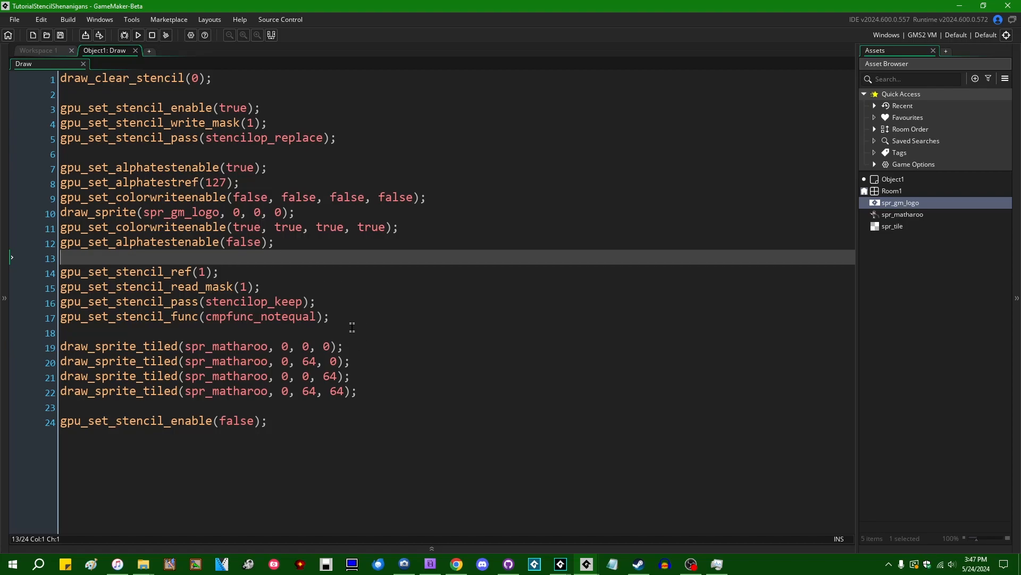
{"action": "left_click", "coordinate": [507, 564]}
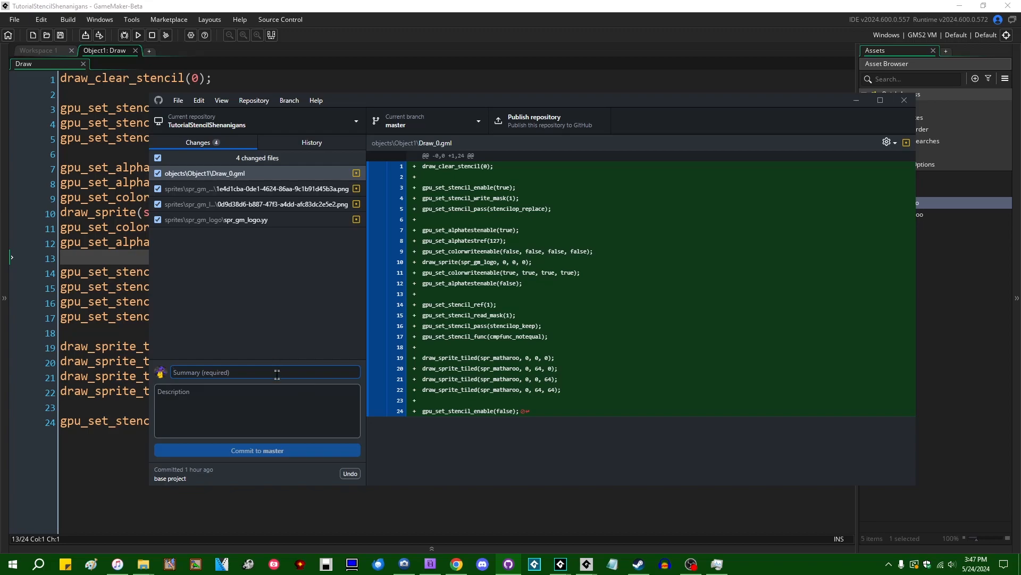
Step: Begin the commit summary with 'tutorial s' and return to the GameMaker code editor
{"action": "left_click", "coordinate": [260, 373]}
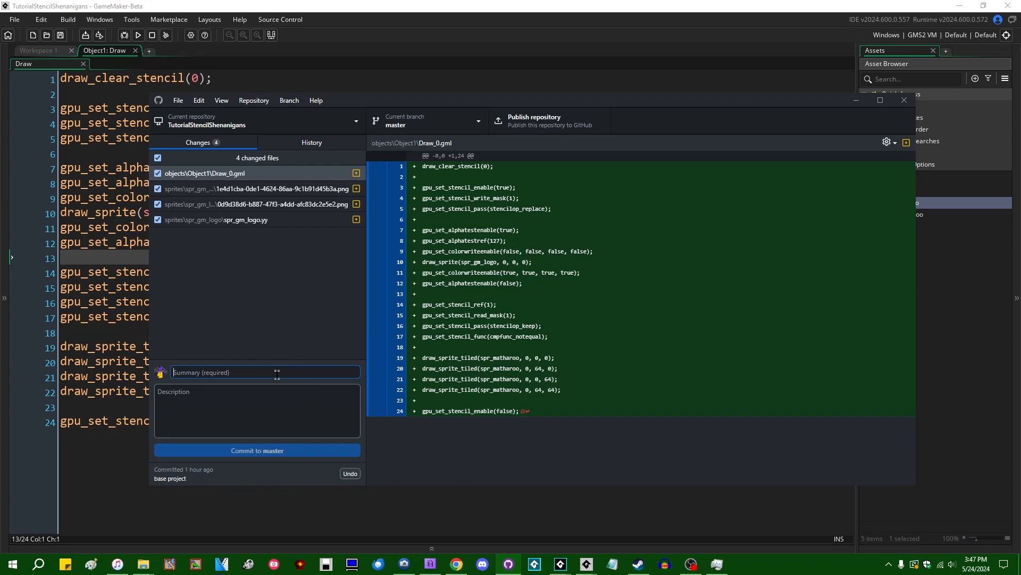
{"action": "type", "text": "tutorial s"}
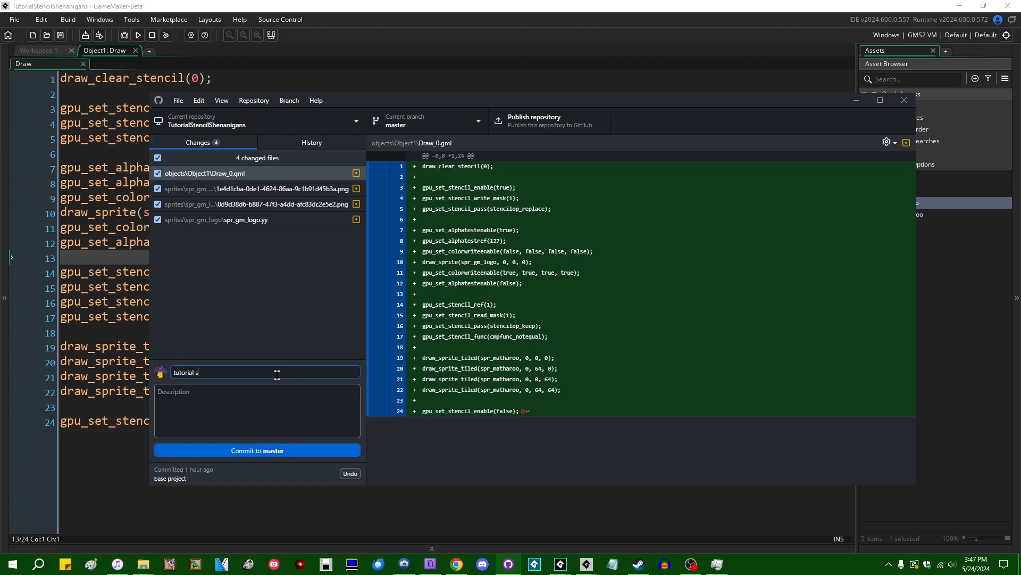
{"action": "left_click", "coordinate": [256, 450]}
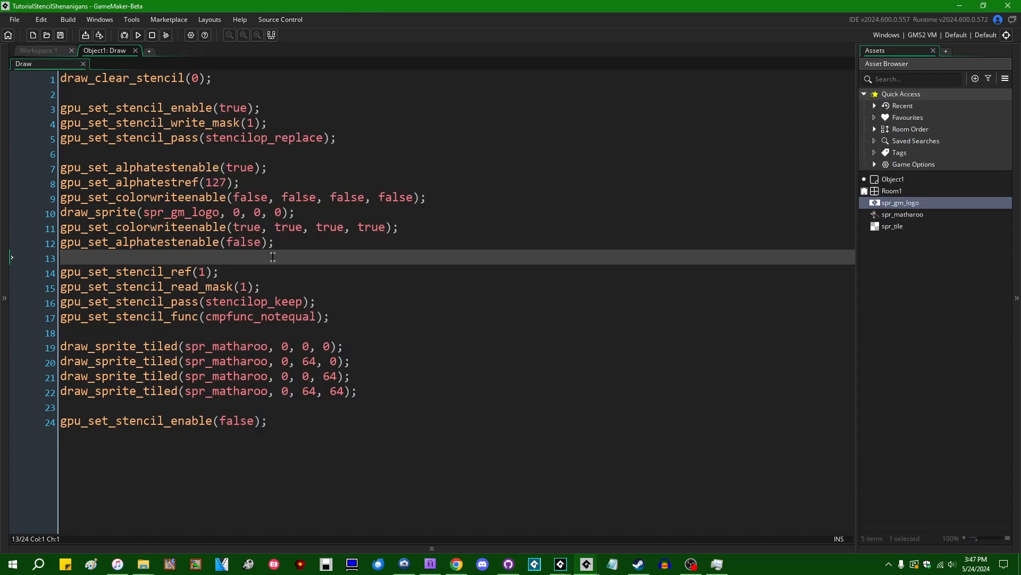
{"action": "mouse_move", "coordinate": [319, 261]}
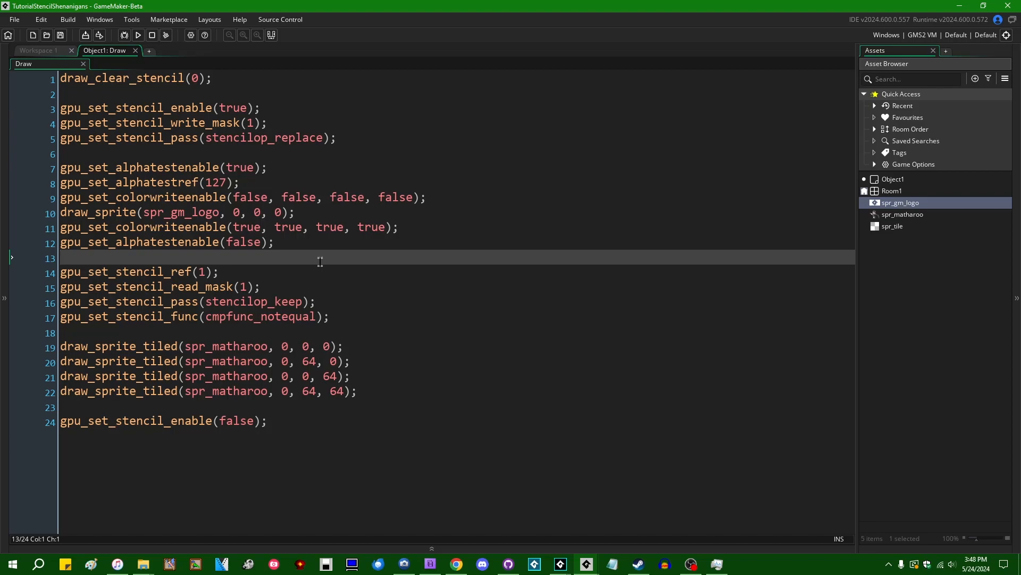
{"action": "mouse_move", "coordinate": [422, 221]}
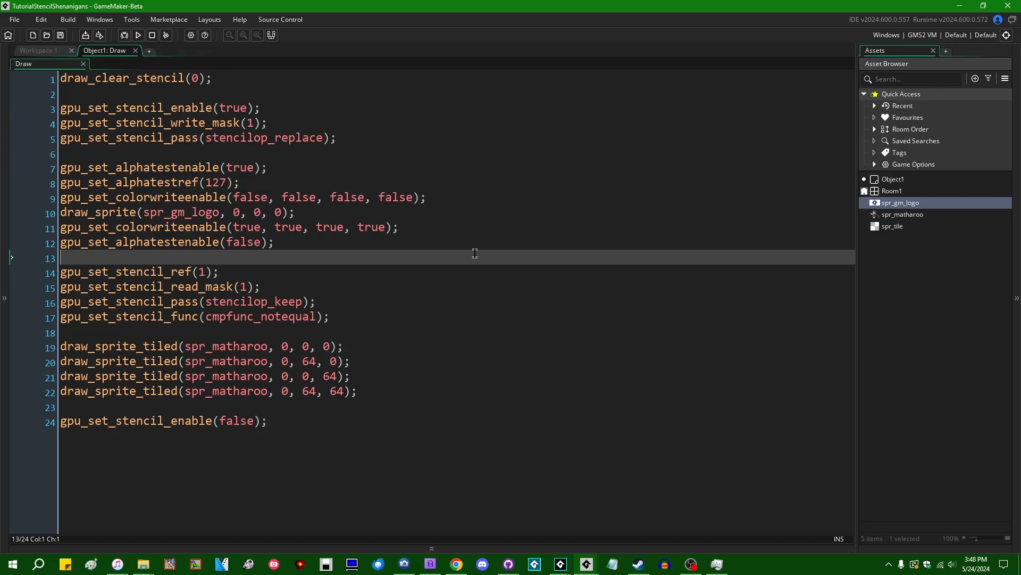
{"action": "mouse_move", "coordinate": [419, 249]}
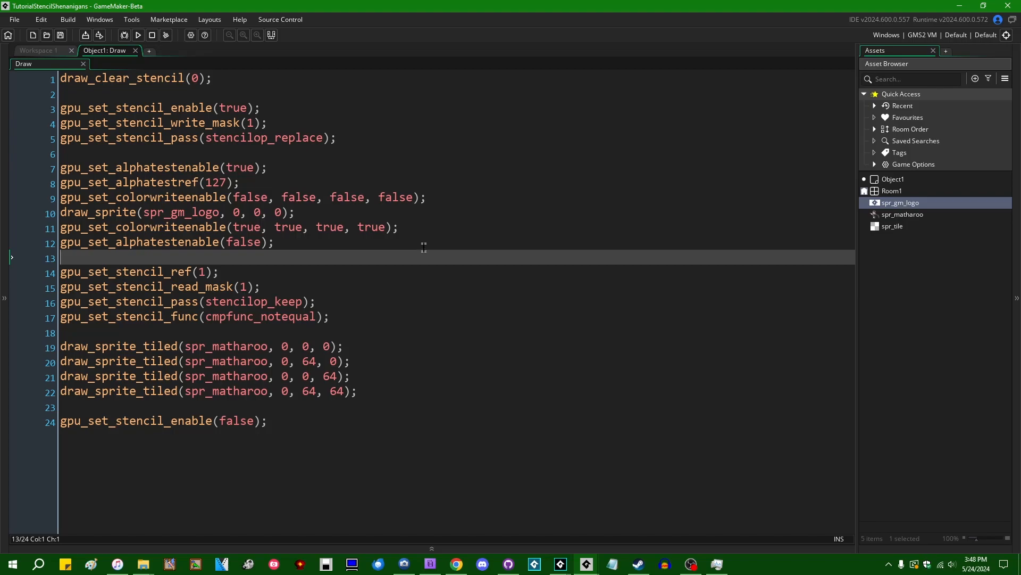
{"action": "mouse_move", "coordinate": [432, 248]}
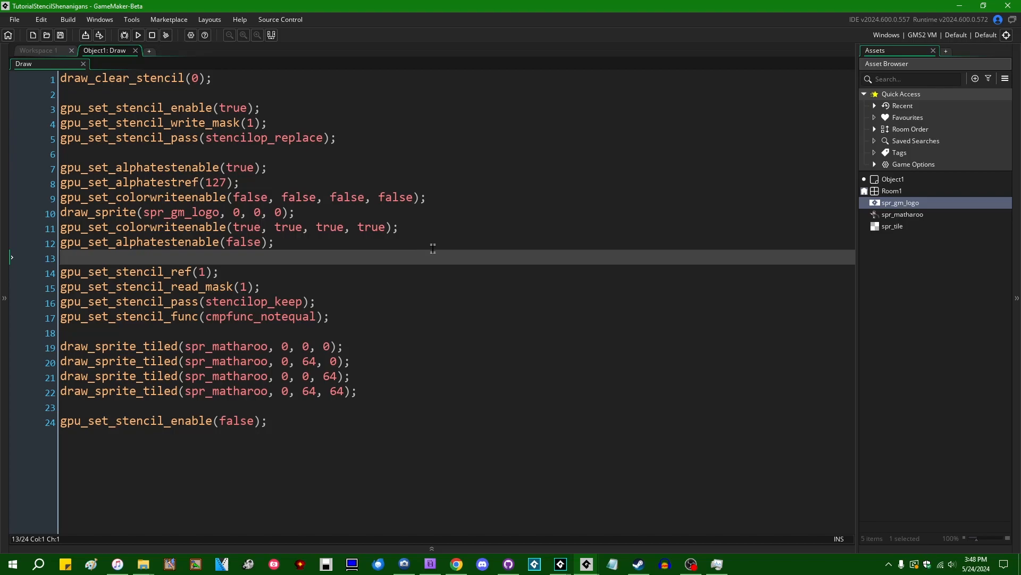
{"action": "mouse_move", "coordinate": [421, 254]}
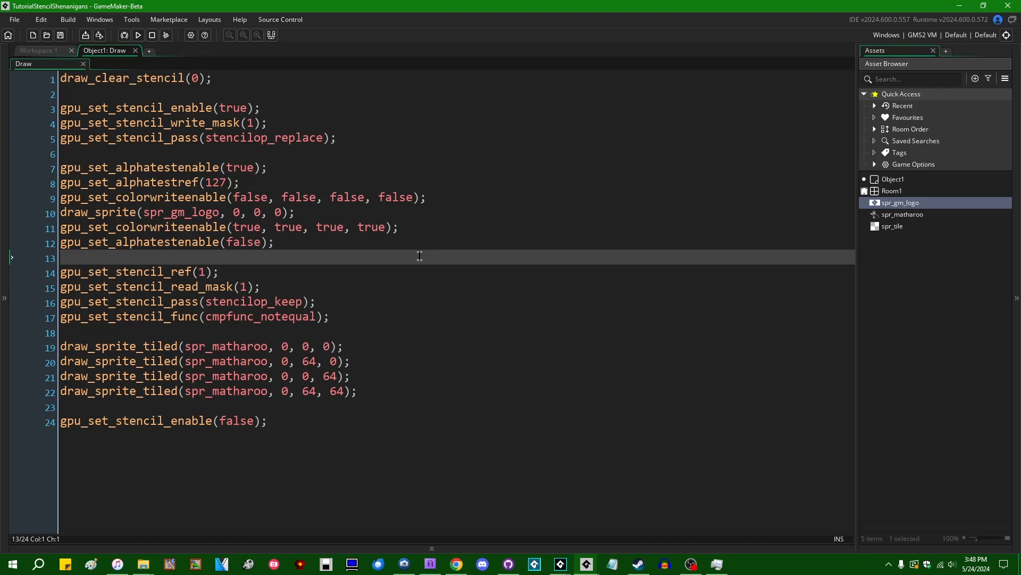
{"action": "mouse_move", "coordinate": [416, 254]}
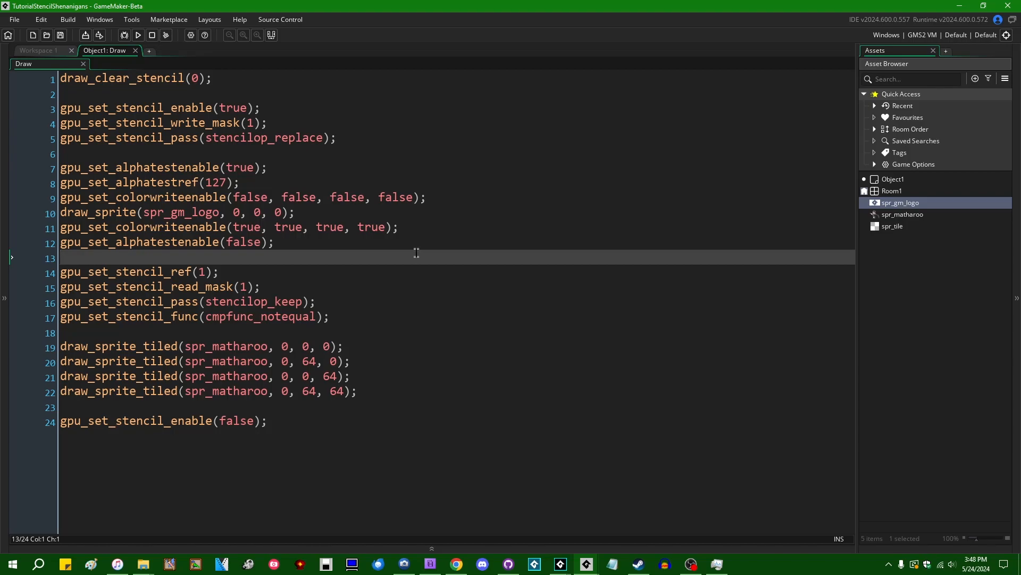
Step: Run the game to see the photo tiles clipped to the GameMaker logo shape
{"action": "left_click", "coordinate": [137, 35]}
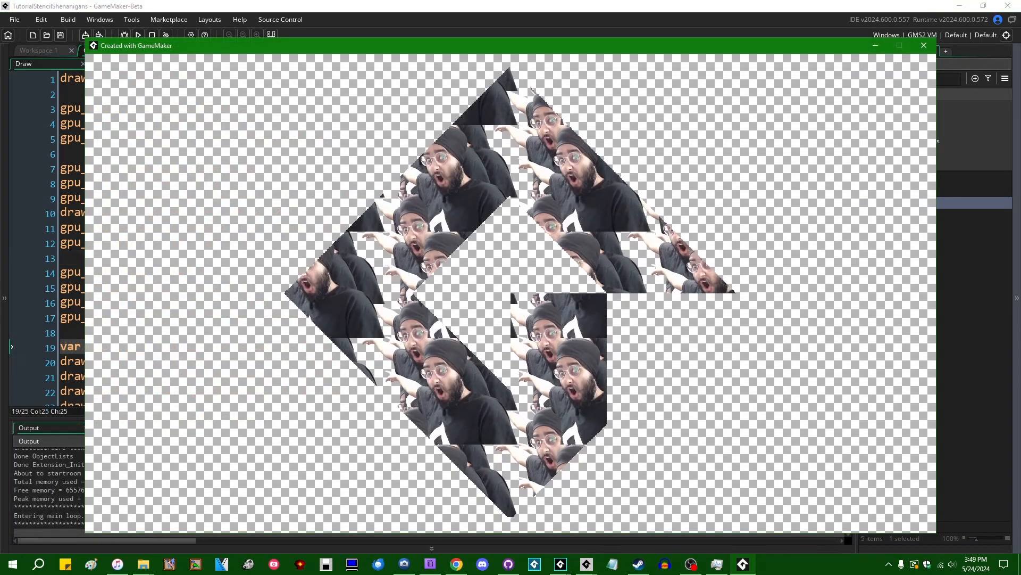